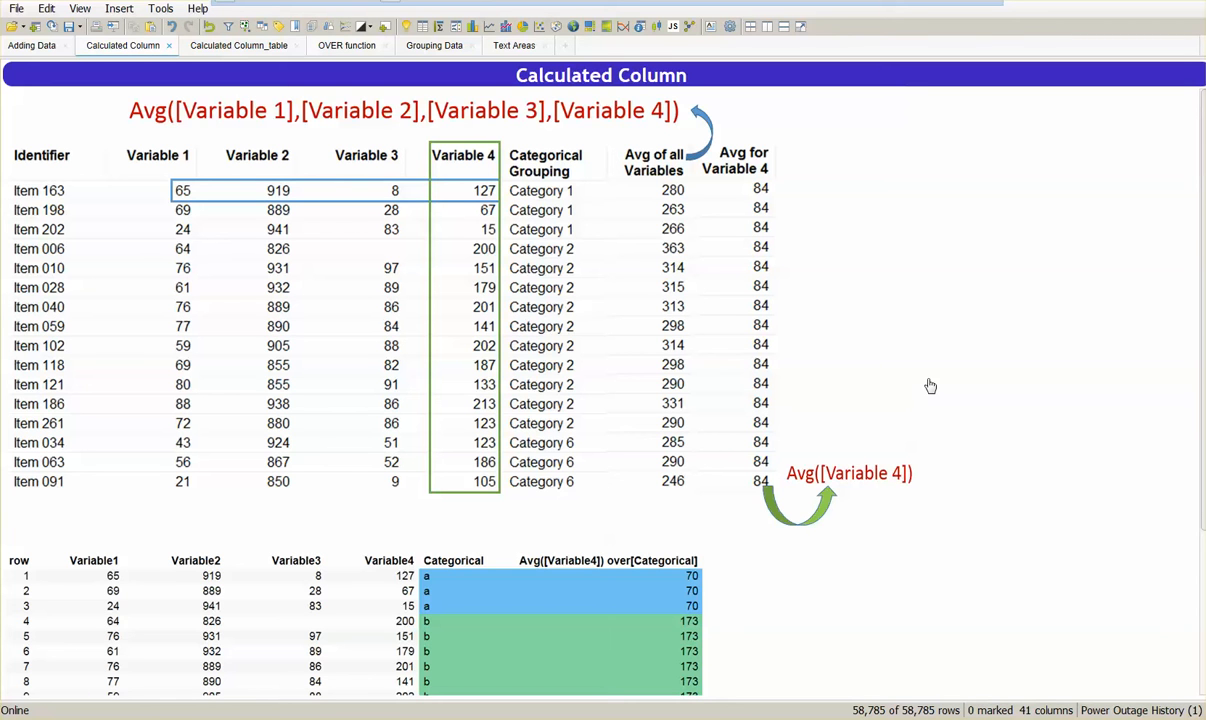
pyautogui.moveTo(512, 122)
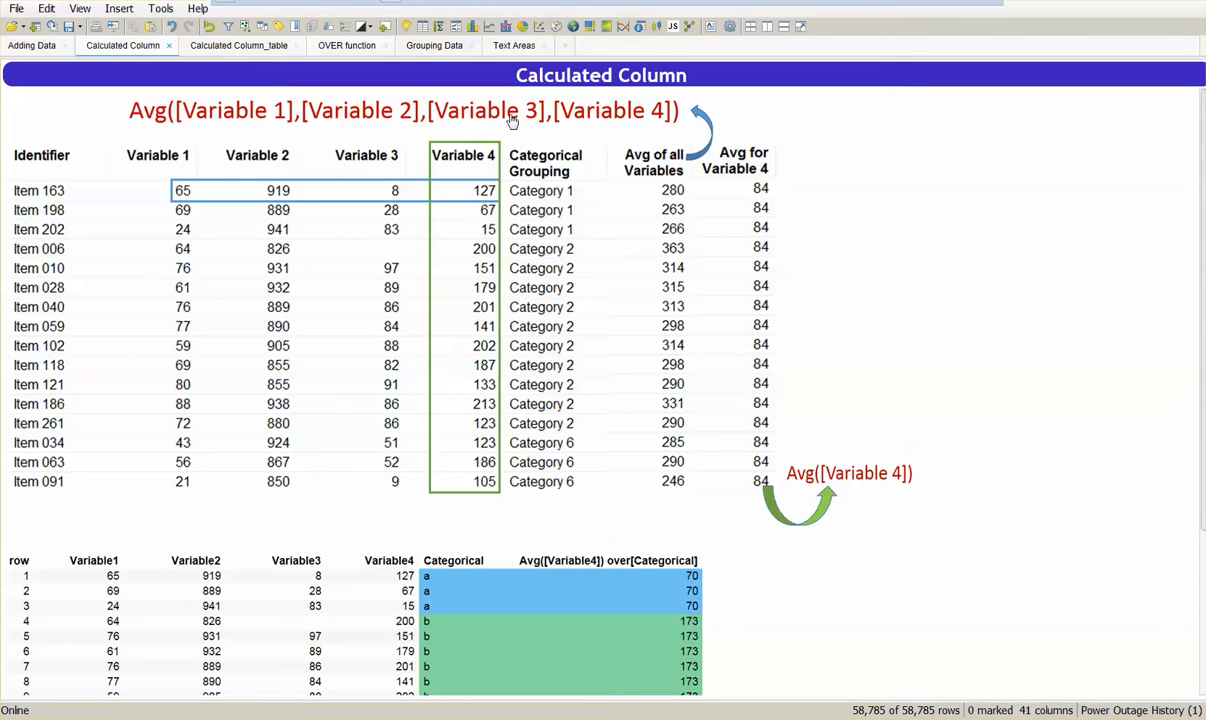
pyautogui.moveTo(308, 168)
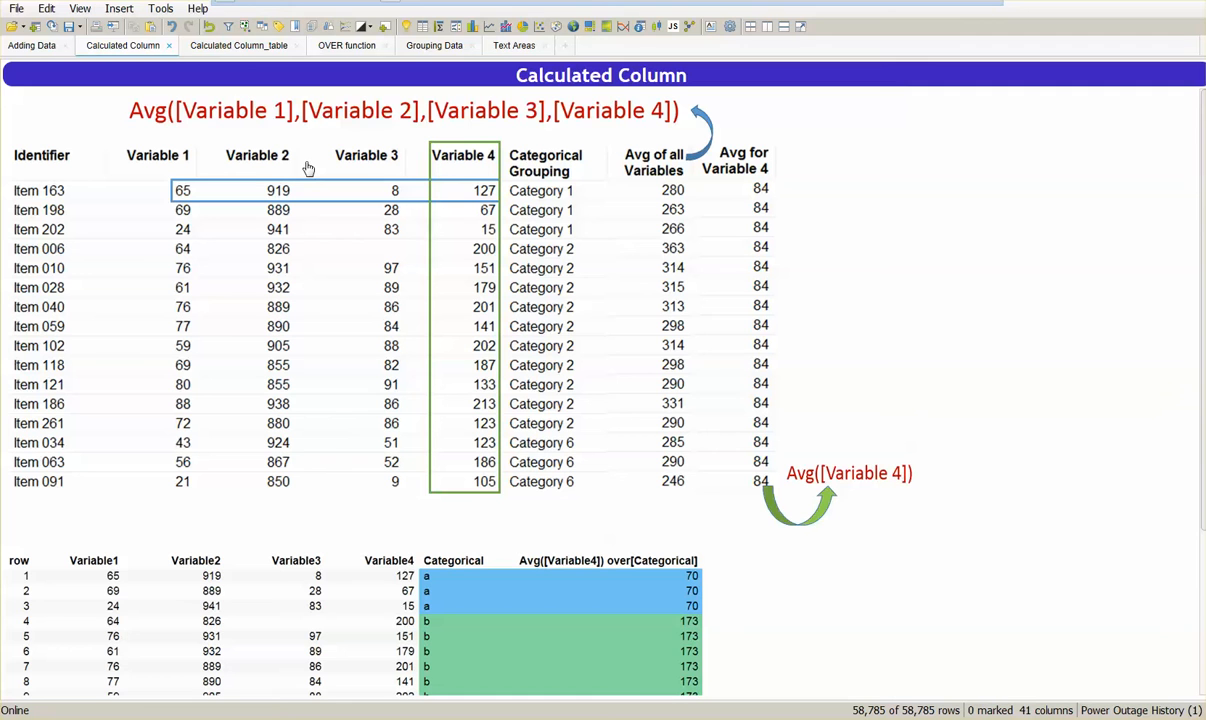
pyautogui.moveTo(142, 146)
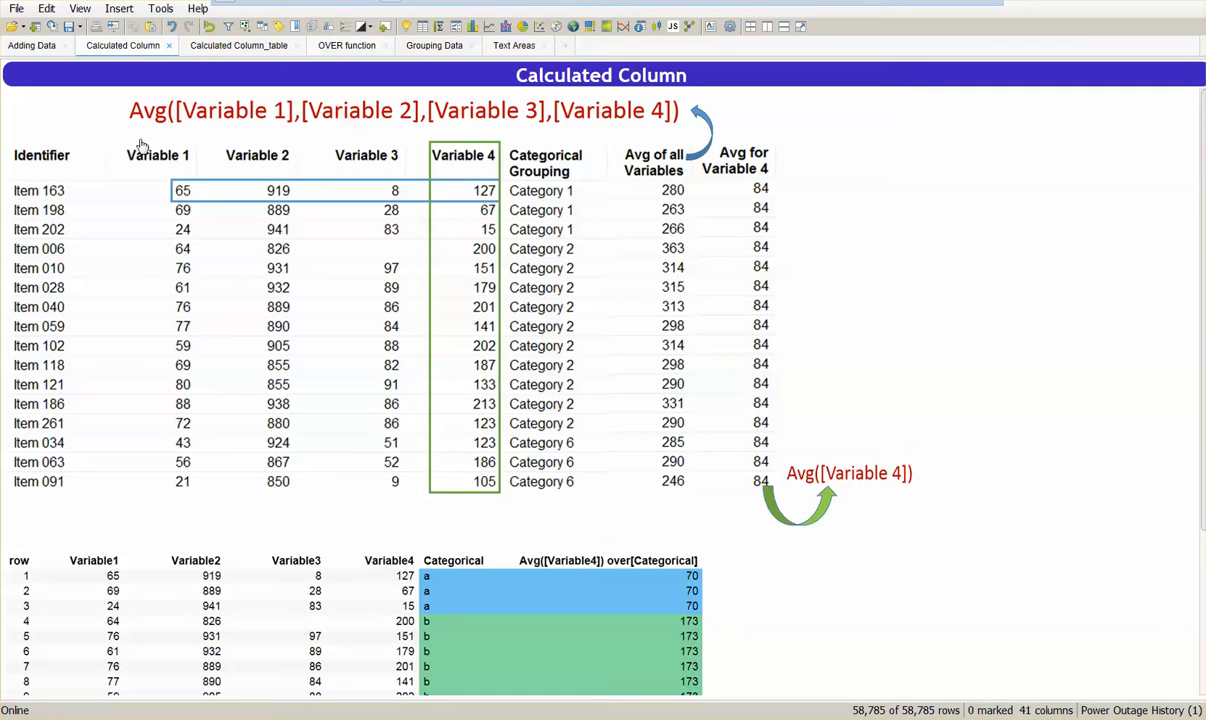
pyautogui.moveTo(490, 334)
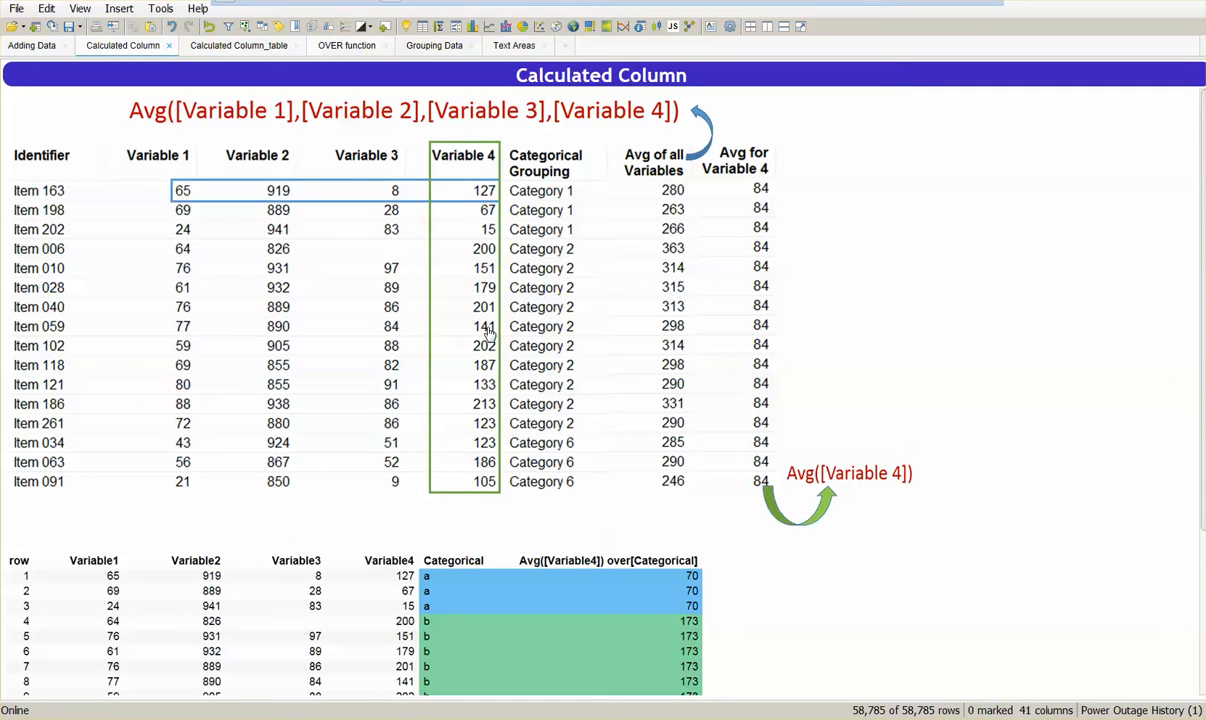
pyautogui.moveTo(358, 168)
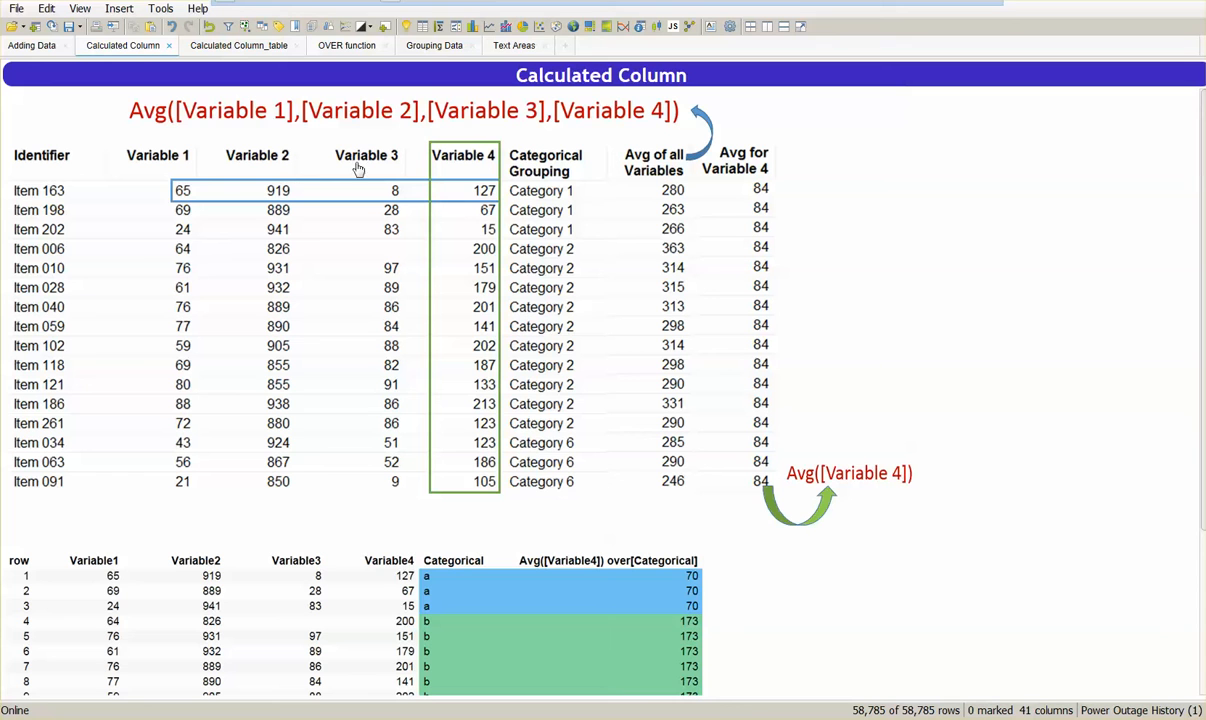
pyautogui.moveTo(472, 166)
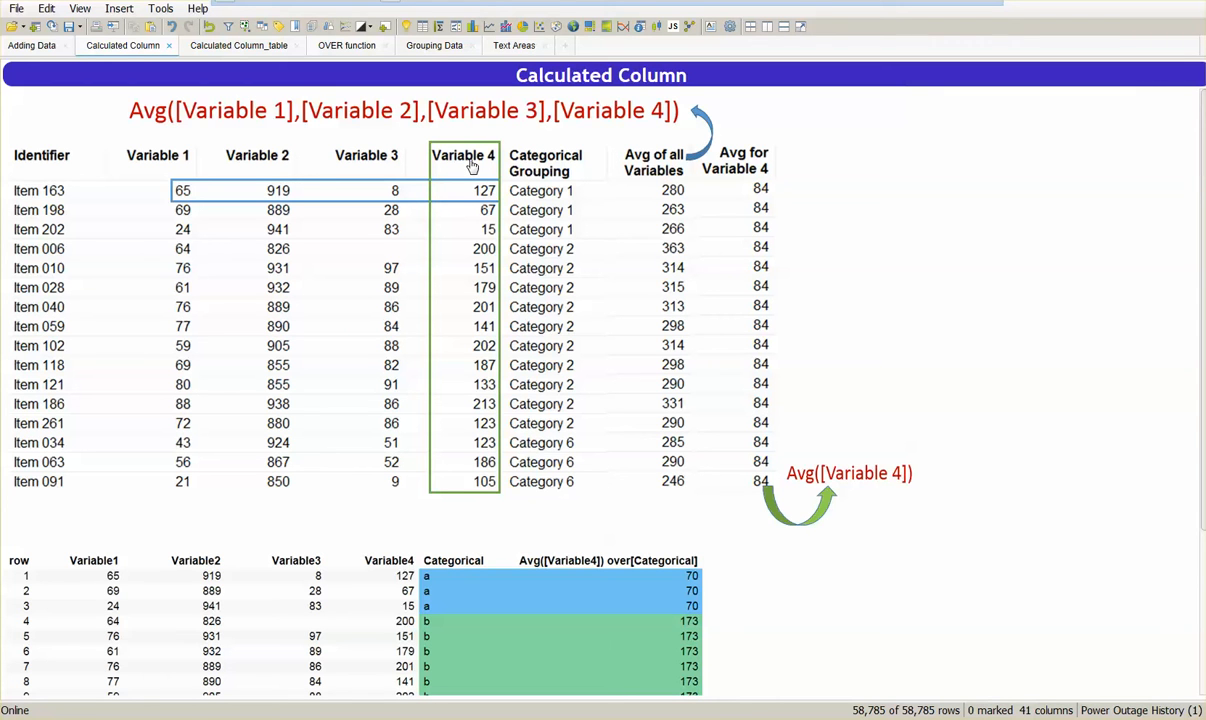
pyautogui.moveTo(464, 166)
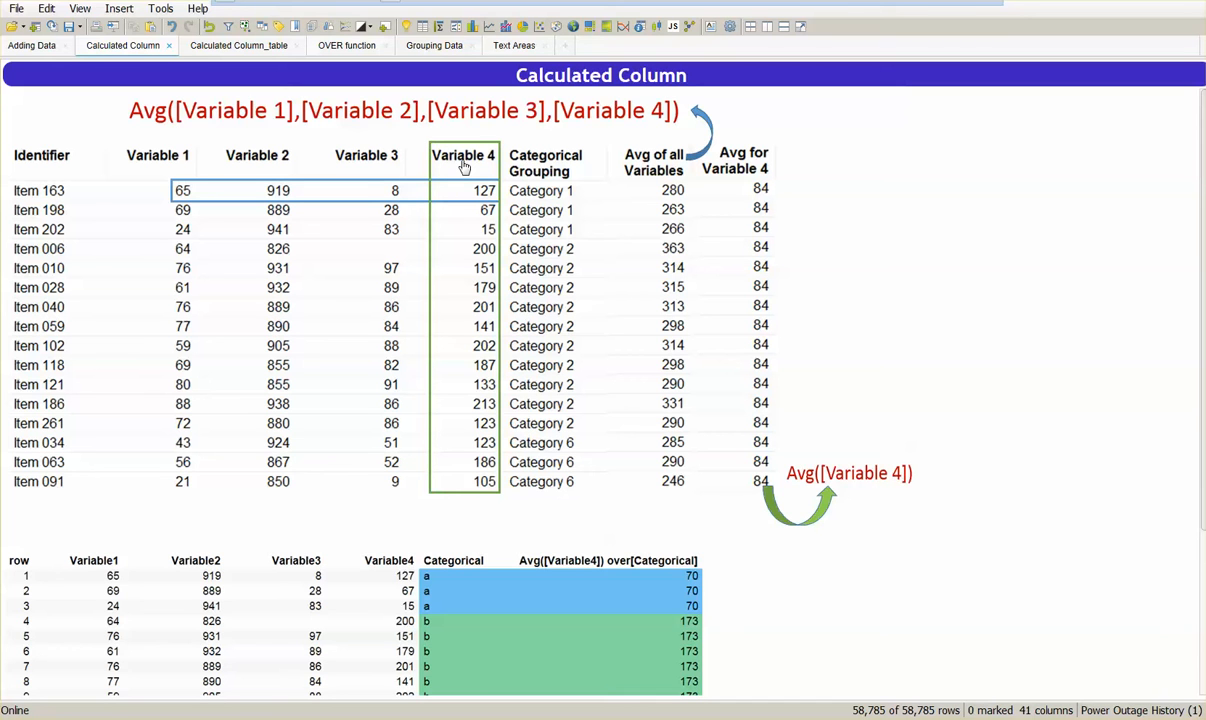
pyautogui.moveTo(164, 162)
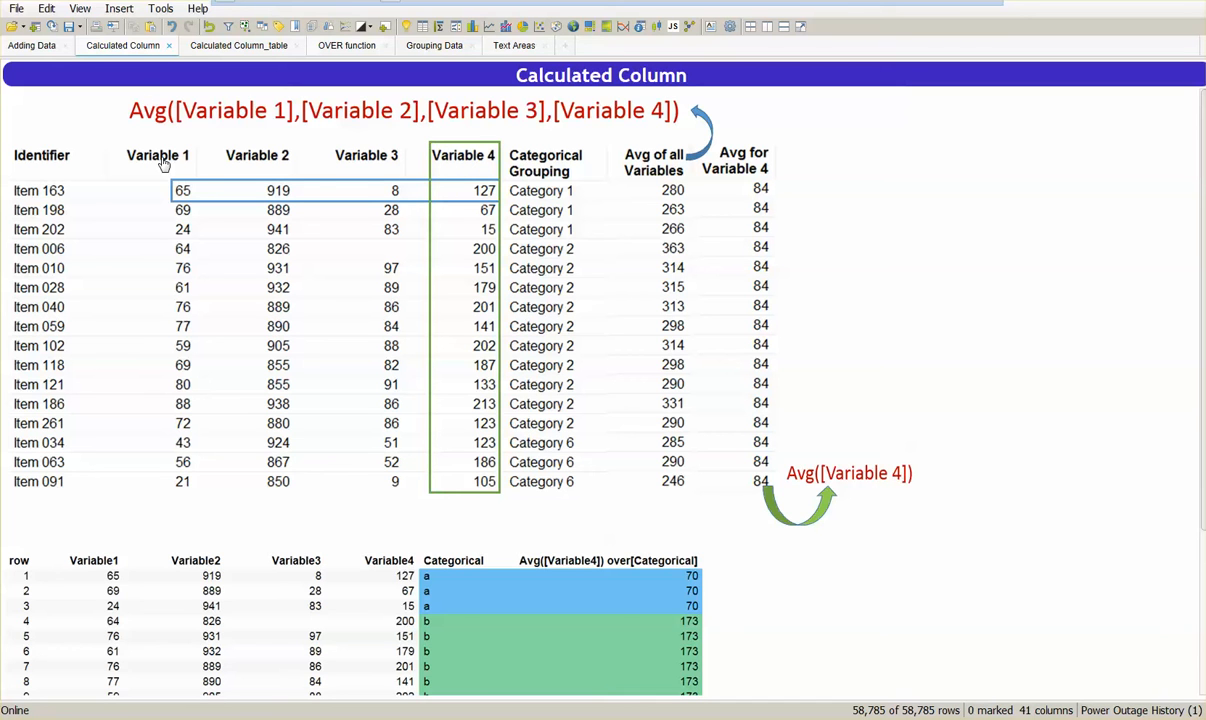
pyautogui.moveTo(324, 144)
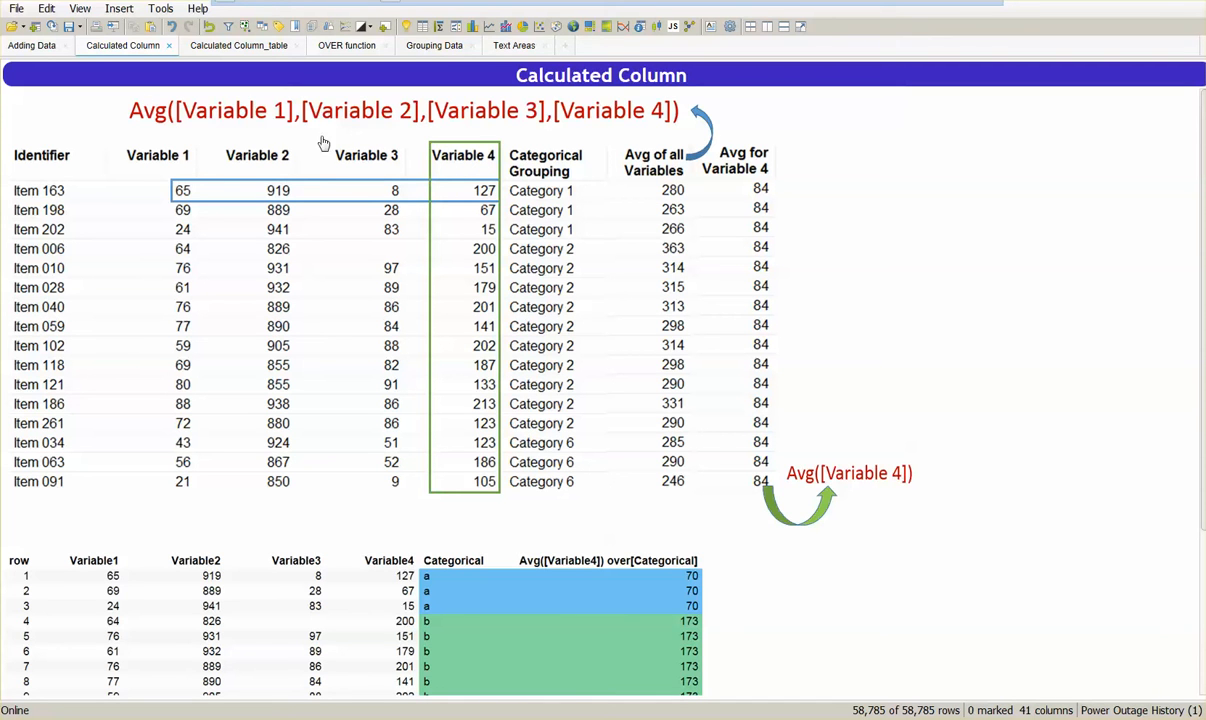
pyautogui.moveTo(442, 136)
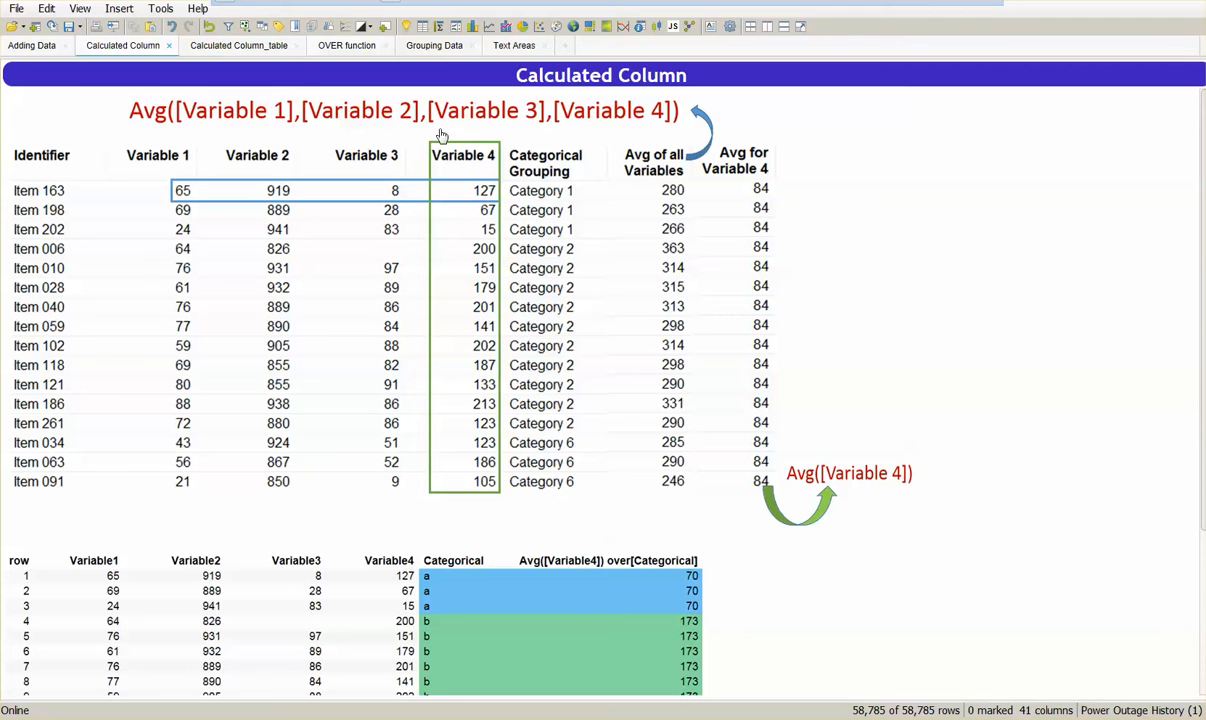
pyautogui.moveTo(176, 94)
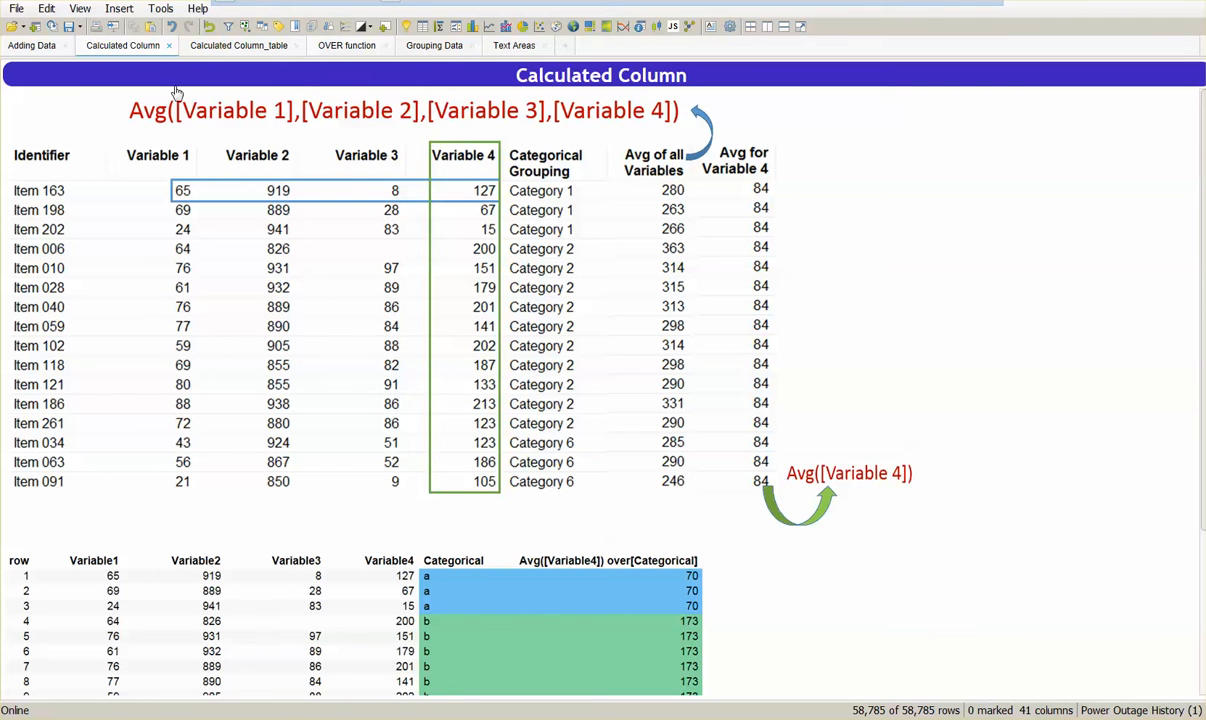
pyautogui.moveTo(634, 104)
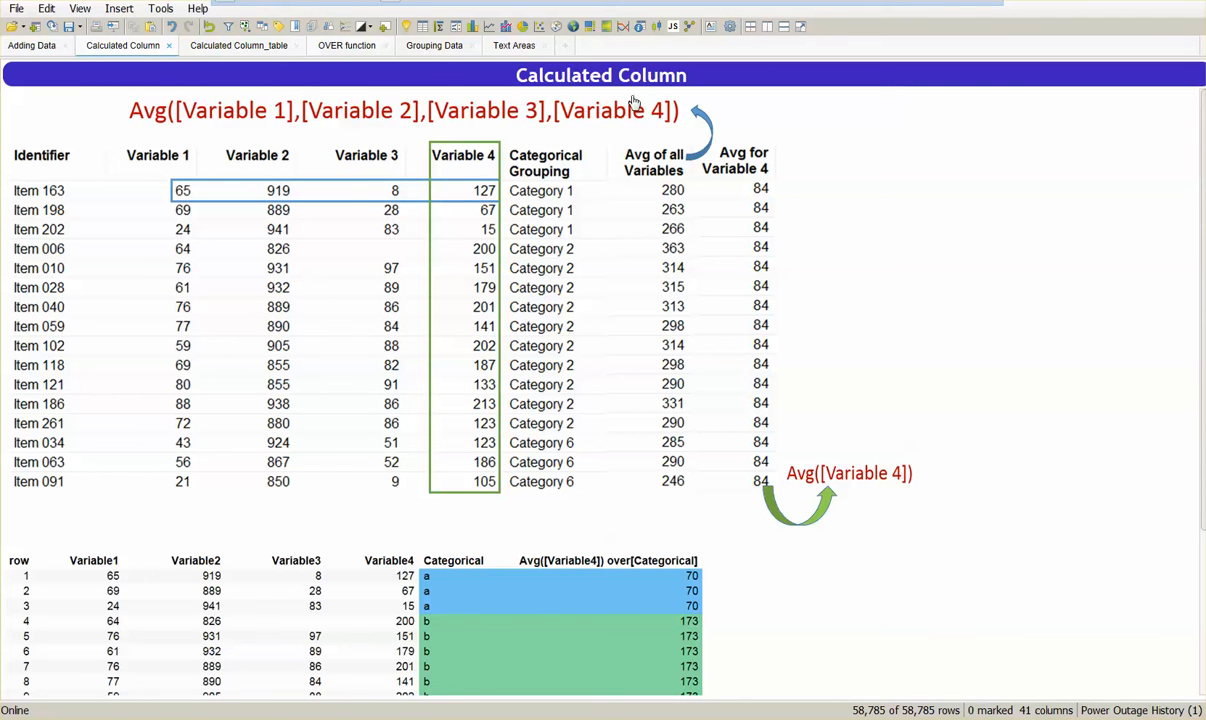
pyautogui.moveTo(678, 280)
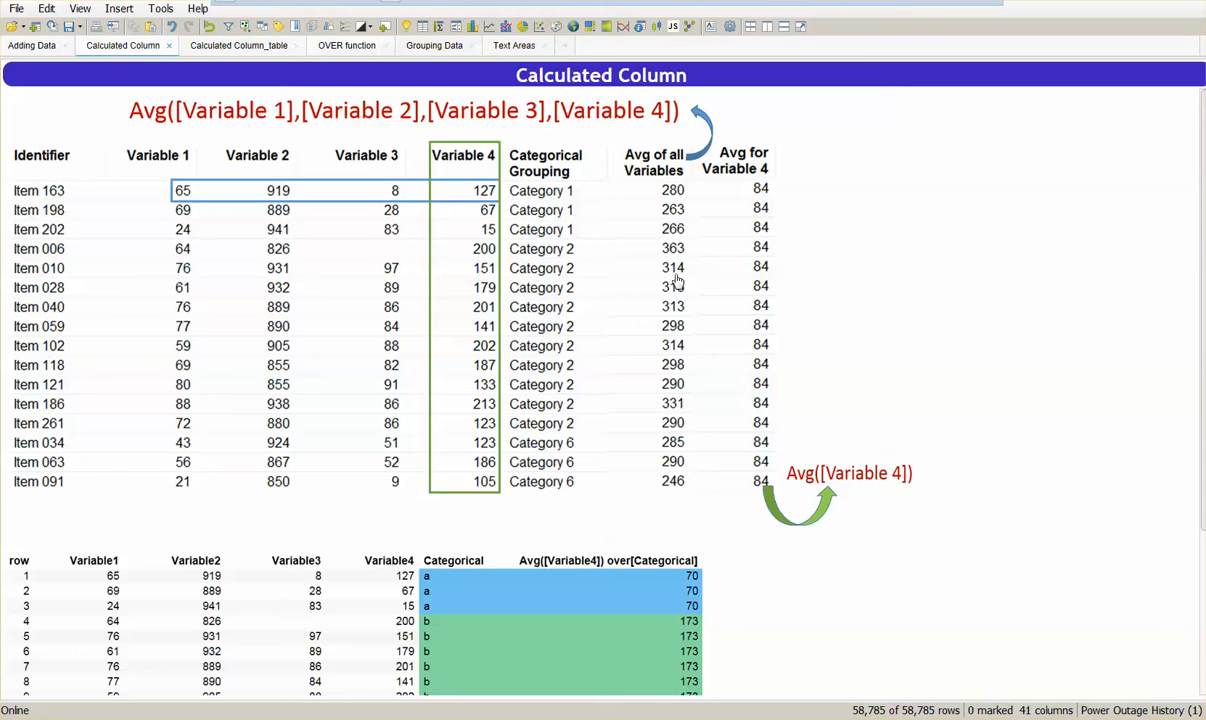
pyautogui.moveTo(660, 204)
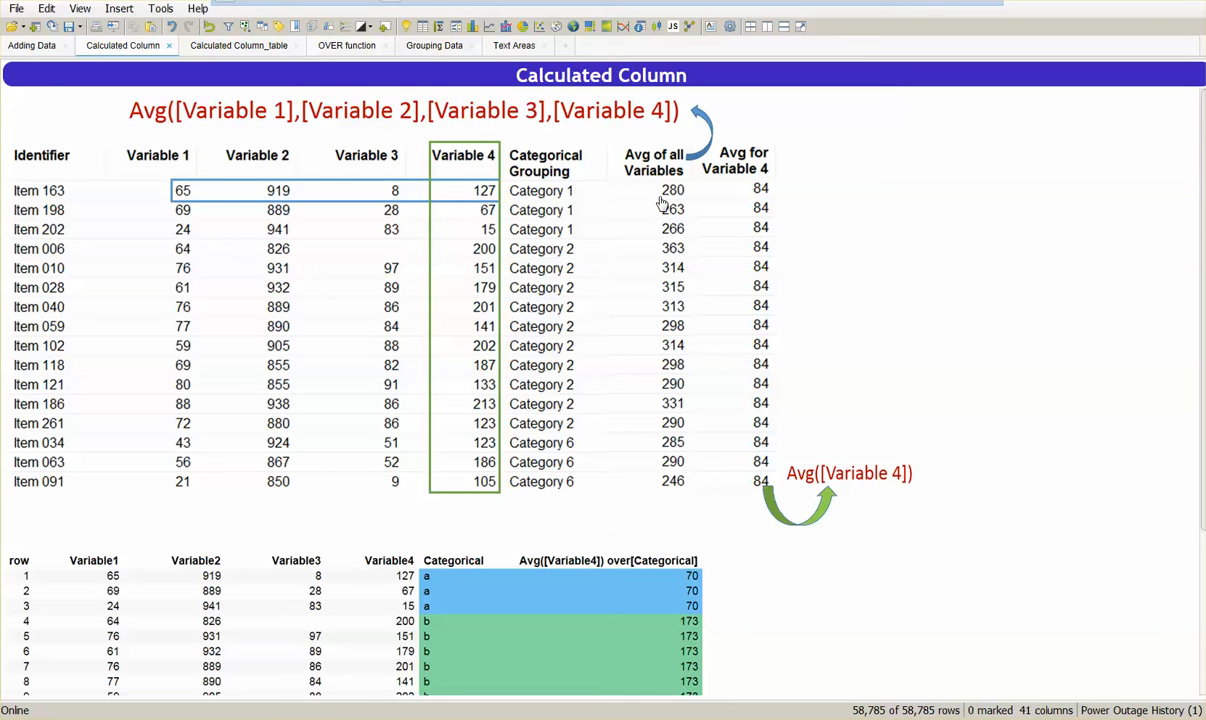
pyautogui.moveTo(420, 204)
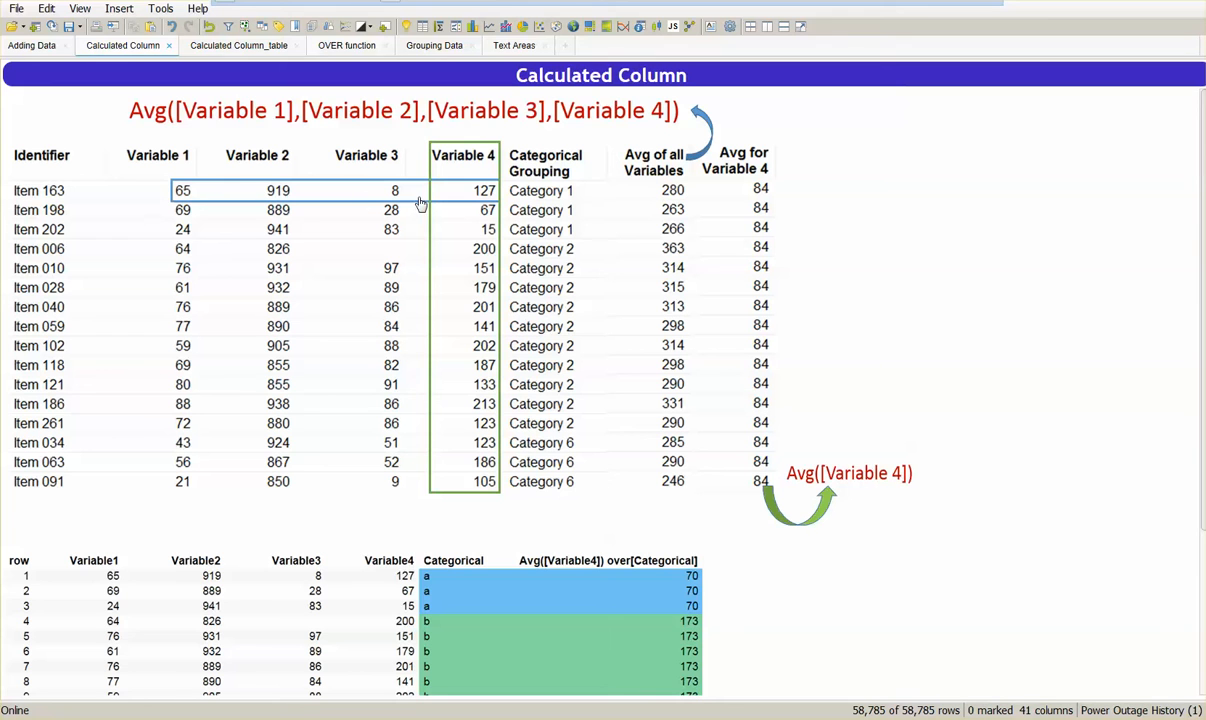
pyautogui.moveTo(184, 208)
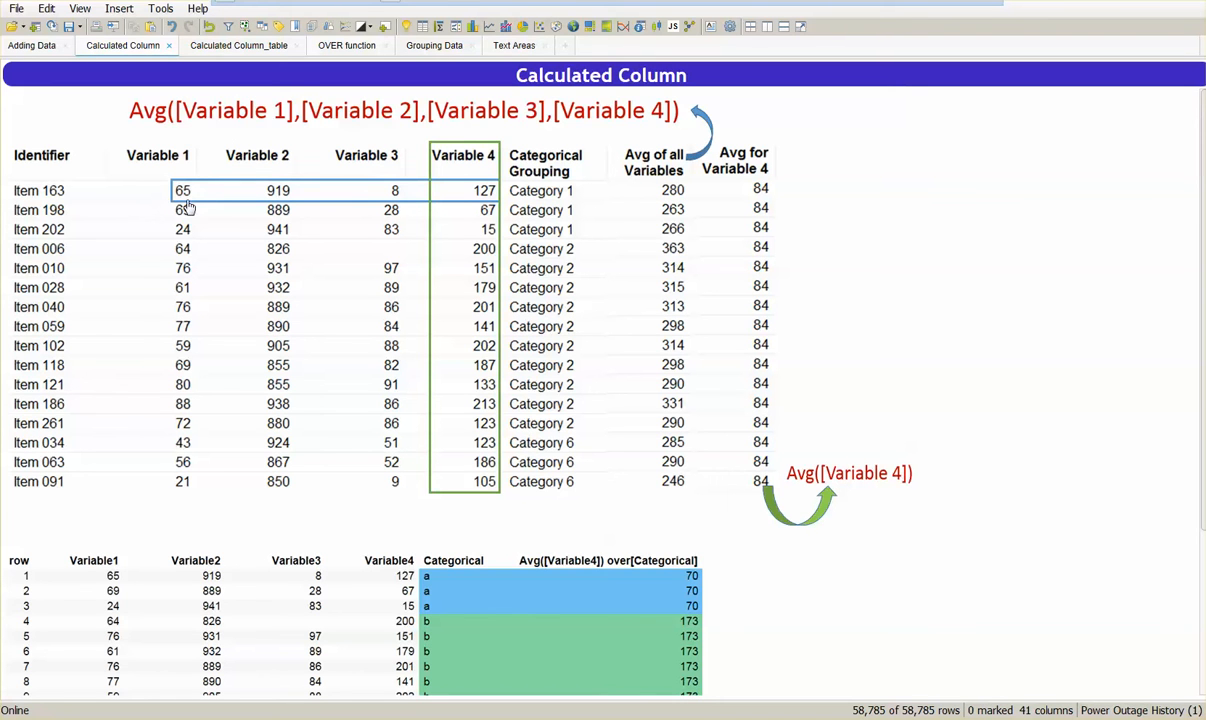
pyautogui.moveTo(268, 108)
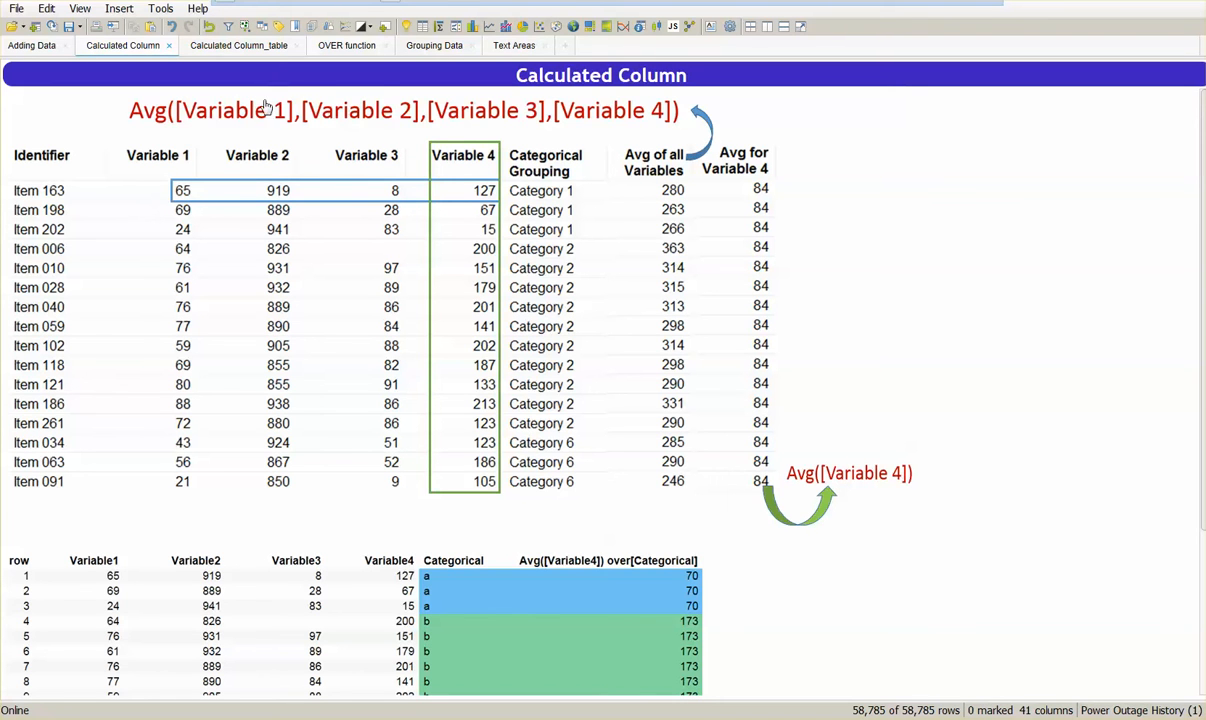
pyautogui.moveTo(696, 180)
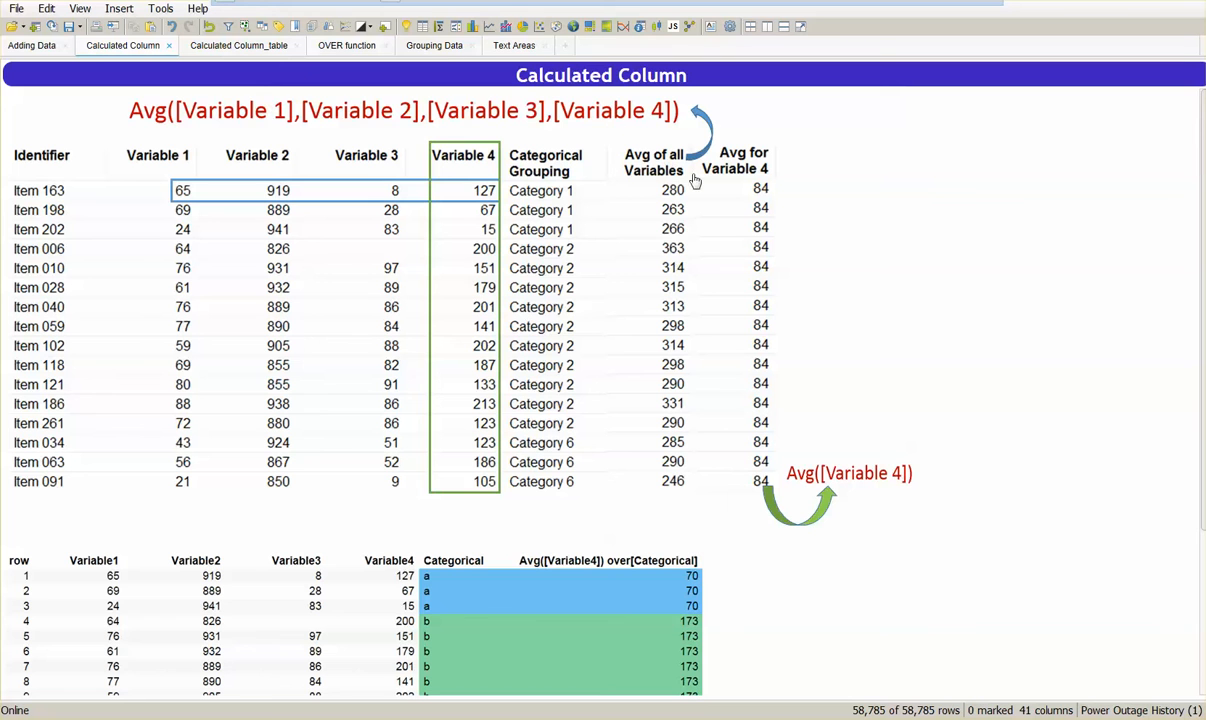
pyautogui.moveTo(670, 300)
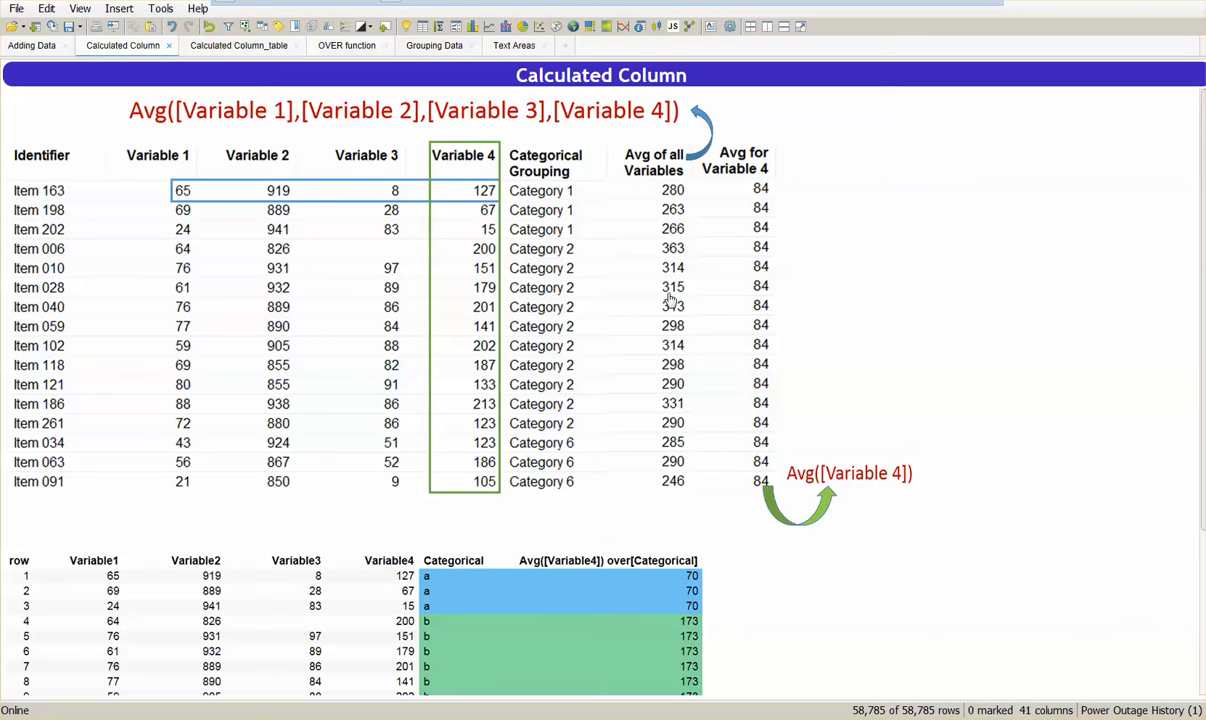
pyautogui.moveTo(668, 378)
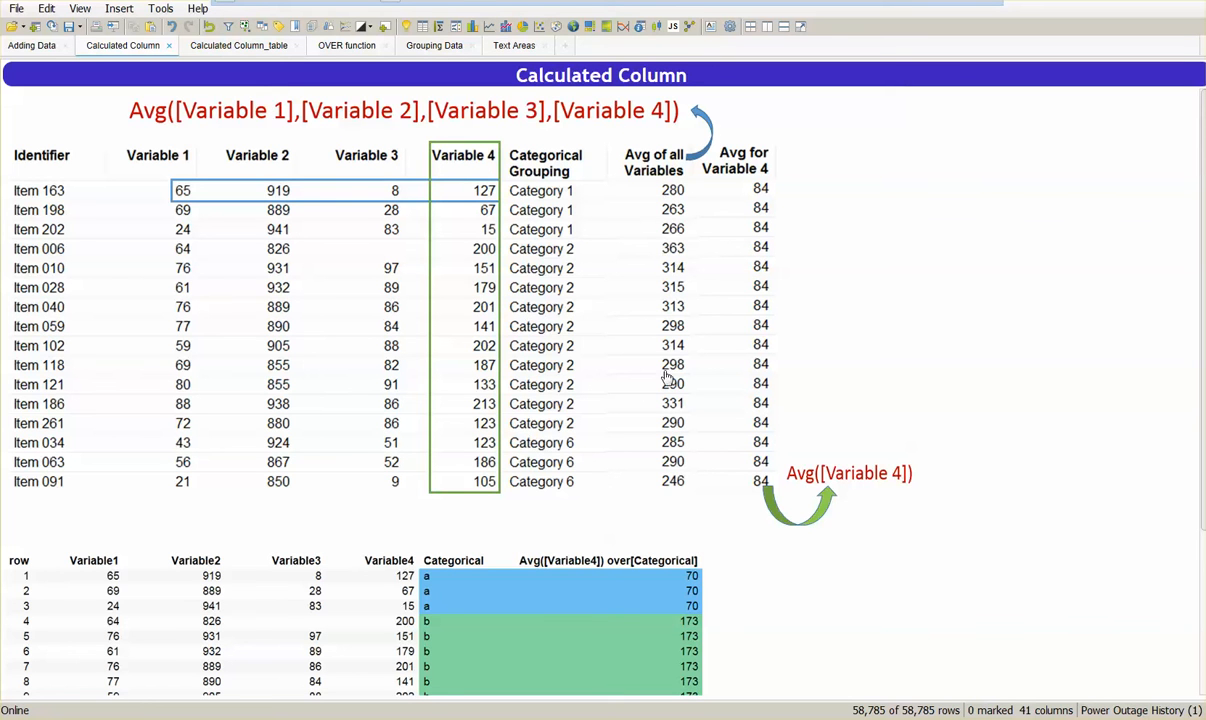
pyautogui.moveTo(640, 402)
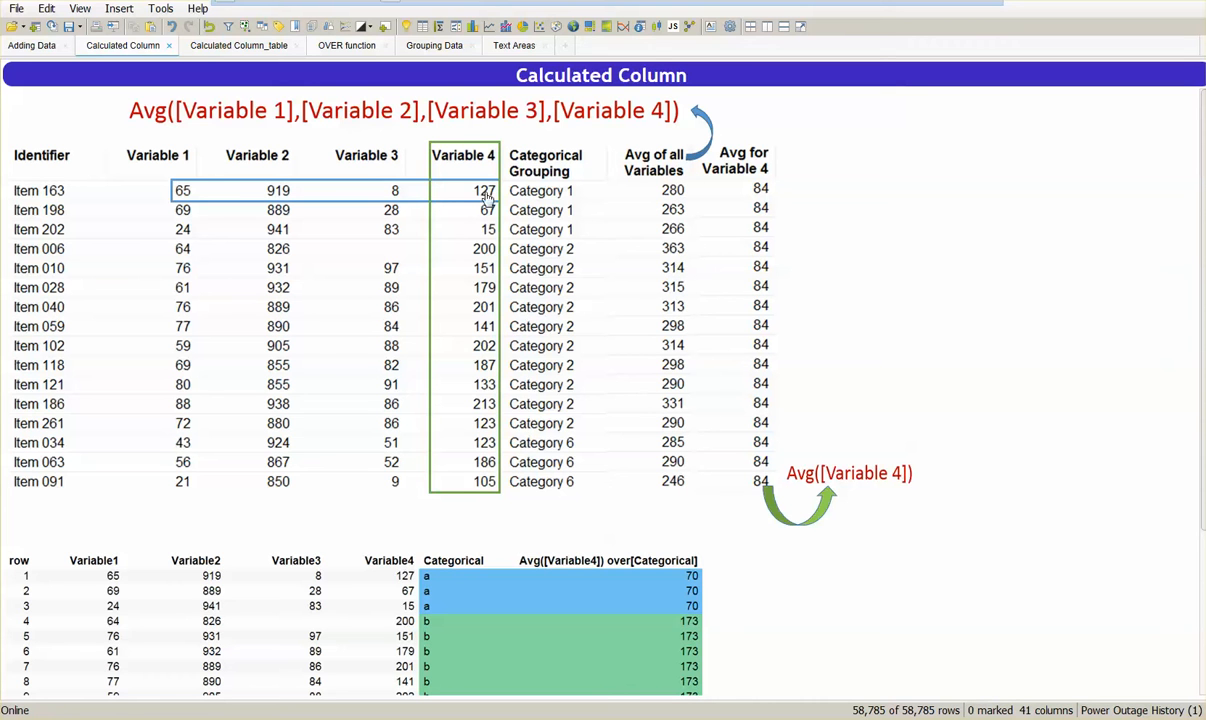
pyautogui.moveTo(406, 212)
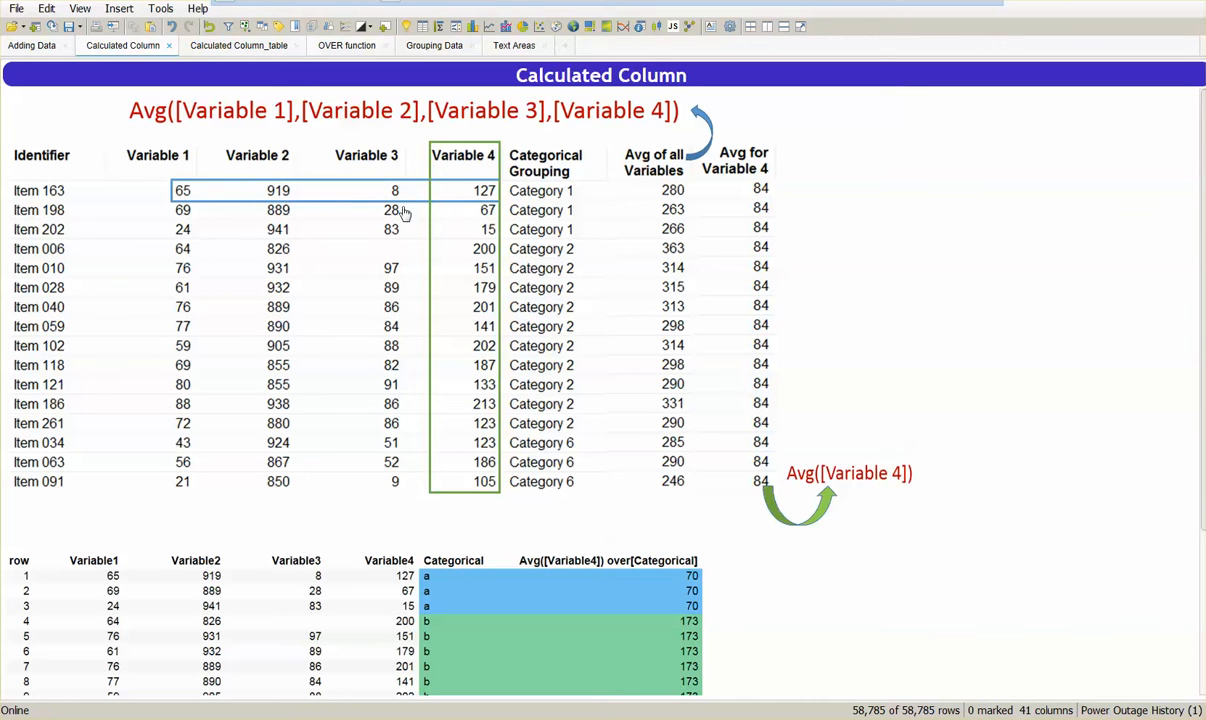
pyautogui.moveTo(640, 198)
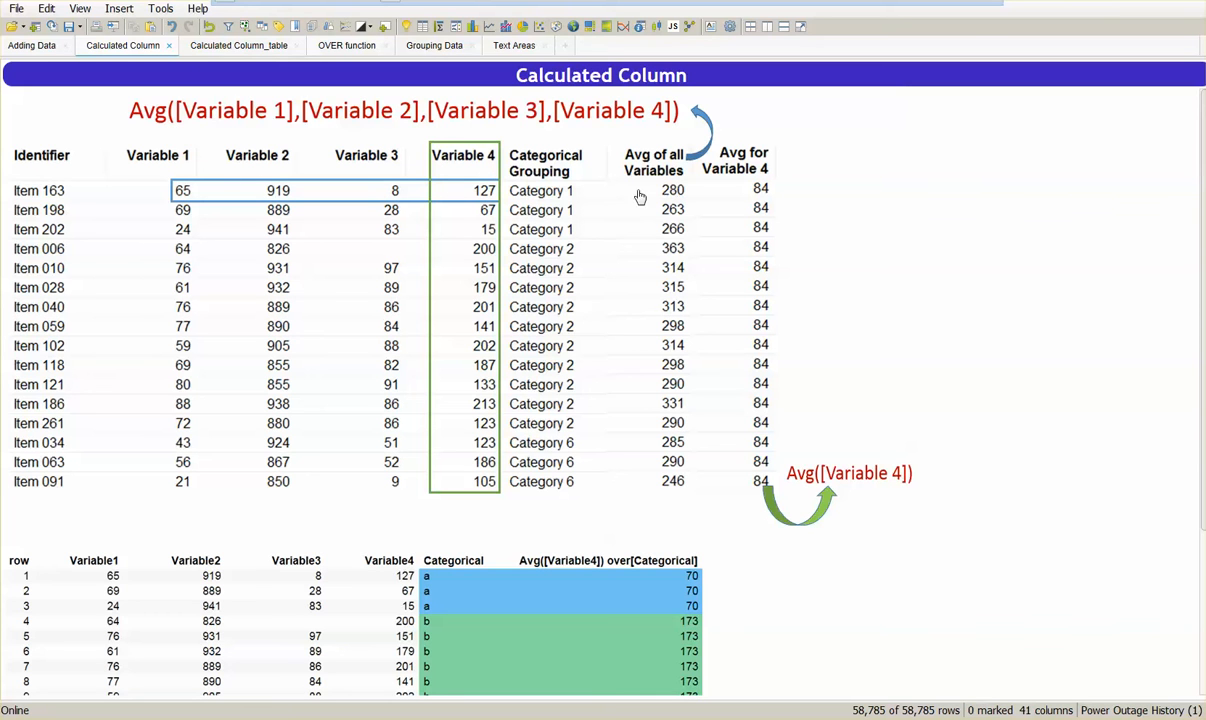
pyautogui.moveTo(652, 198)
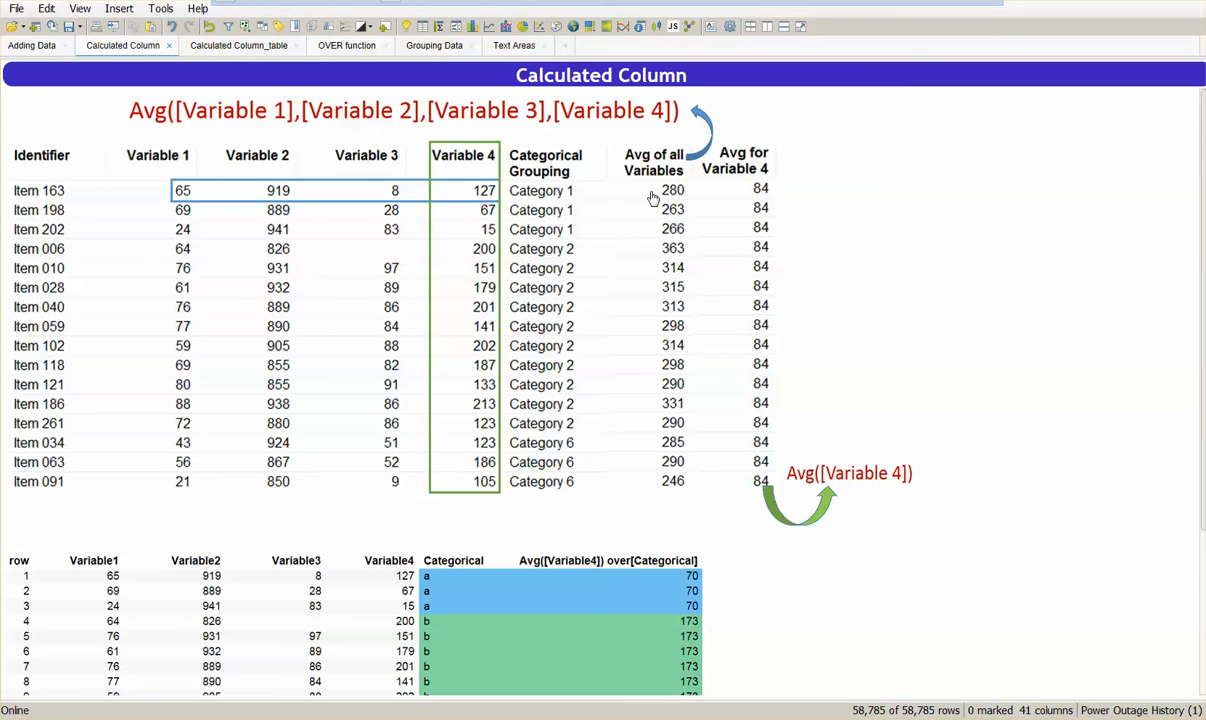
pyautogui.moveTo(446, 288)
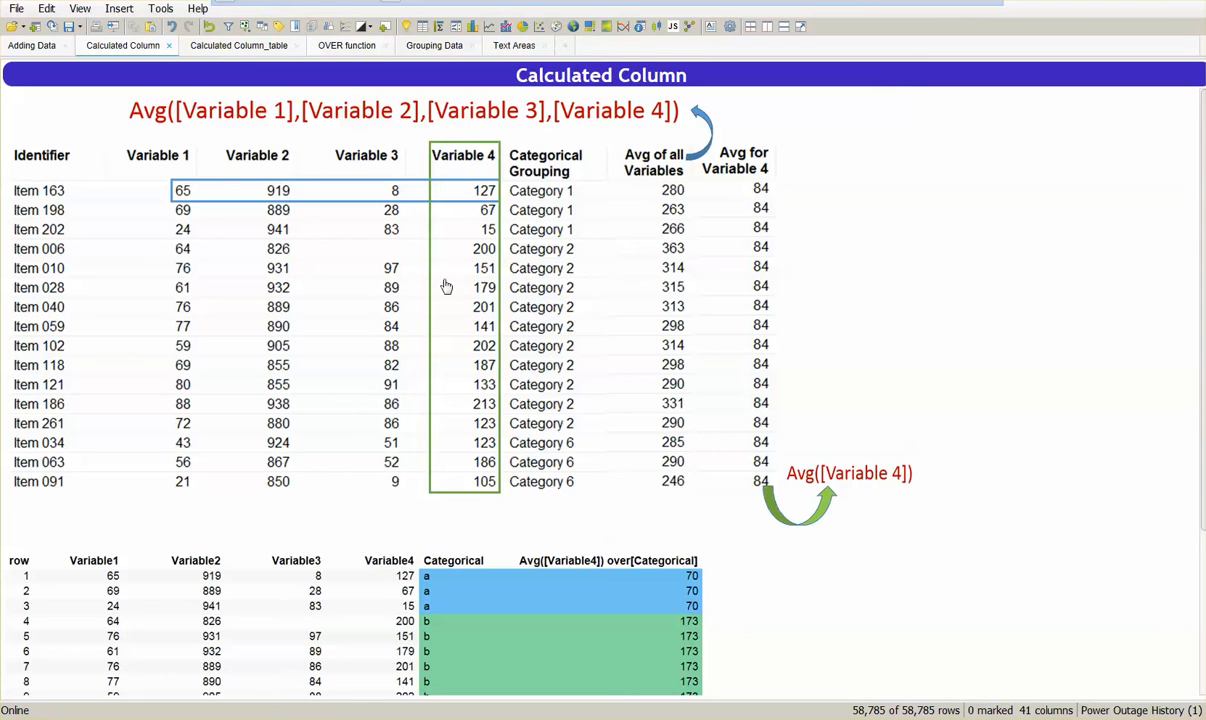
pyautogui.moveTo(430, 132)
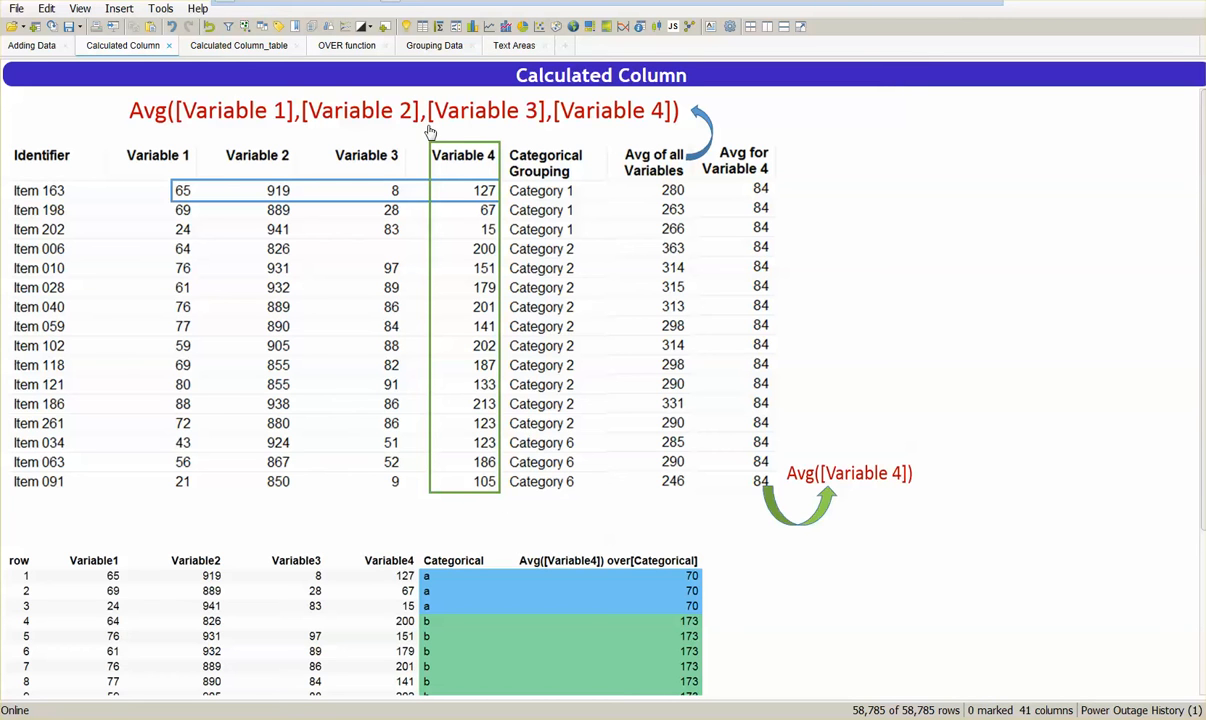
pyautogui.moveTo(492, 166)
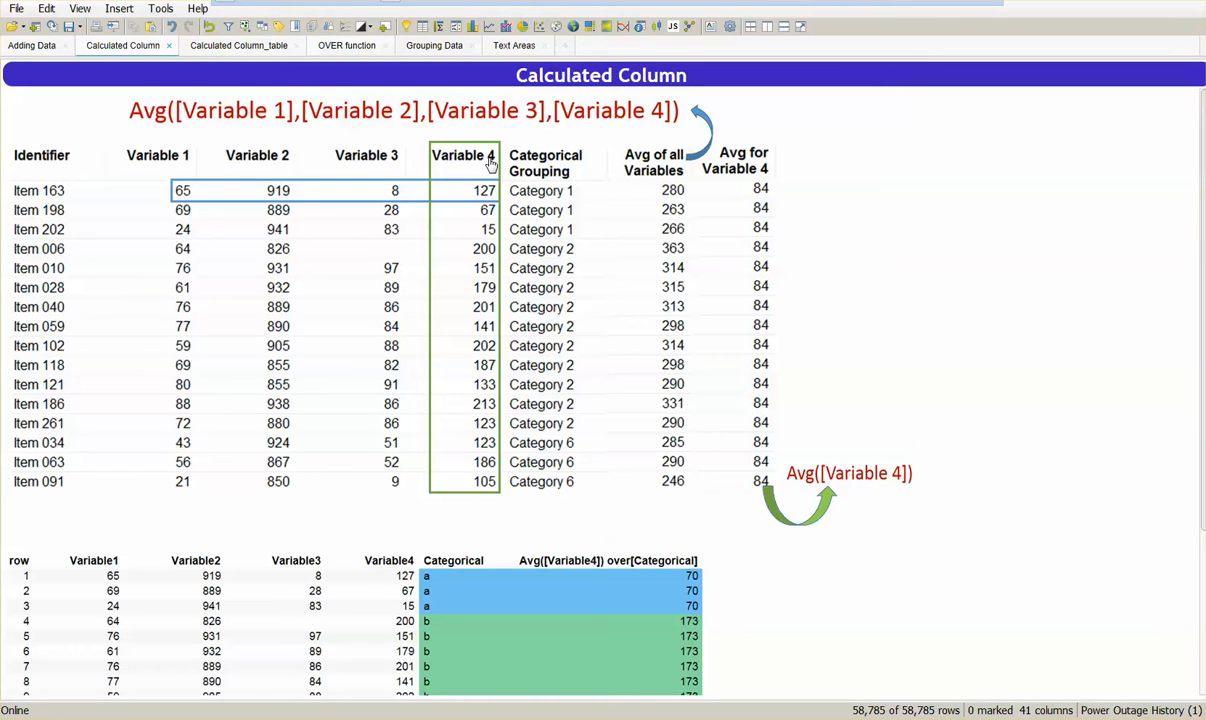
pyautogui.moveTo(788, 464)
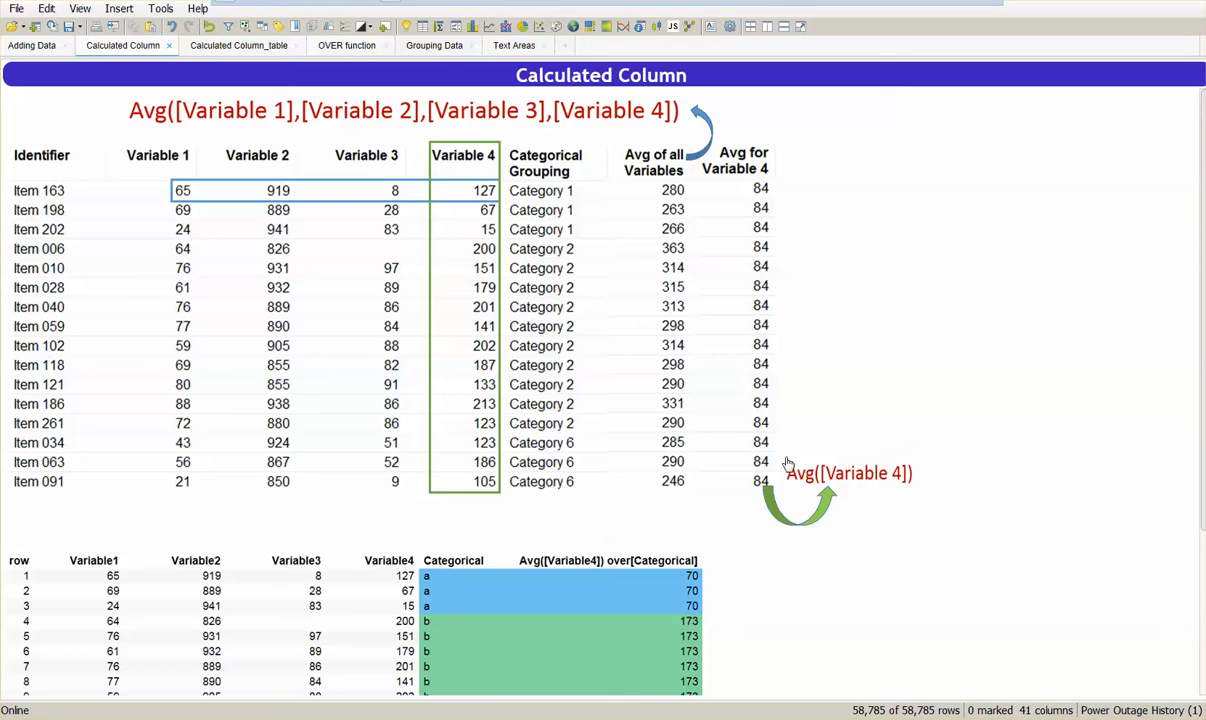
pyautogui.moveTo(484, 178)
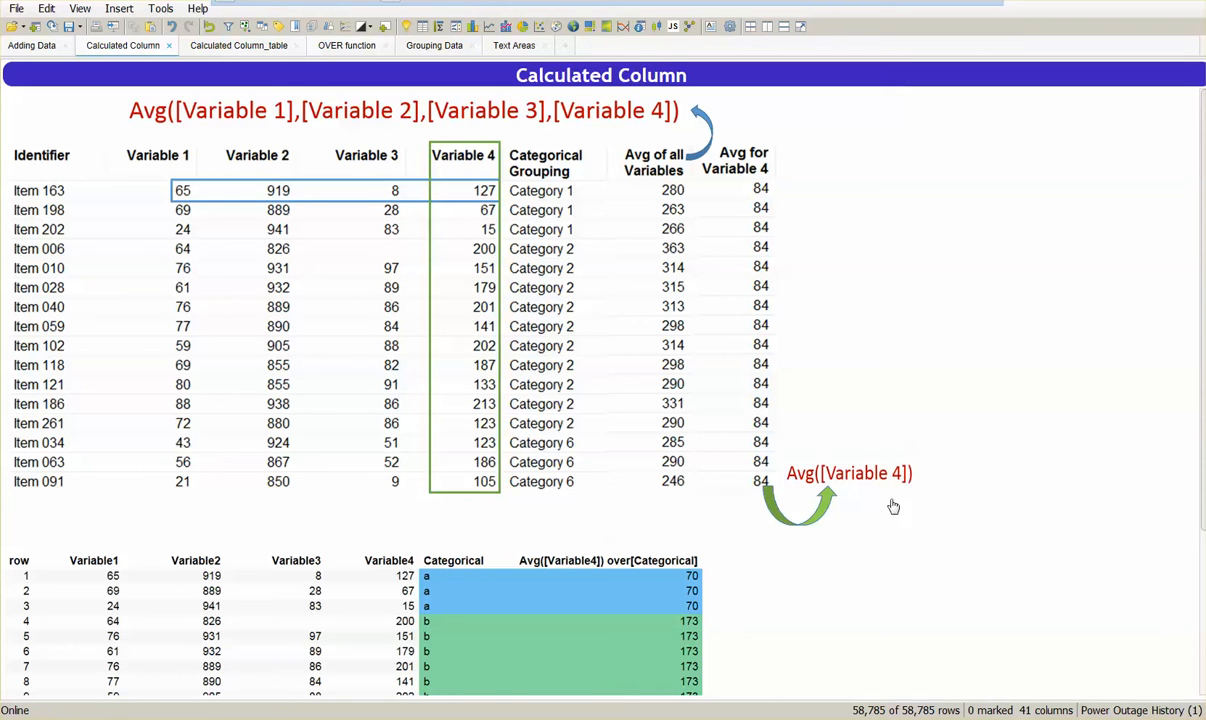
pyautogui.moveTo(888, 418)
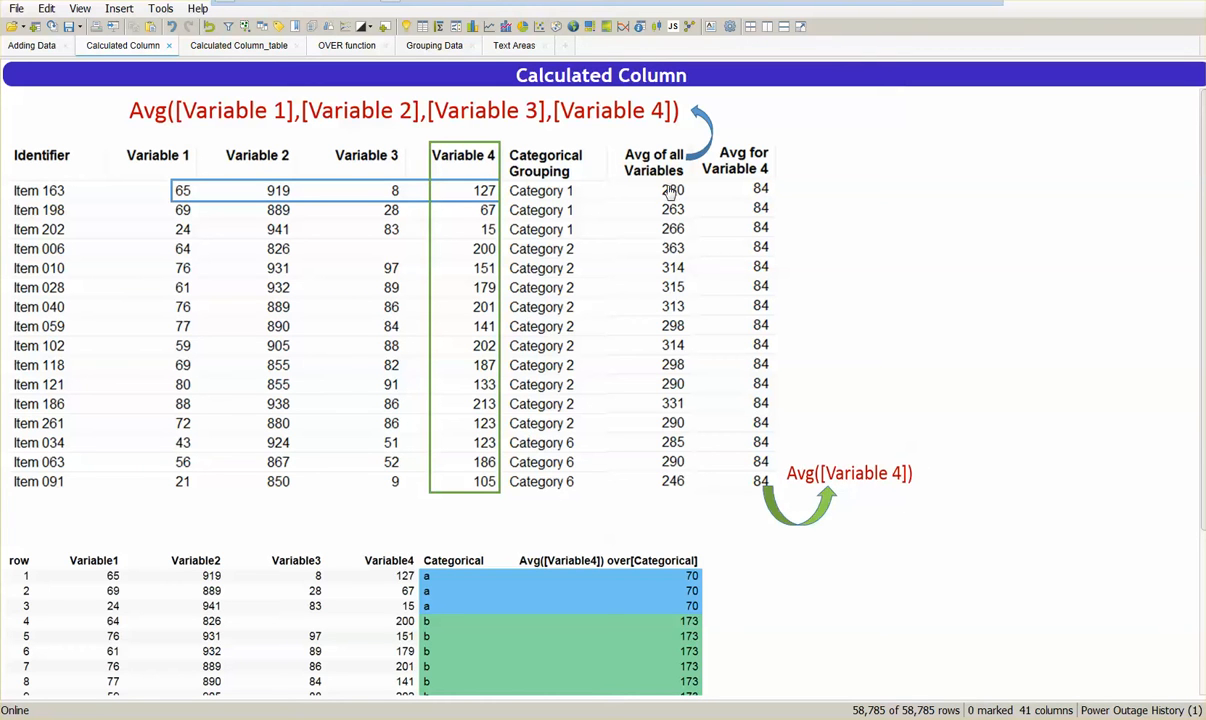
pyautogui.moveTo(742, 236)
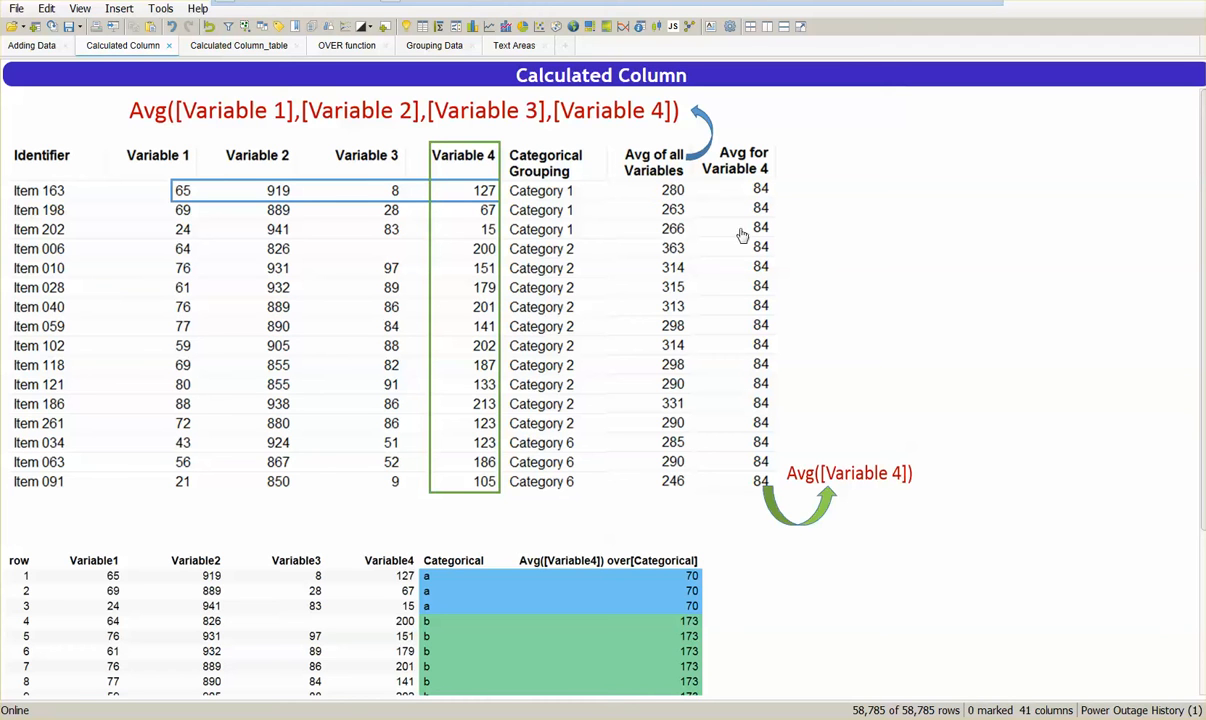
pyautogui.moveTo(488, 382)
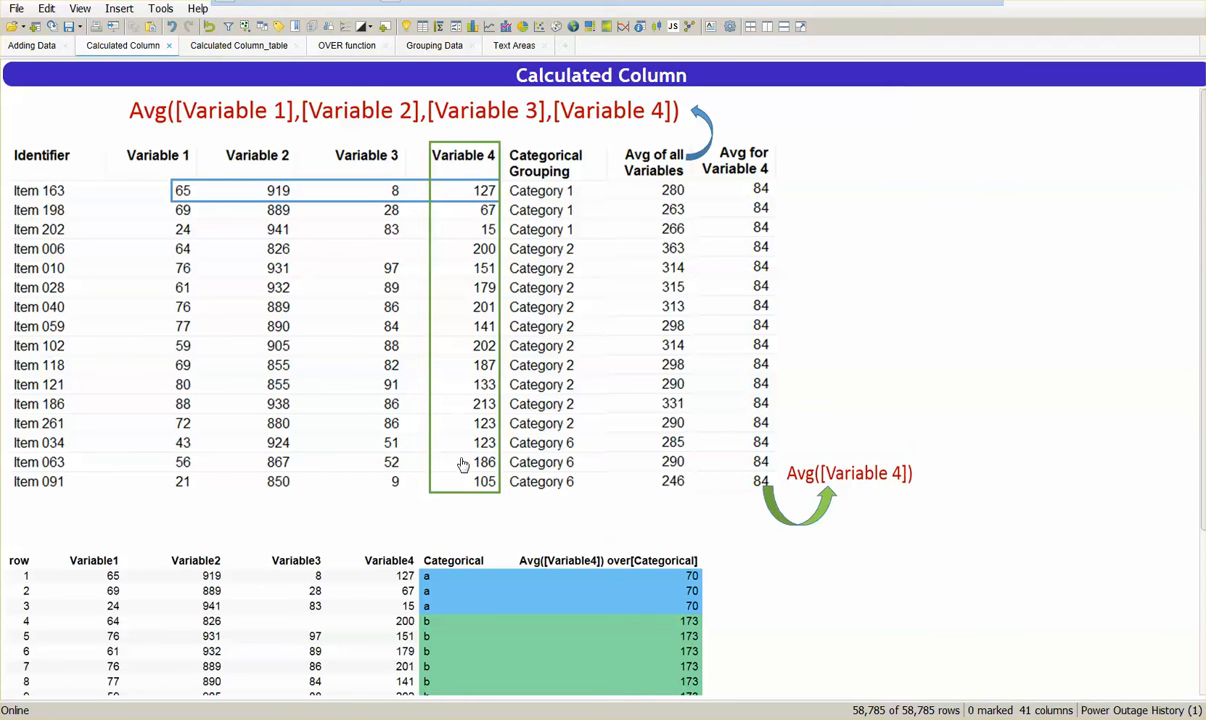
pyautogui.moveTo(460, 210)
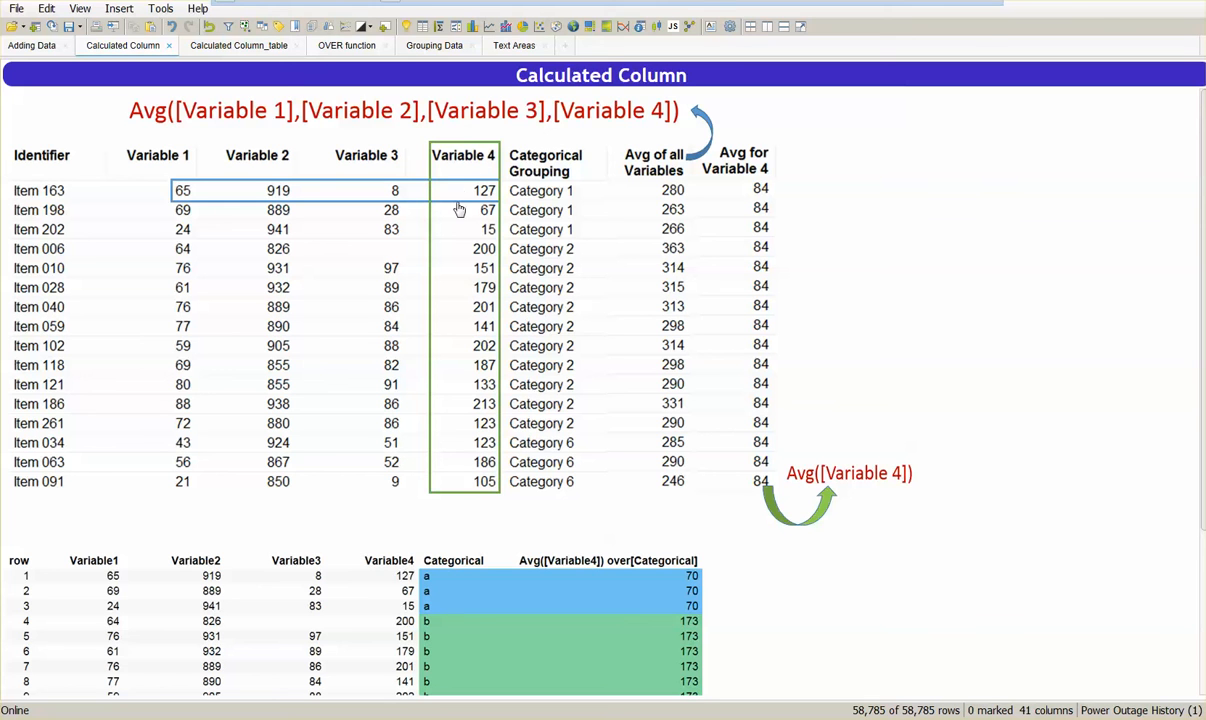
pyautogui.moveTo(770, 210)
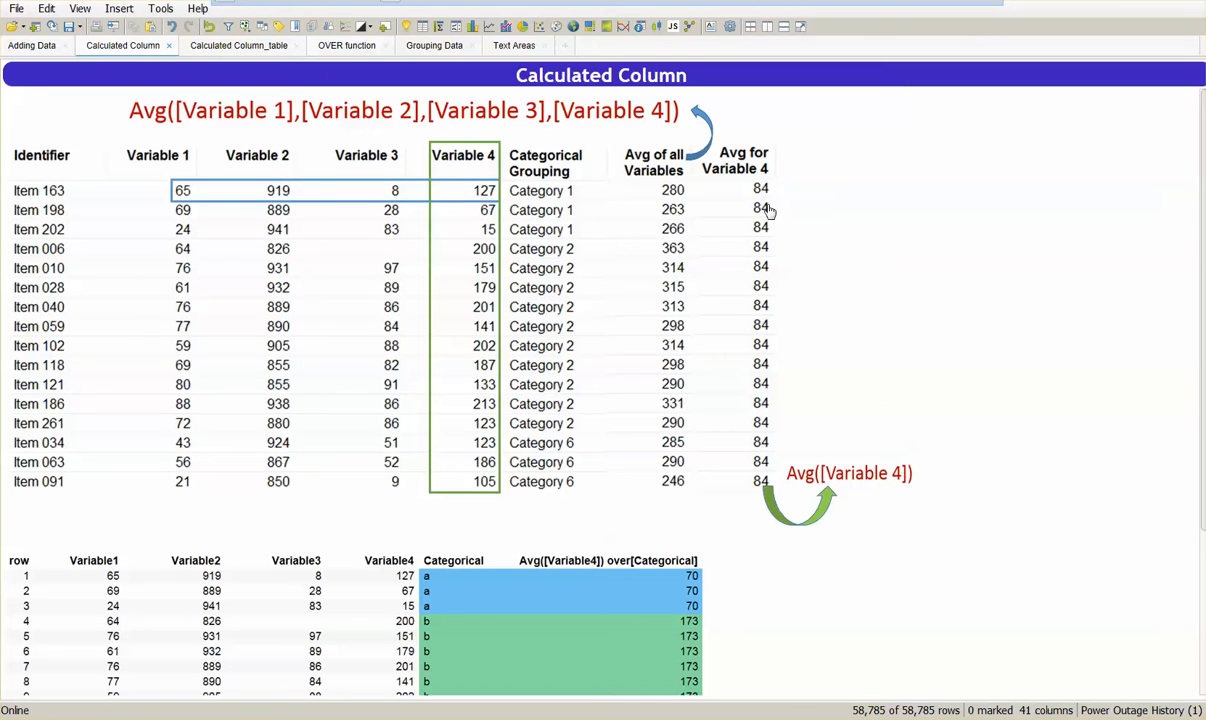
pyautogui.moveTo(768, 356)
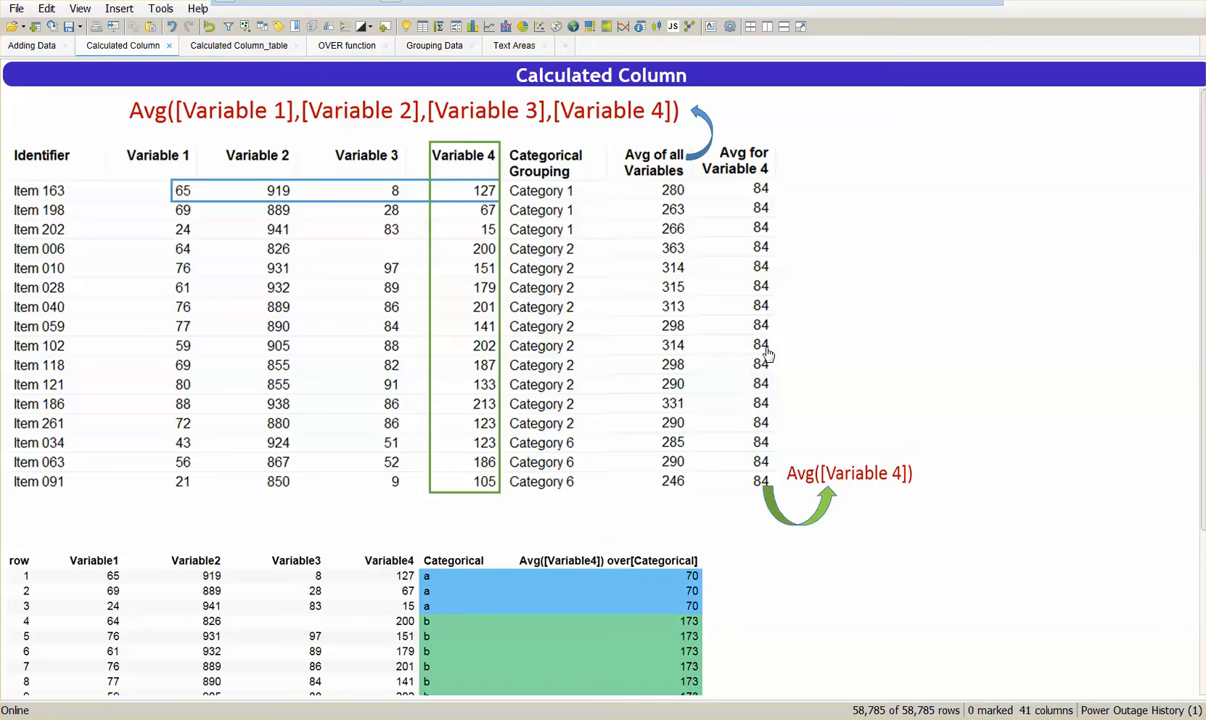
pyautogui.moveTo(776, 500)
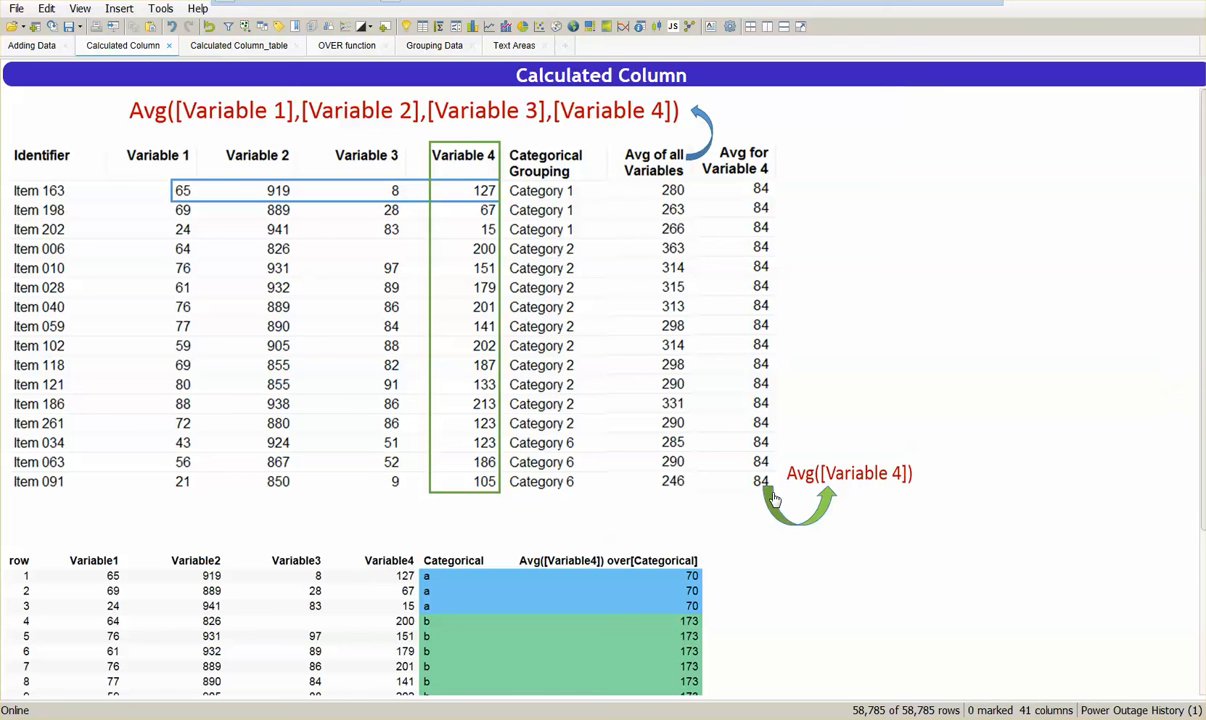
pyautogui.moveTo(772, 496)
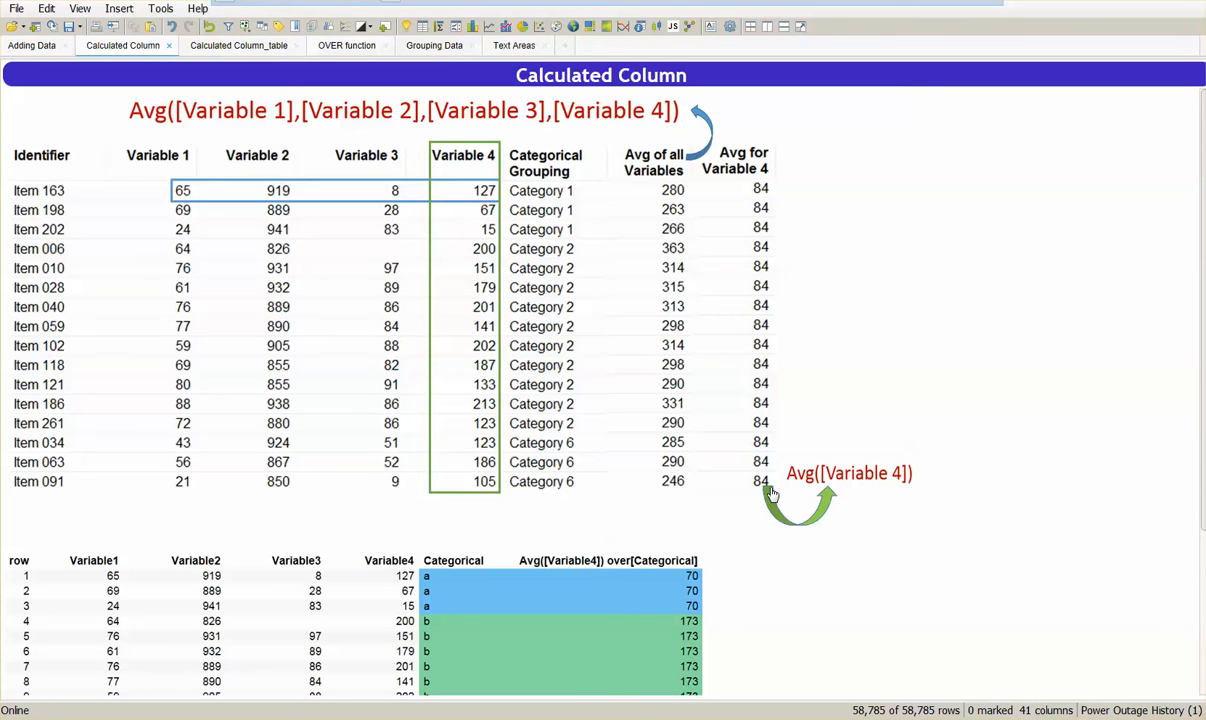
pyautogui.moveTo(796, 488)
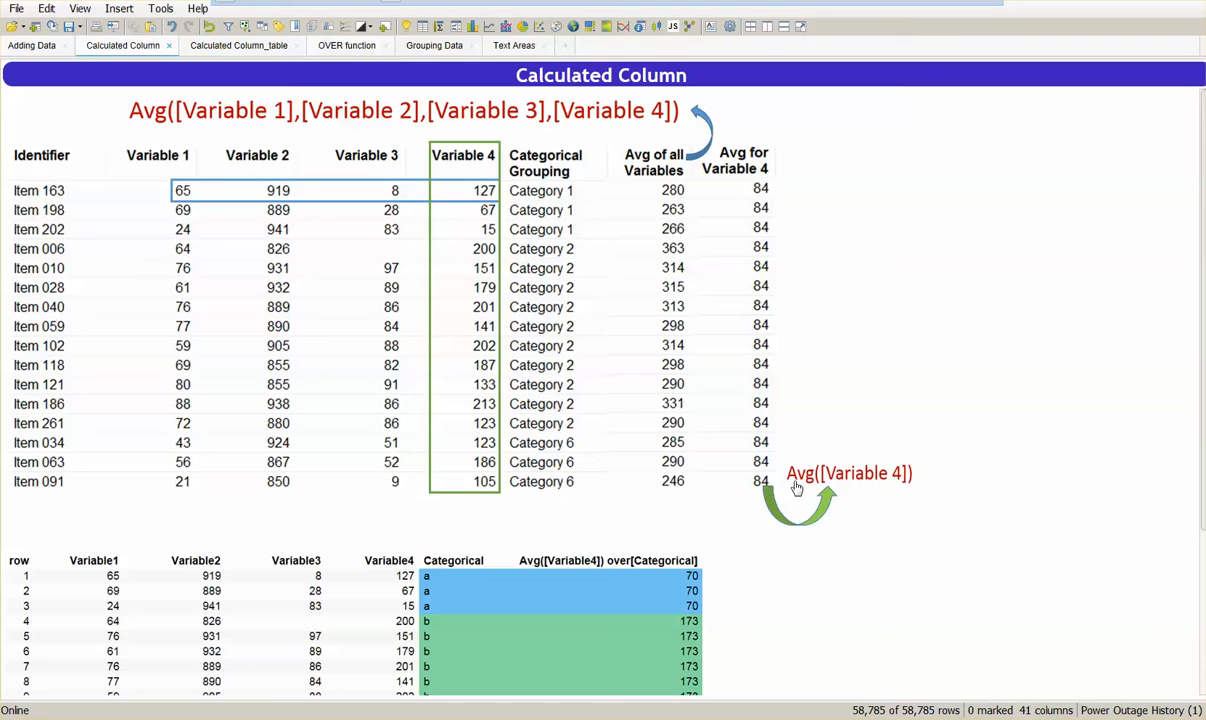
pyautogui.moveTo(836, 506)
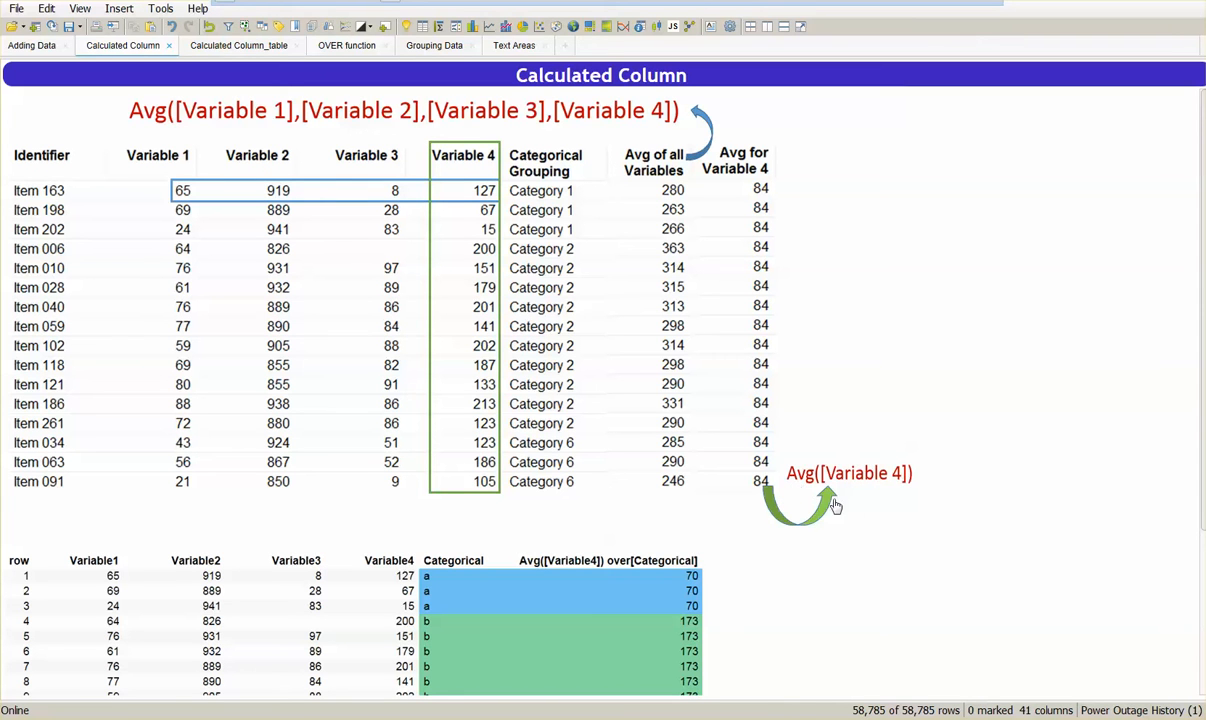
pyautogui.moveTo(658, 230)
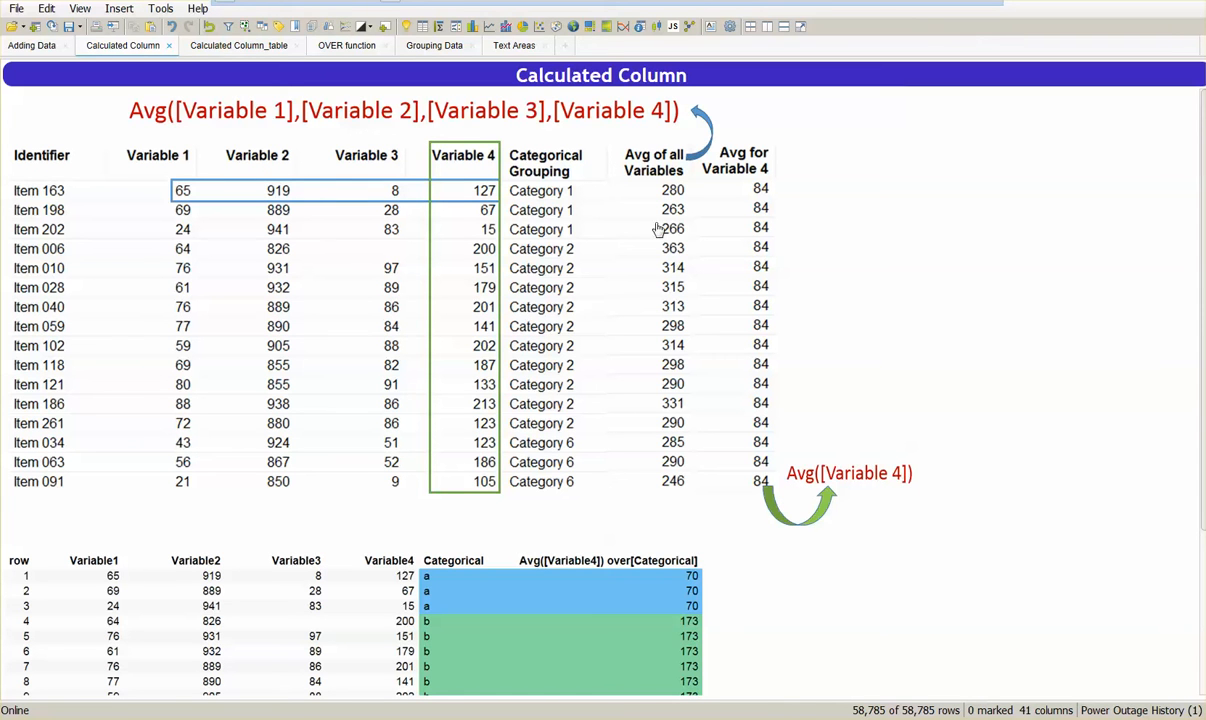
pyautogui.moveTo(620, 424)
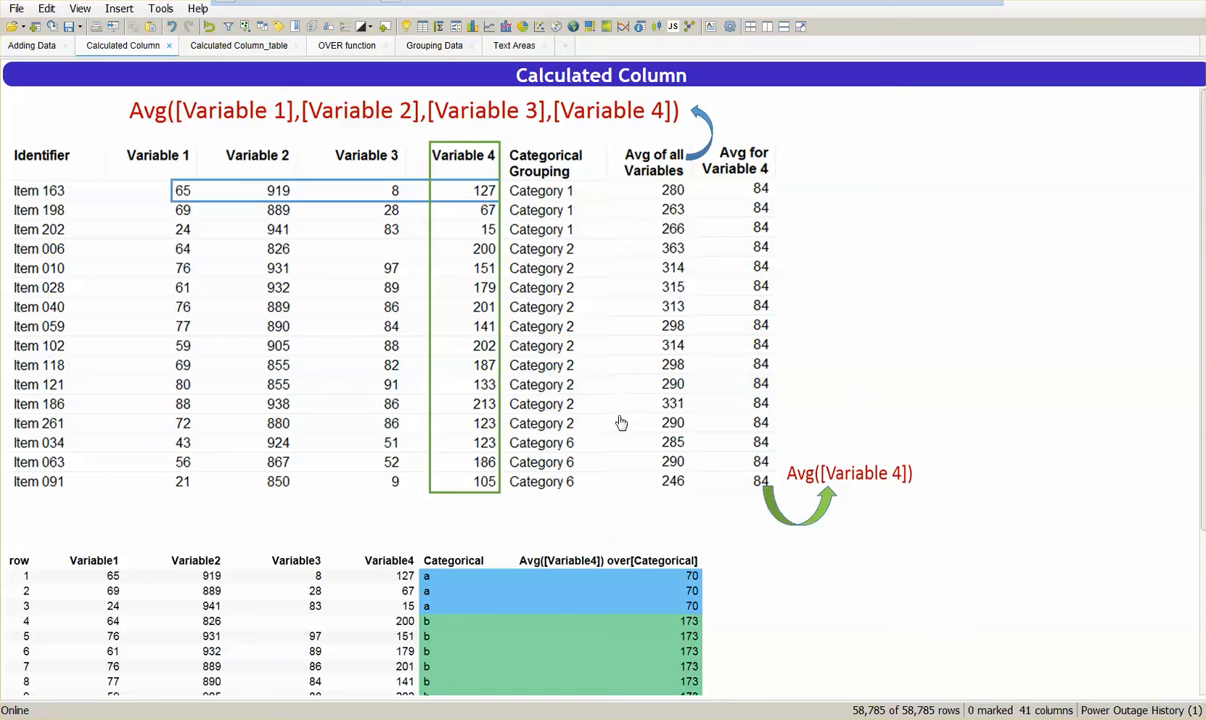
pyautogui.moveTo(1056, 466)
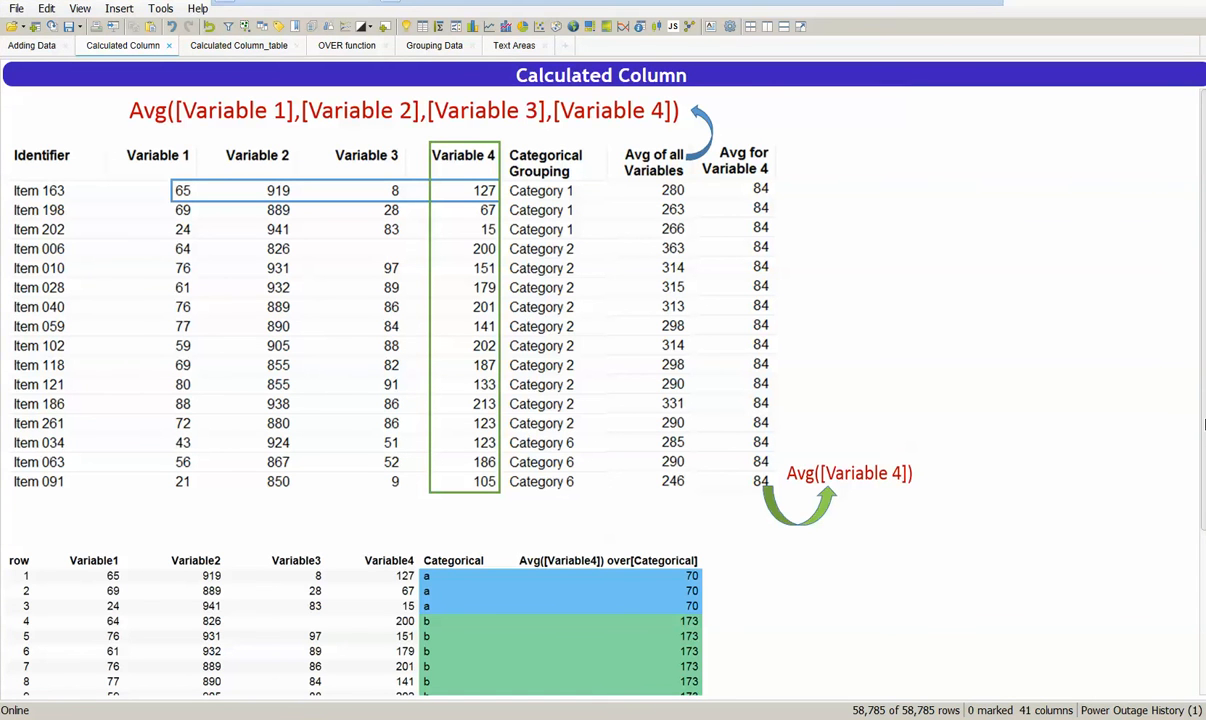
# - Bring up the Insert menu over the CalculatedColumnExample table page
pyautogui.scroll(-3)
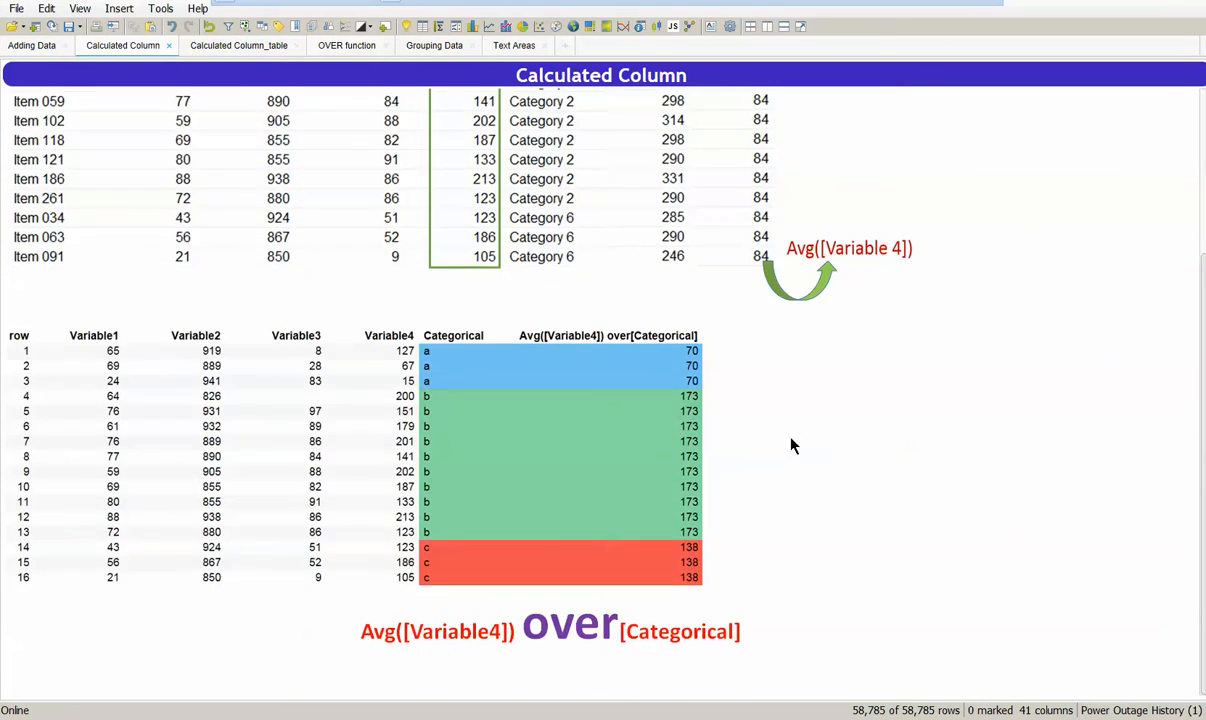
pyautogui.moveTo(670, 436)
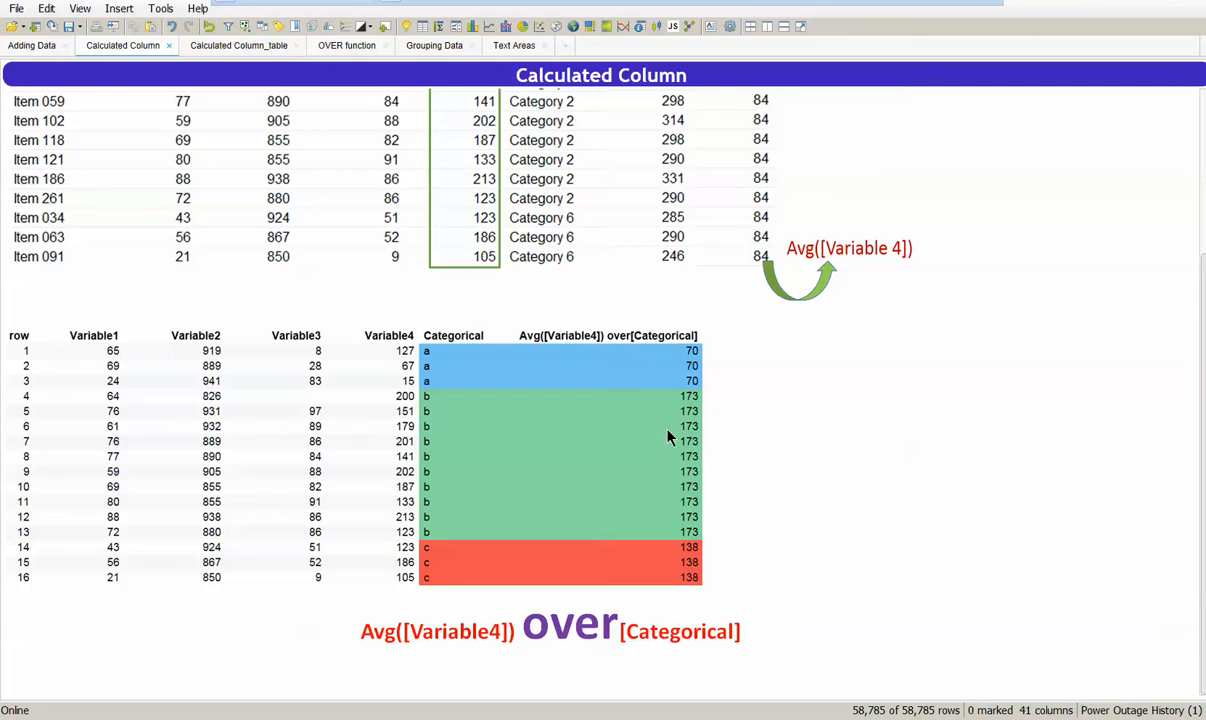
pyautogui.moveTo(436, 370)
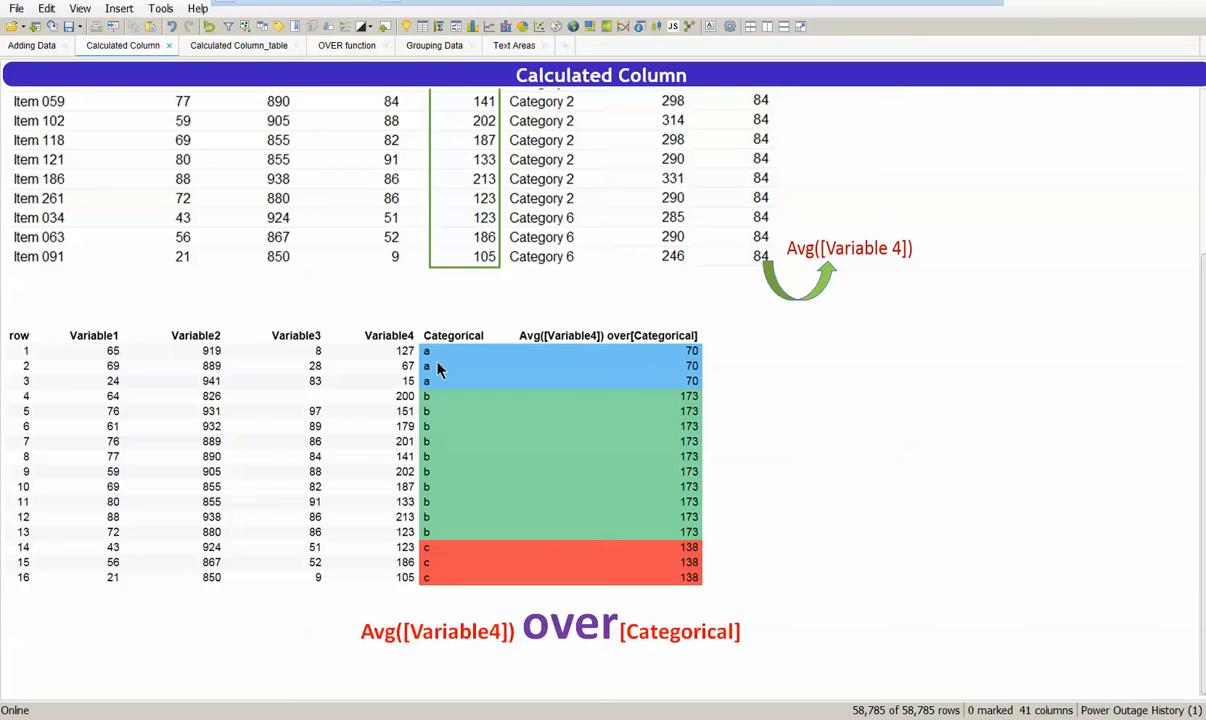
pyautogui.moveTo(476, 392)
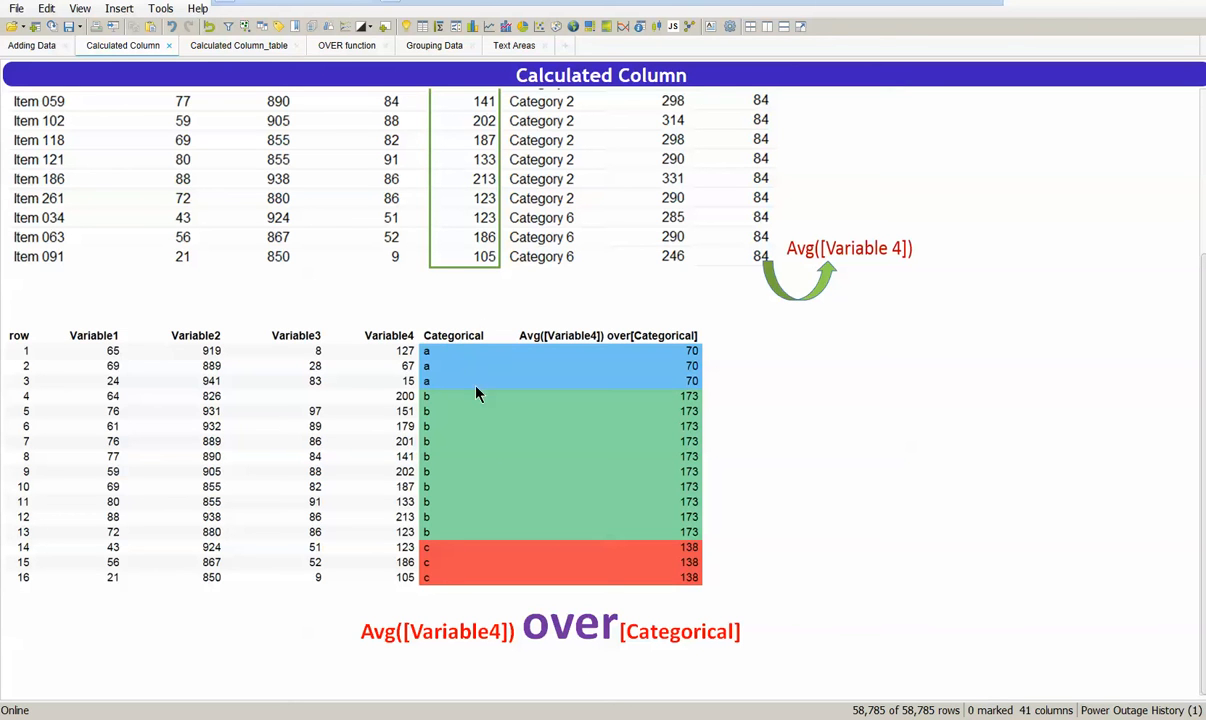
pyautogui.moveTo(446, 564)
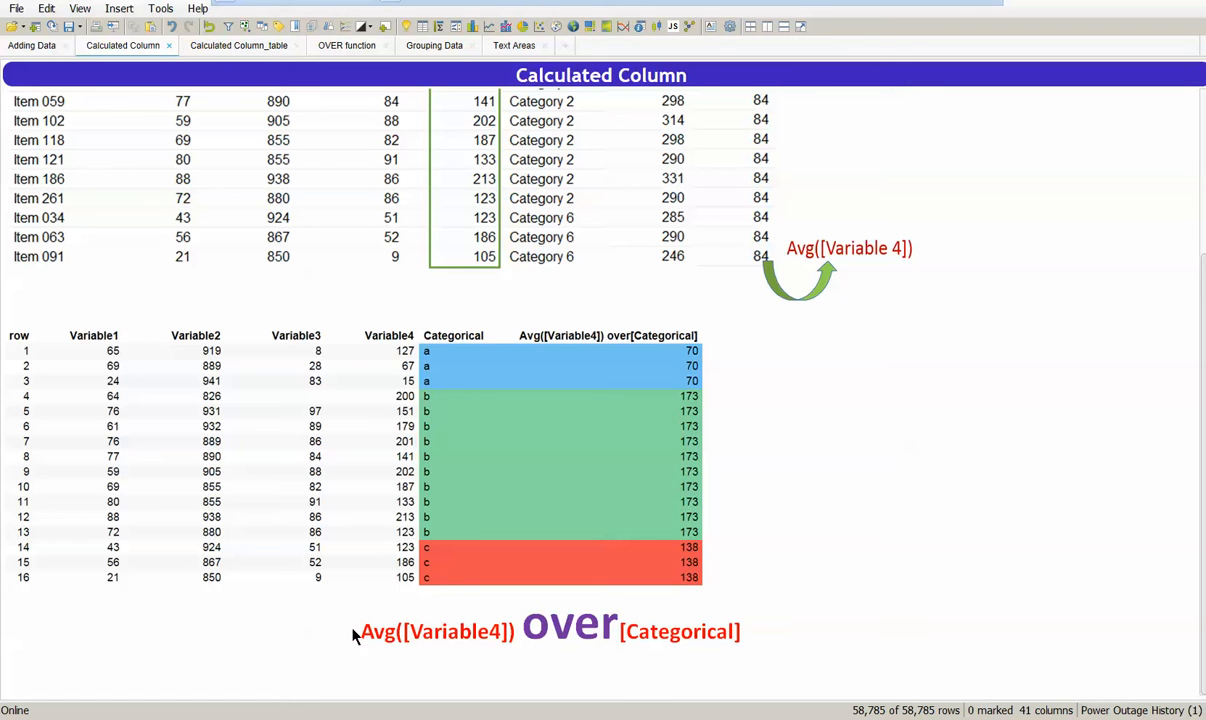
pyautogui.moveTo(456, 684)
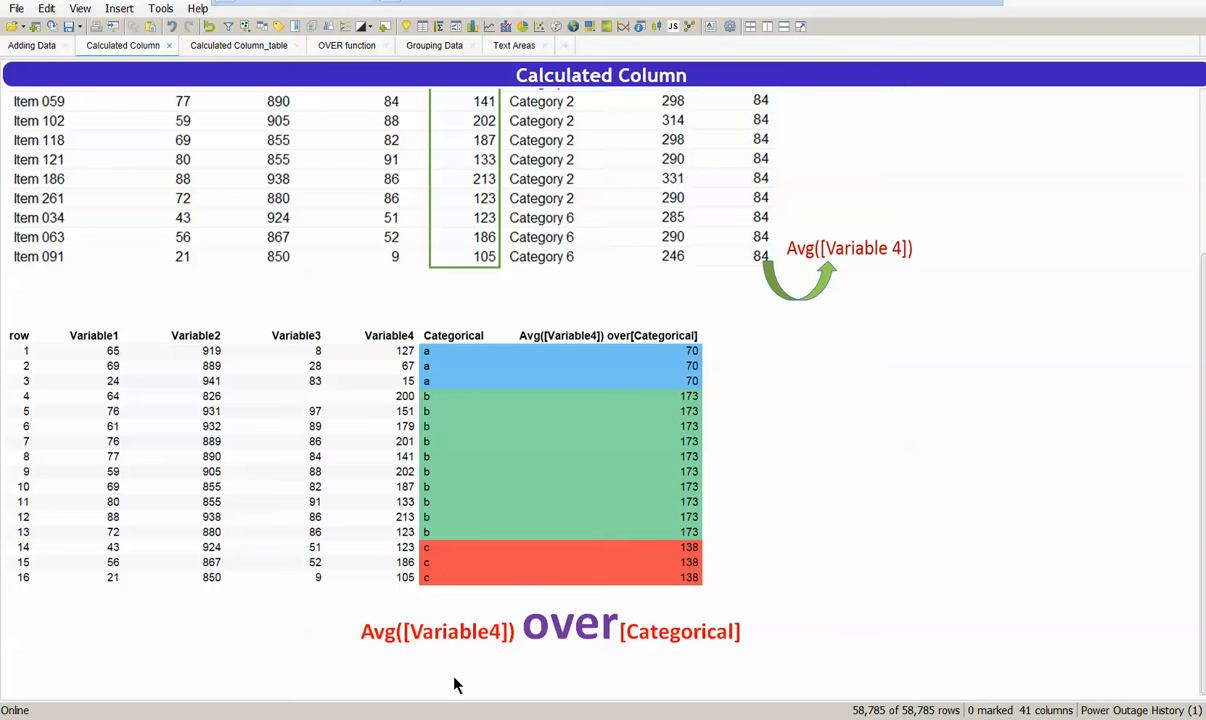
pyautogui.moveTo(516, 648)
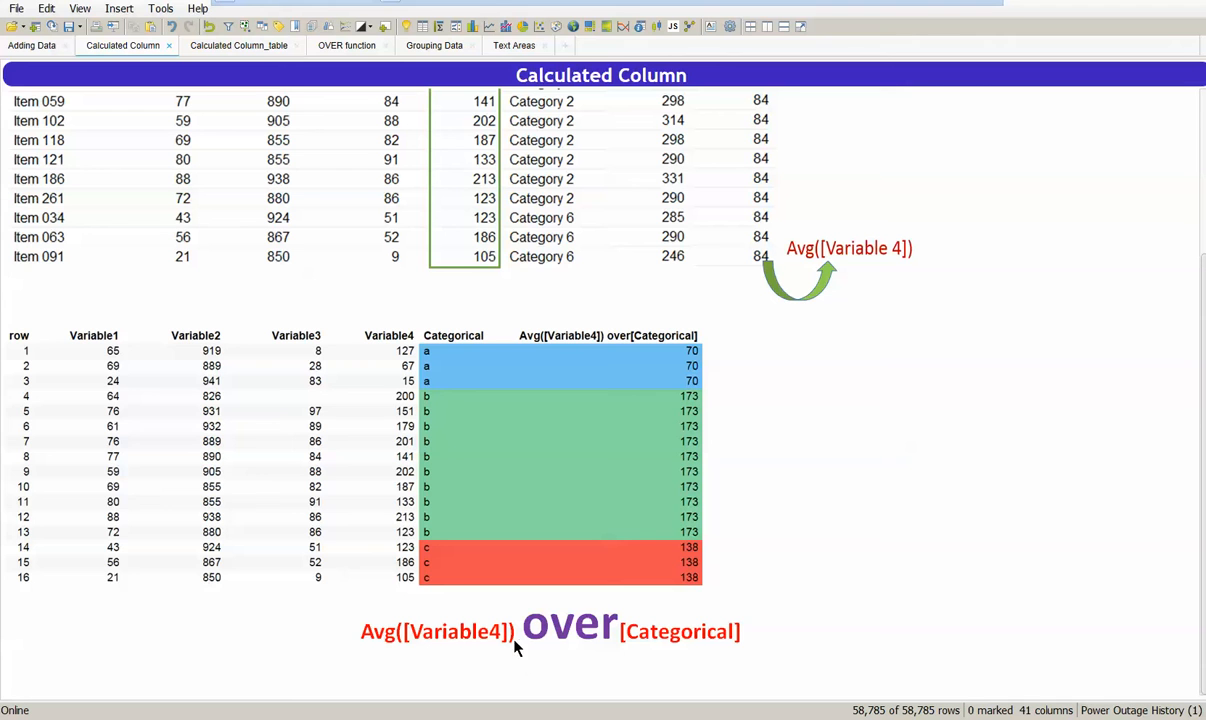
pyautogui.moveTo(578, 642)
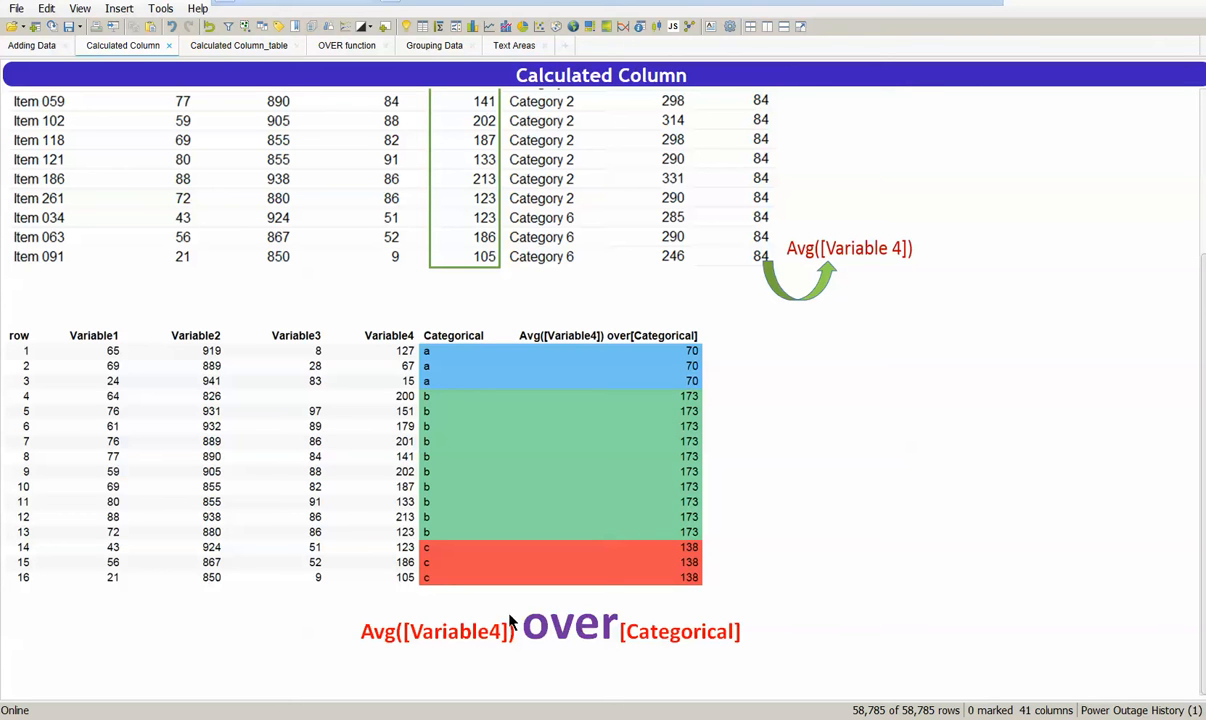
pyautogui.moveTo(452, 400)
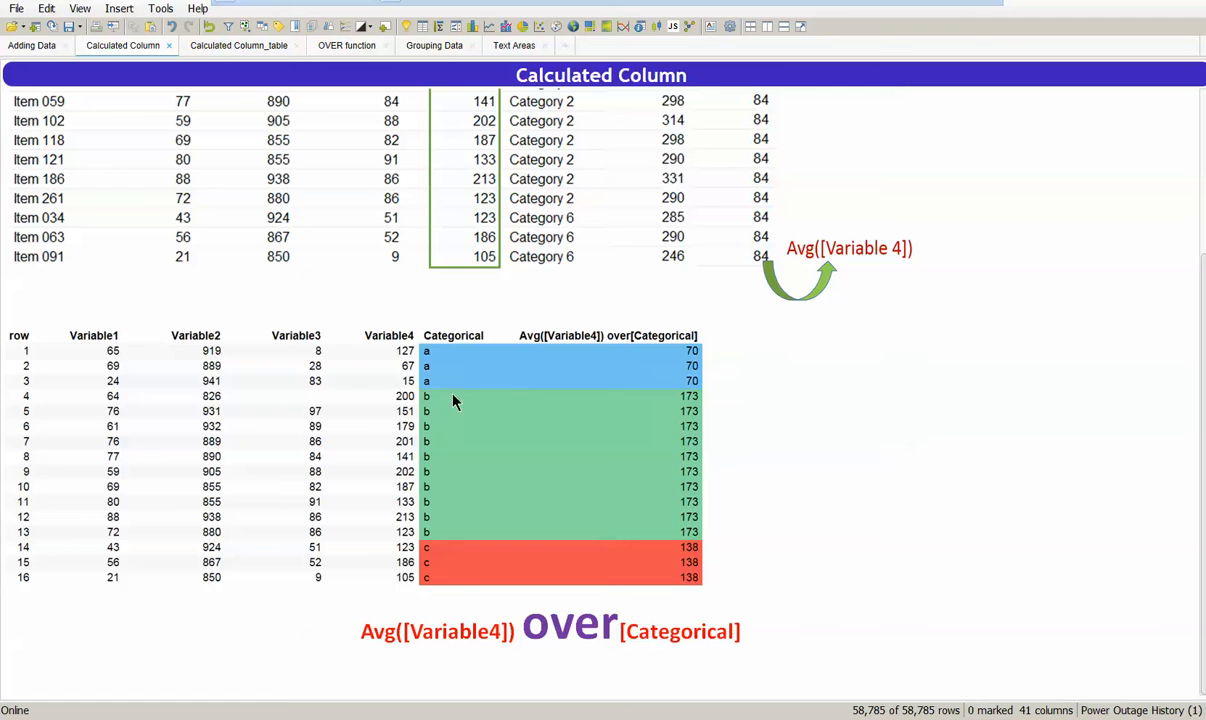
pyautogui.moveTo(668, 416)
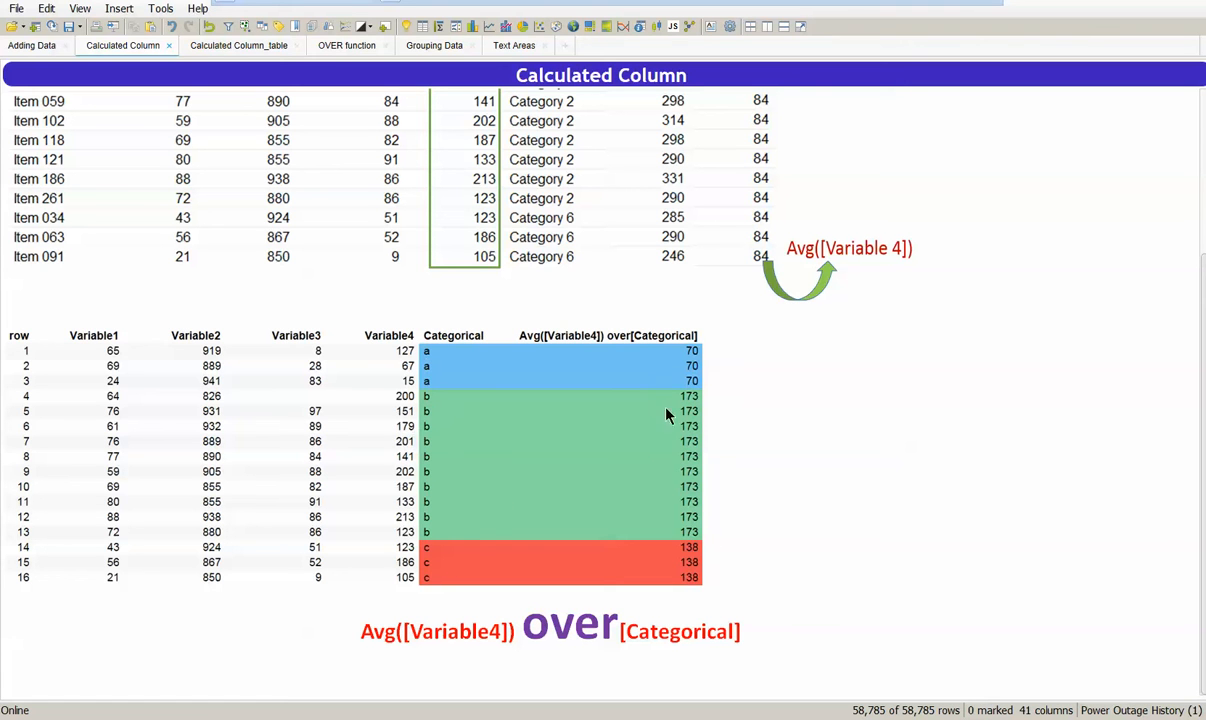
pyautogui.moveTo(676, 648)
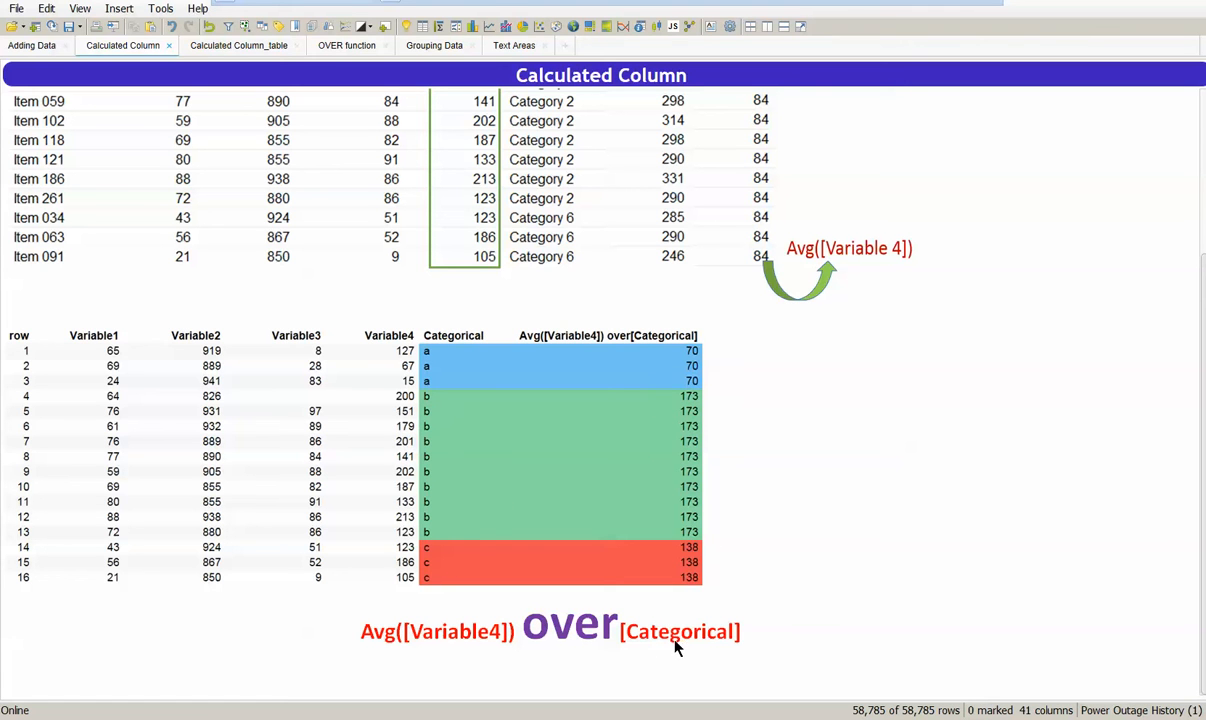
pyautogui.moveTo(484, 656)
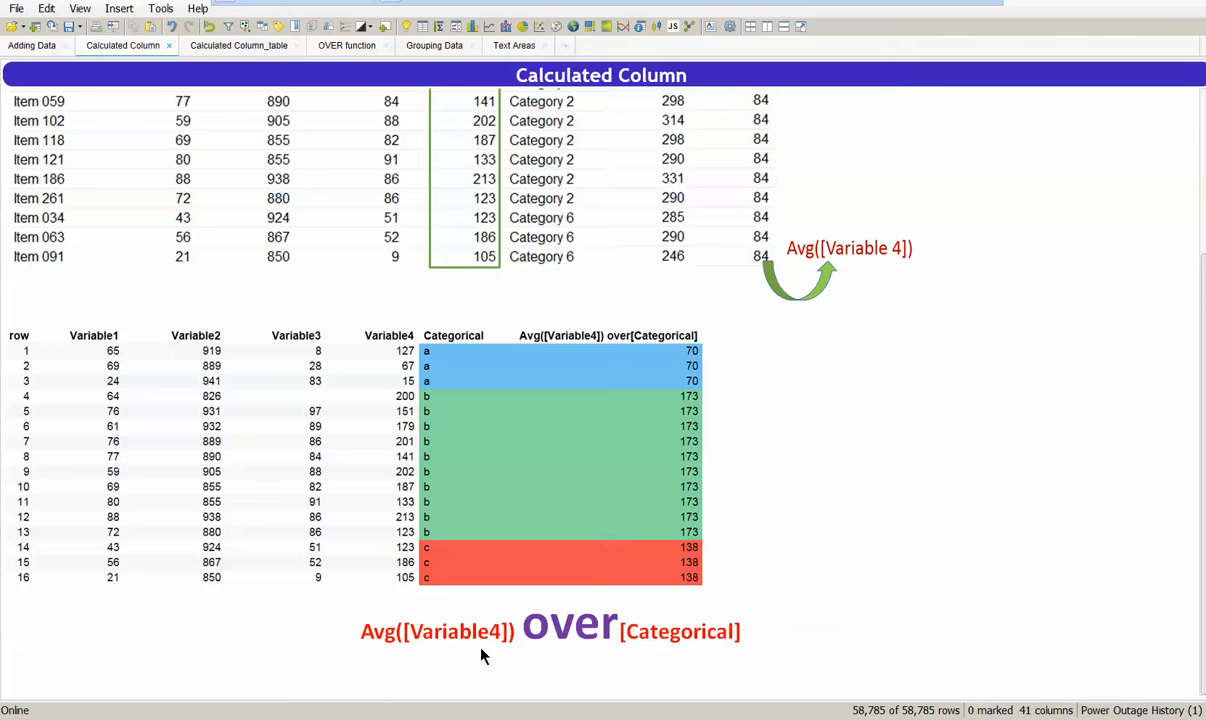
pyautogui.moveTo(404, 336)
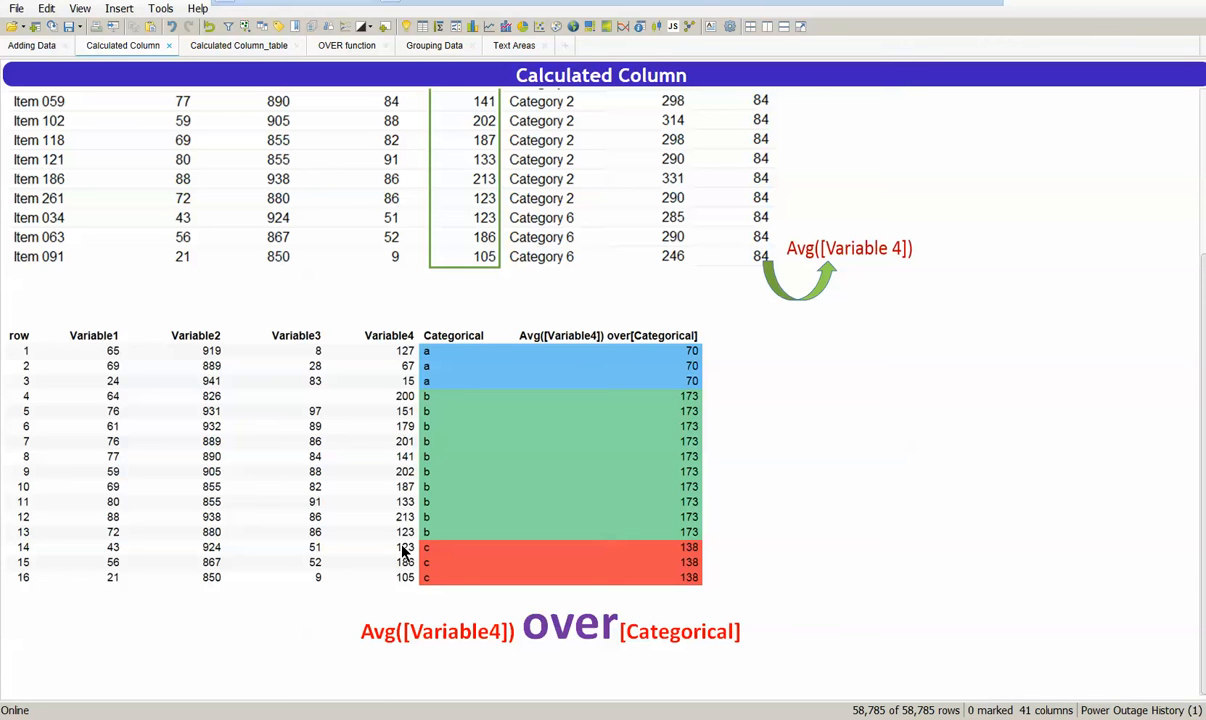
pyautogui.moveTo(556, 618)
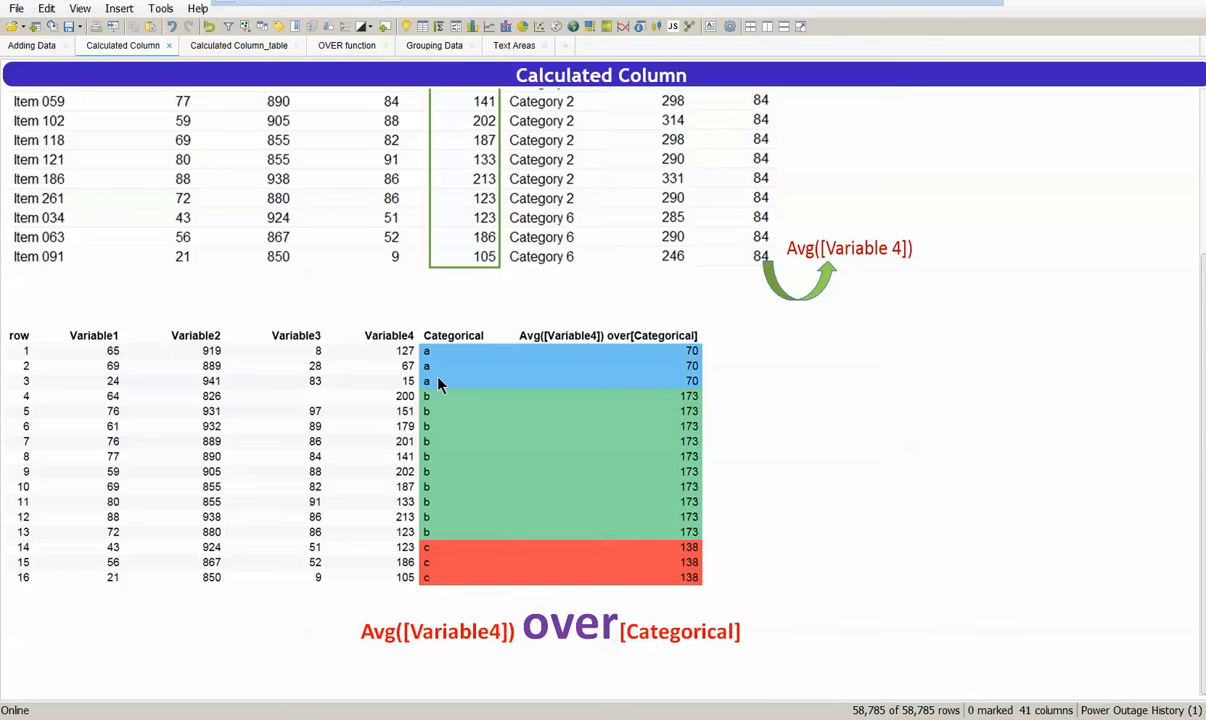
pyautogui.moveTo(630, 650)
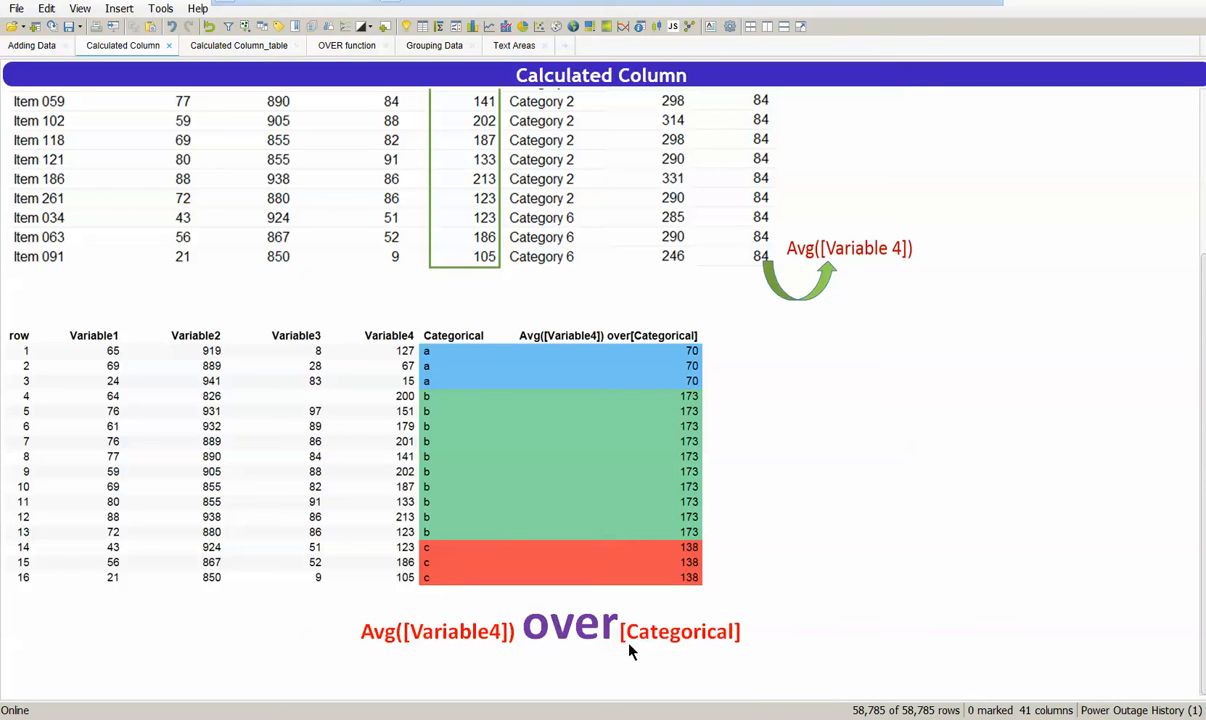
pyautogui.moveTo(674, 382)
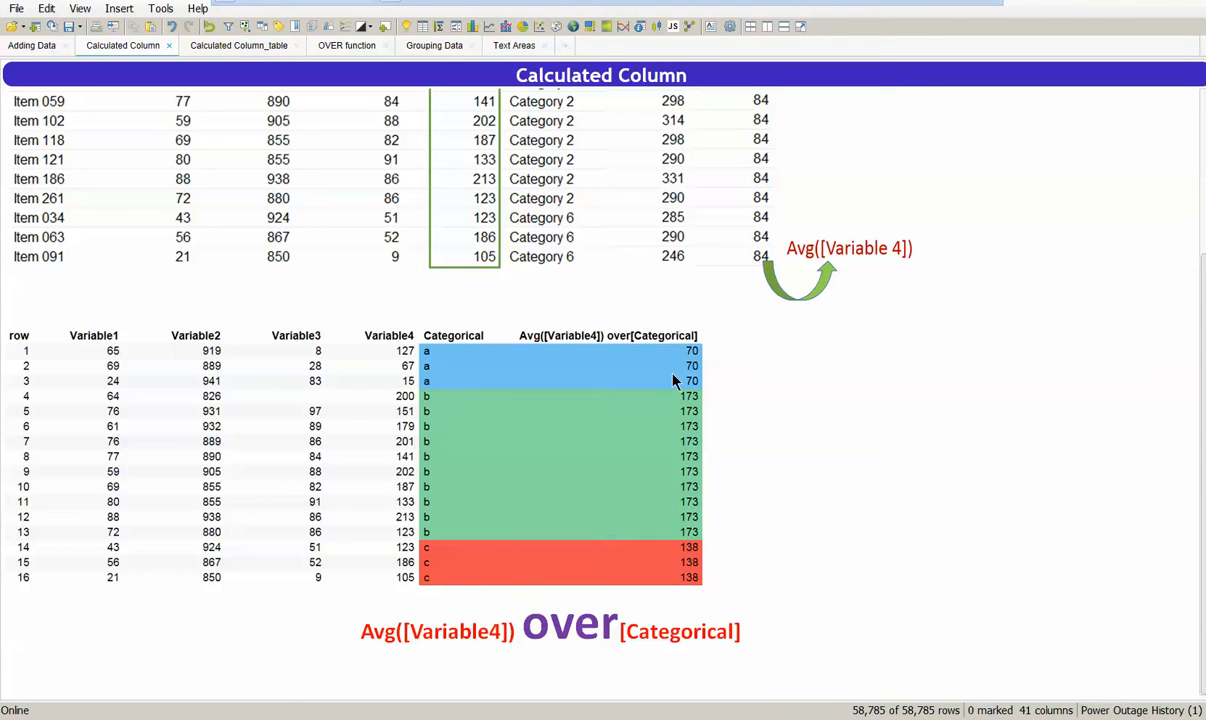
pyautogui.moveTo(708, 374)
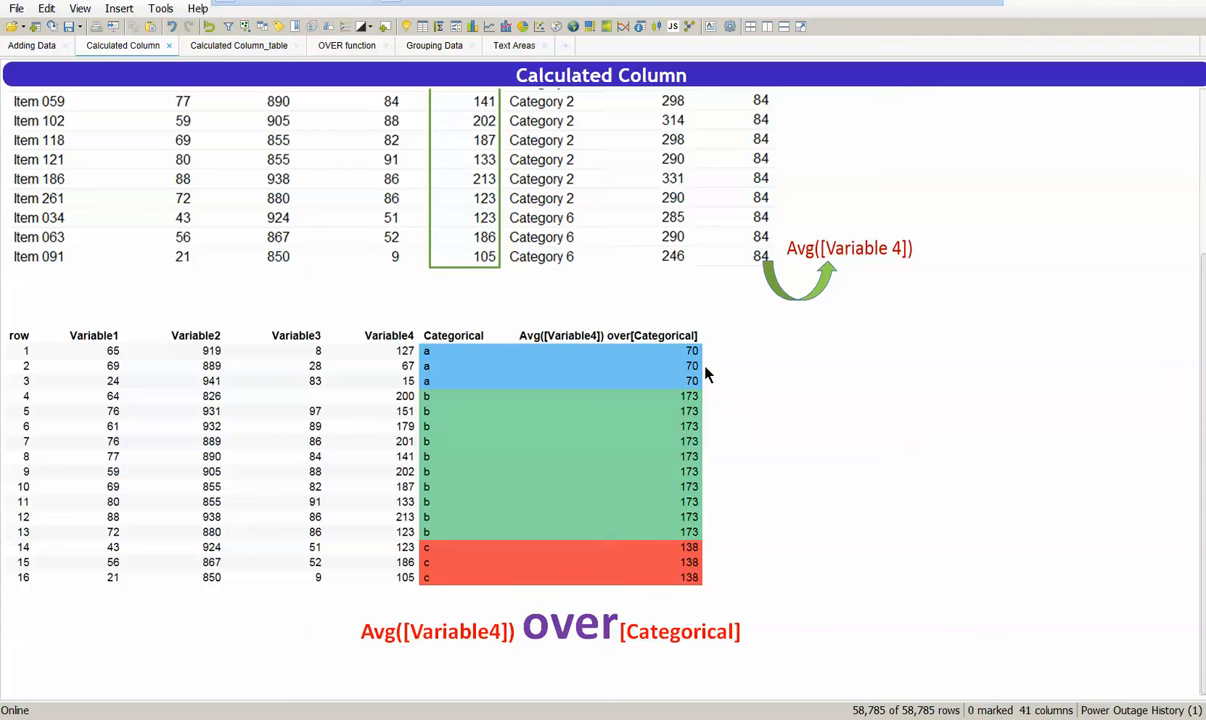
pyautogui.moveTo(438, 548)
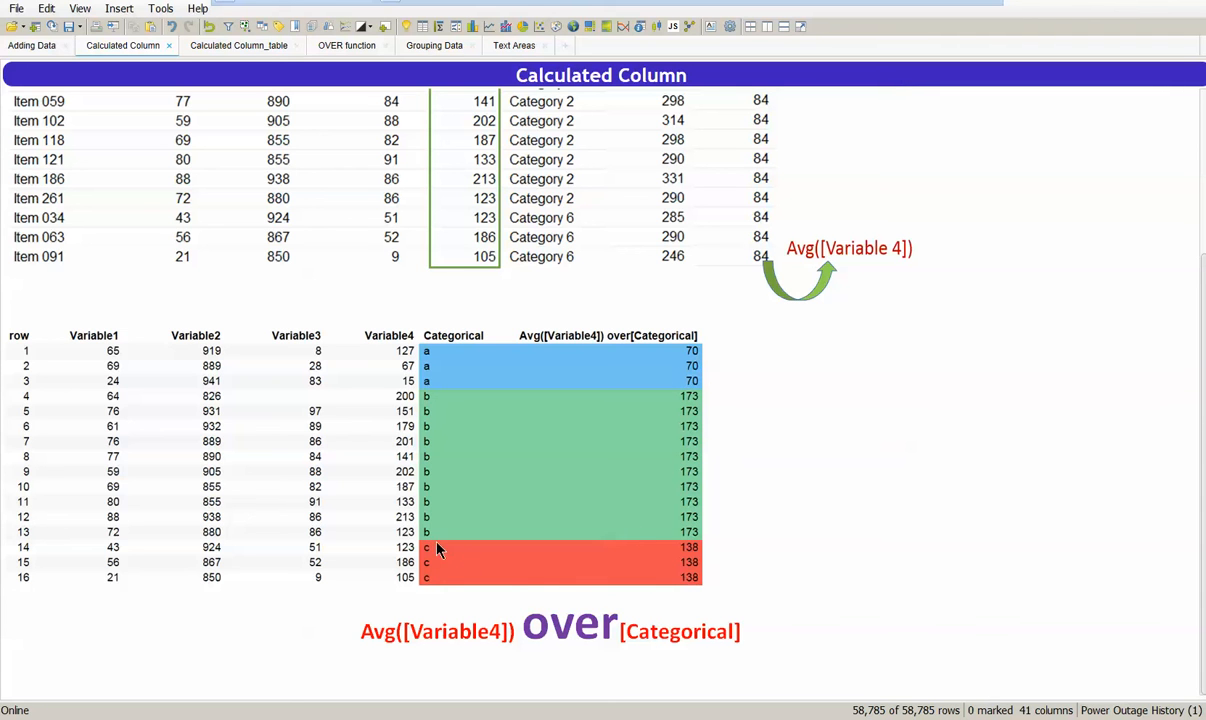
pyautogui.moveTo(432, 408)
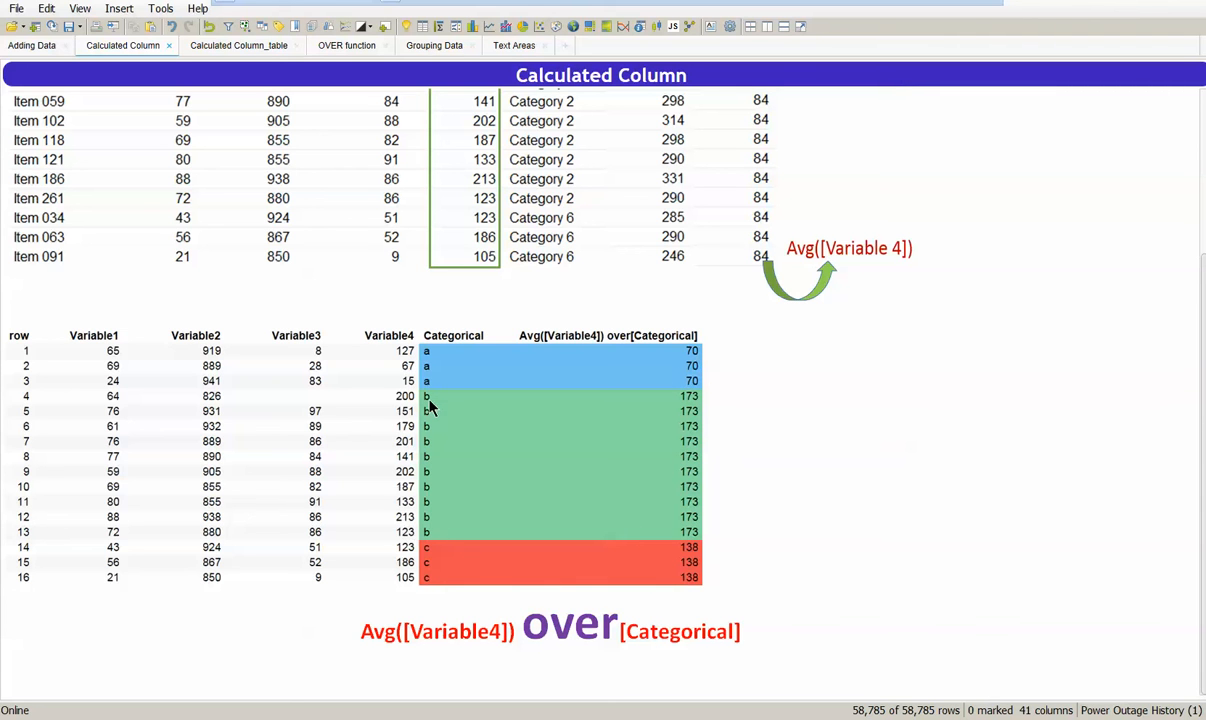
pyautogui.moveTo(472, 532)
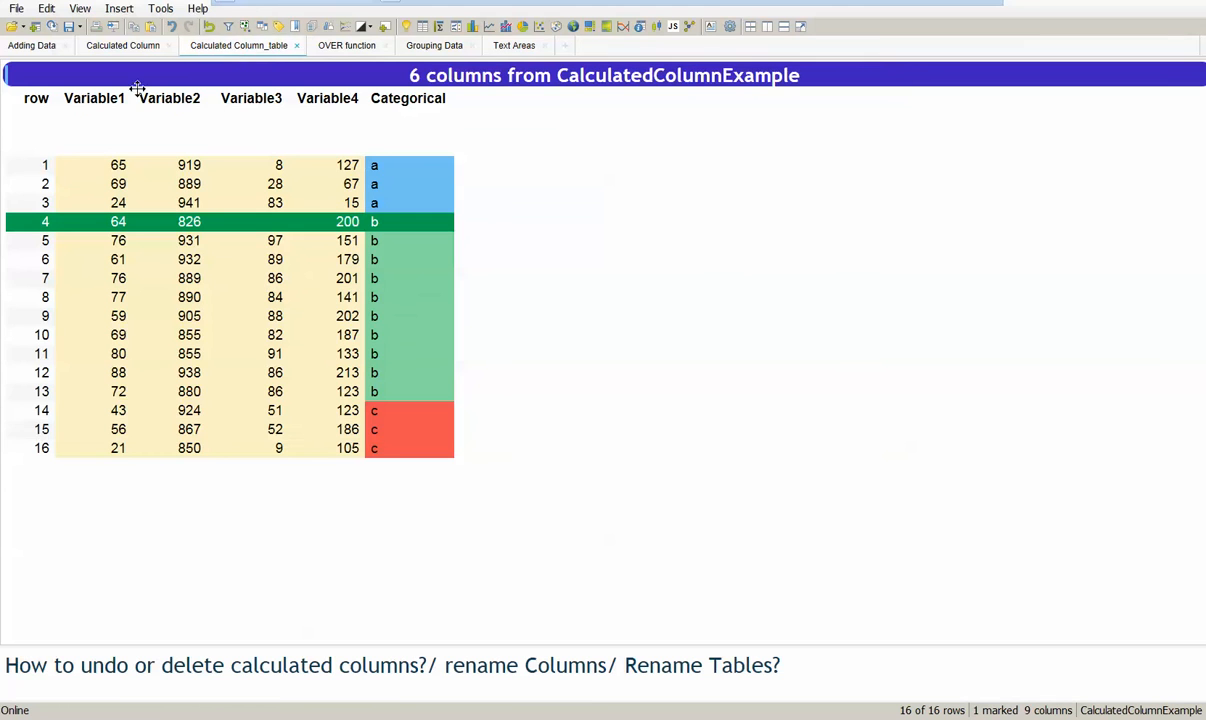
pyautogui.moveTo(212, 502)
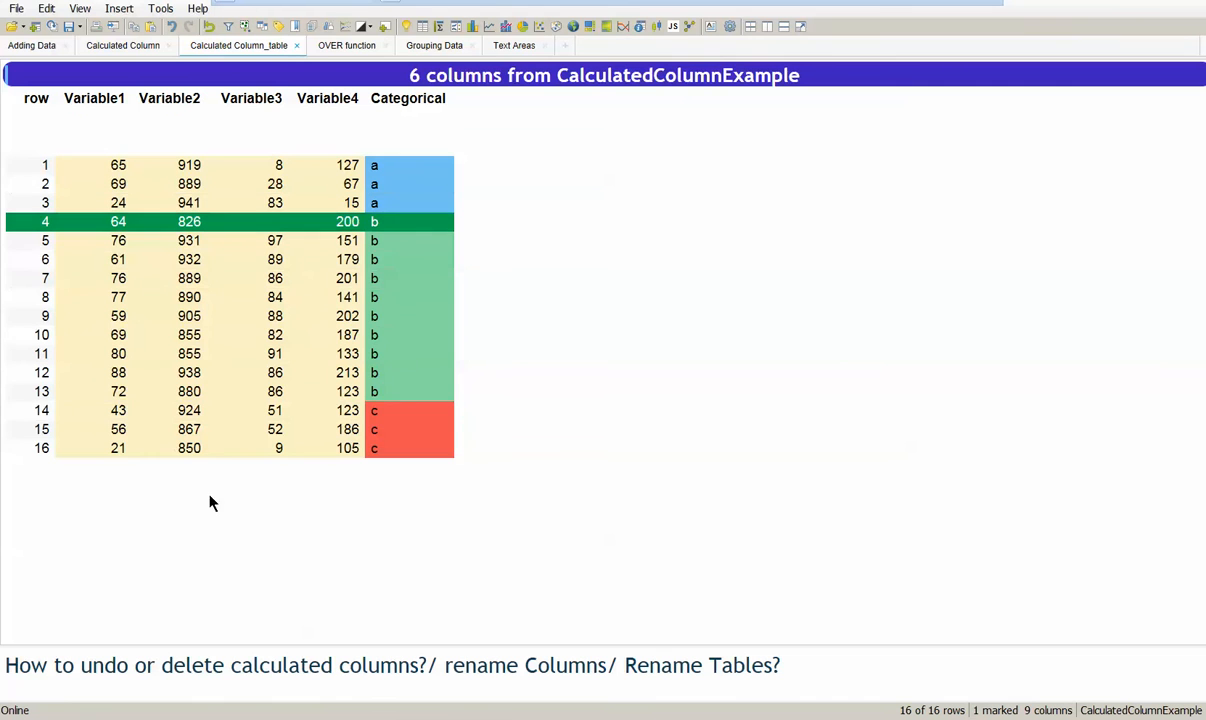
pyautogui.moveTo(118, 8)
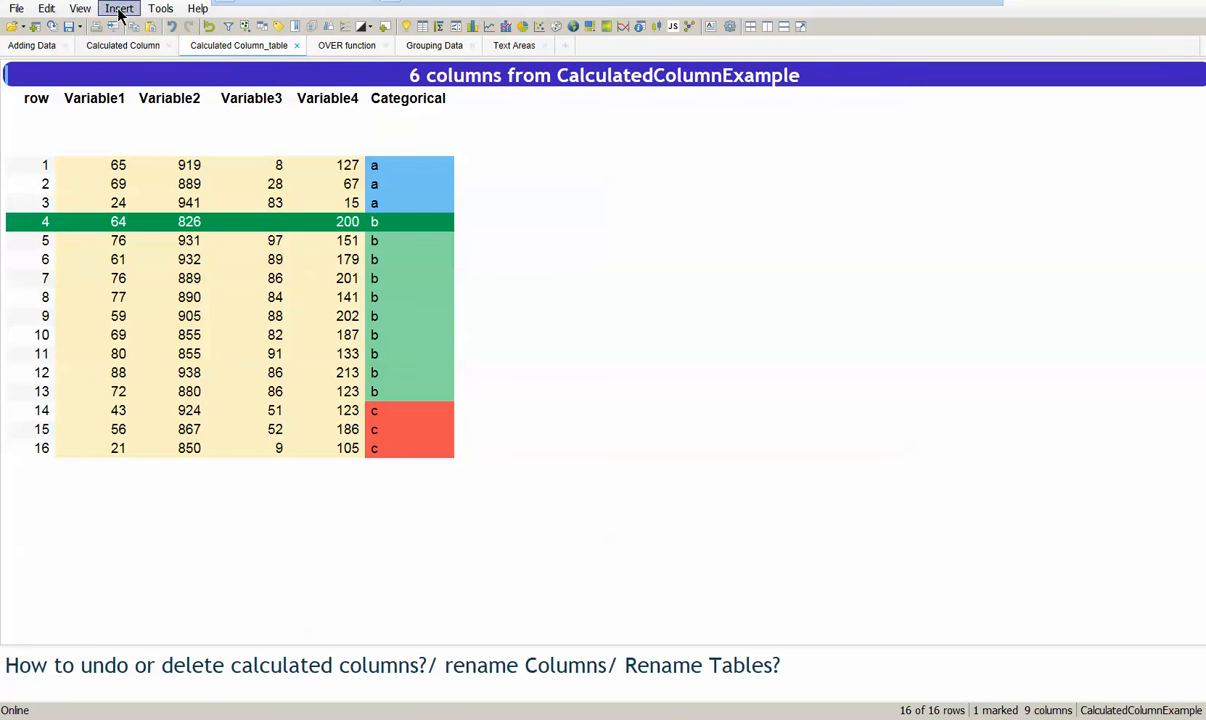
pyautogui.click(118, 8)
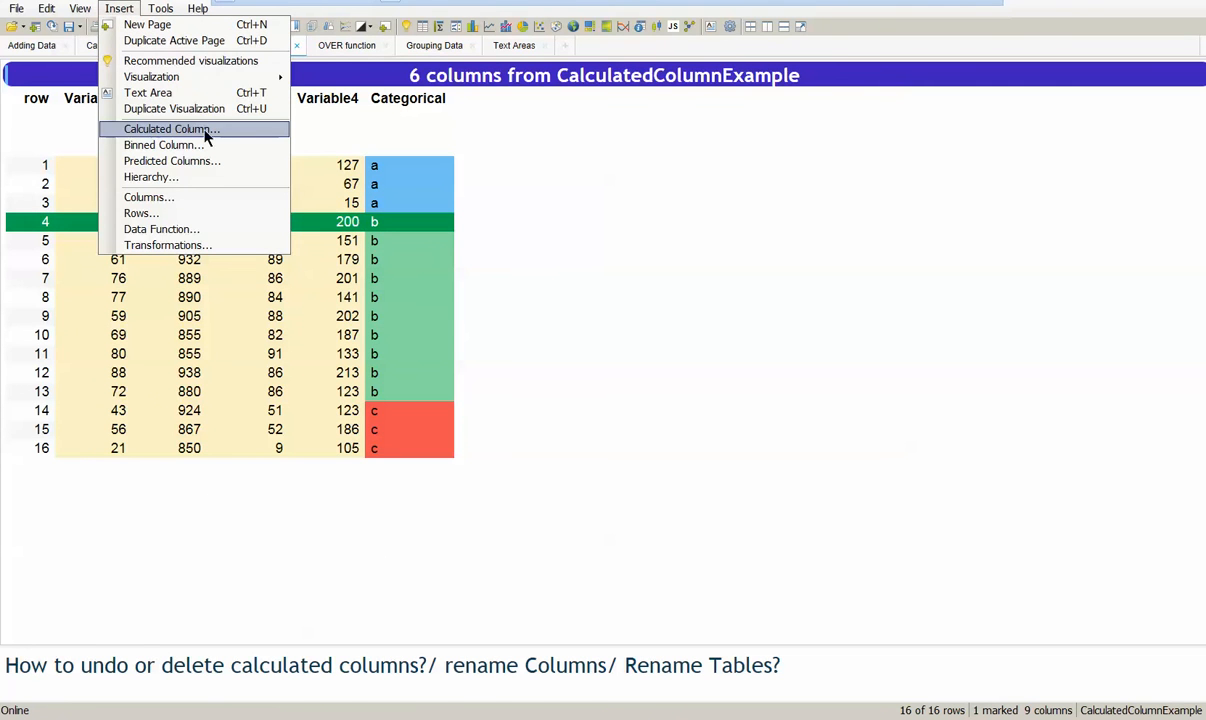
# - Start a new calculated column and look through the function Category dropdown
pyautogui.click(172, 128)
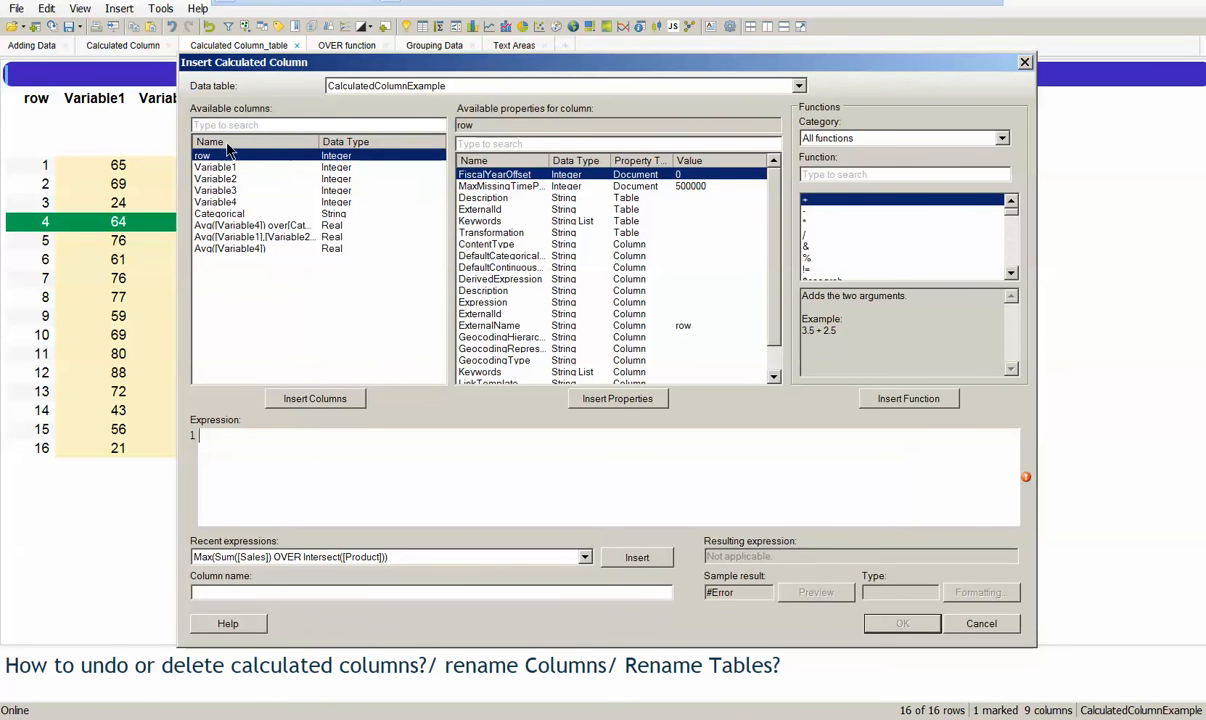
pyautogui.moveTo(232, 164)
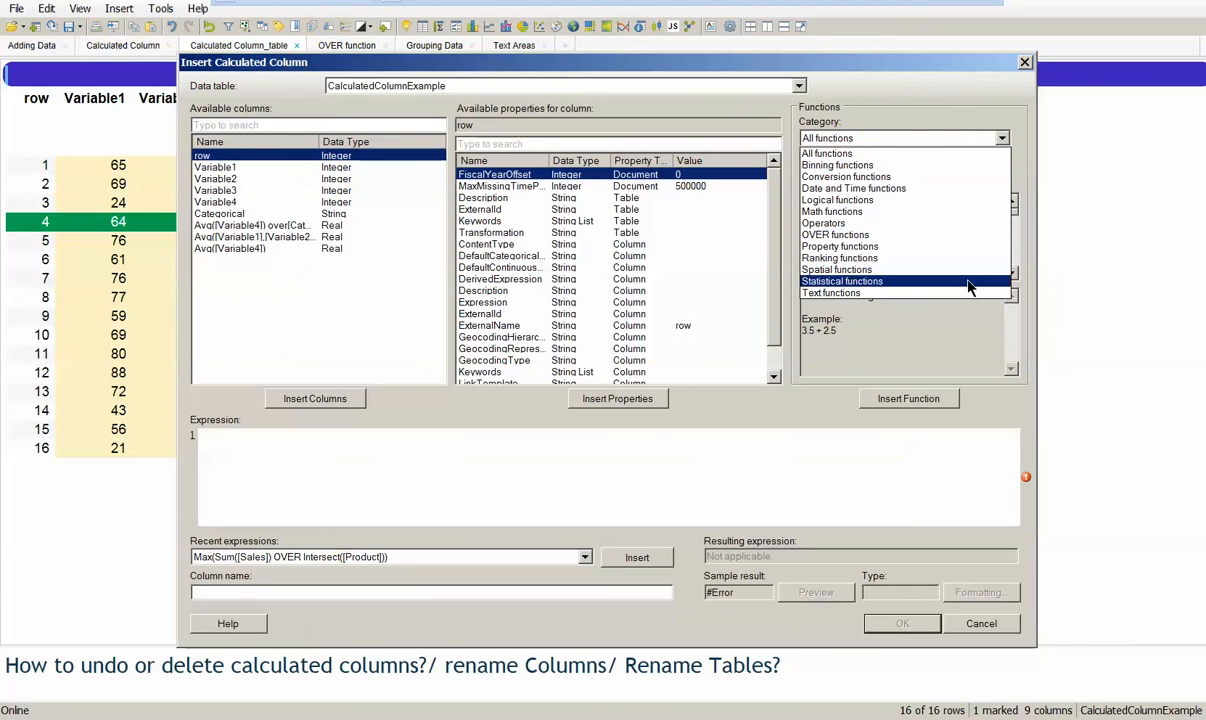
pyautogui.click(828, 152)
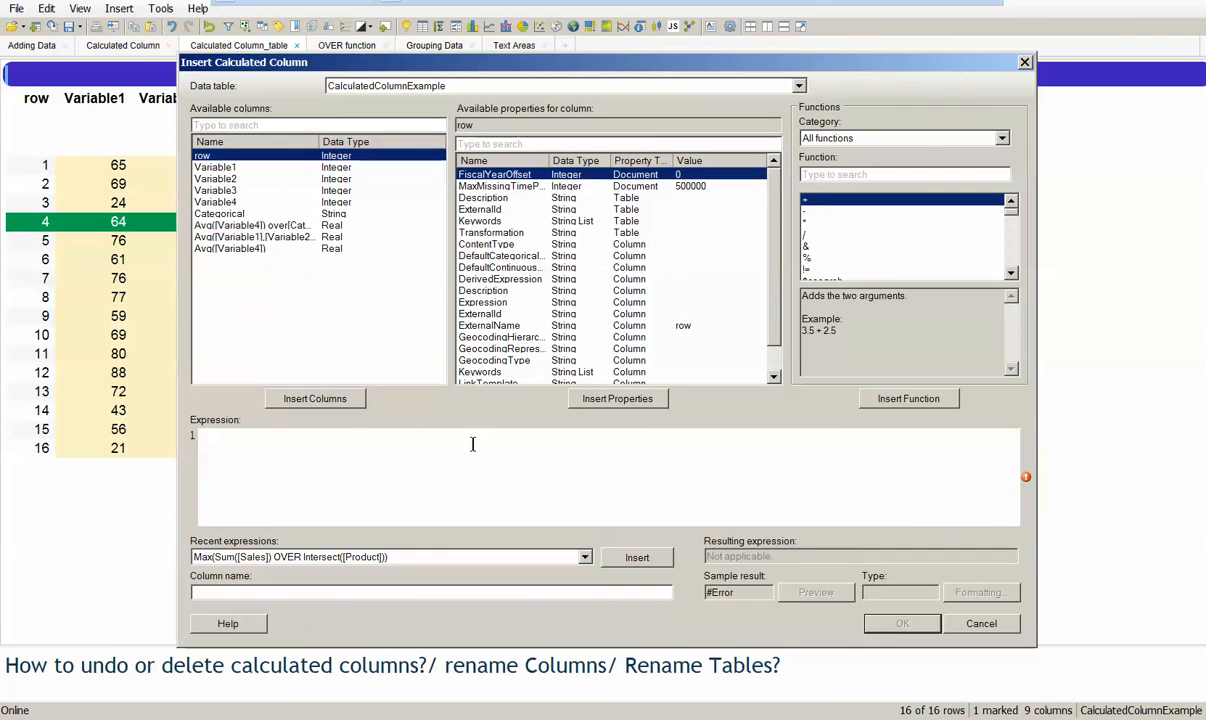
# - Build the expression Avg of Variable1 through Variable4
pyautogui.write('avg')
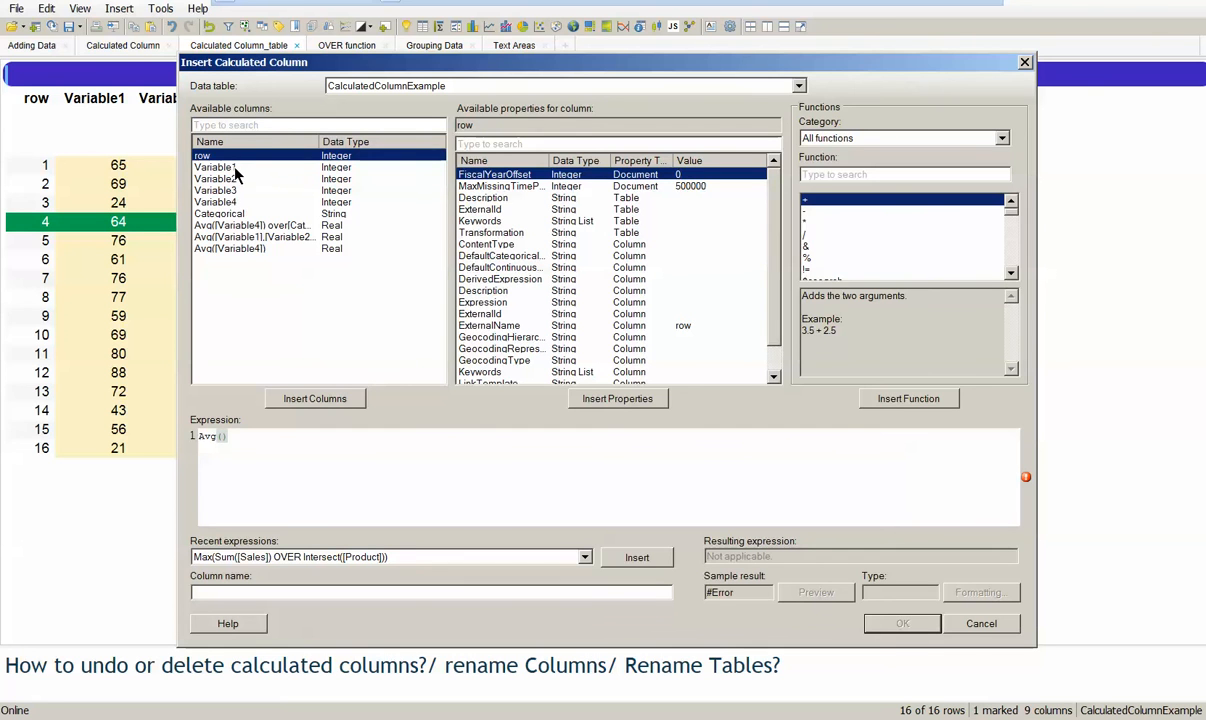
pyautogui.click(316, 398)
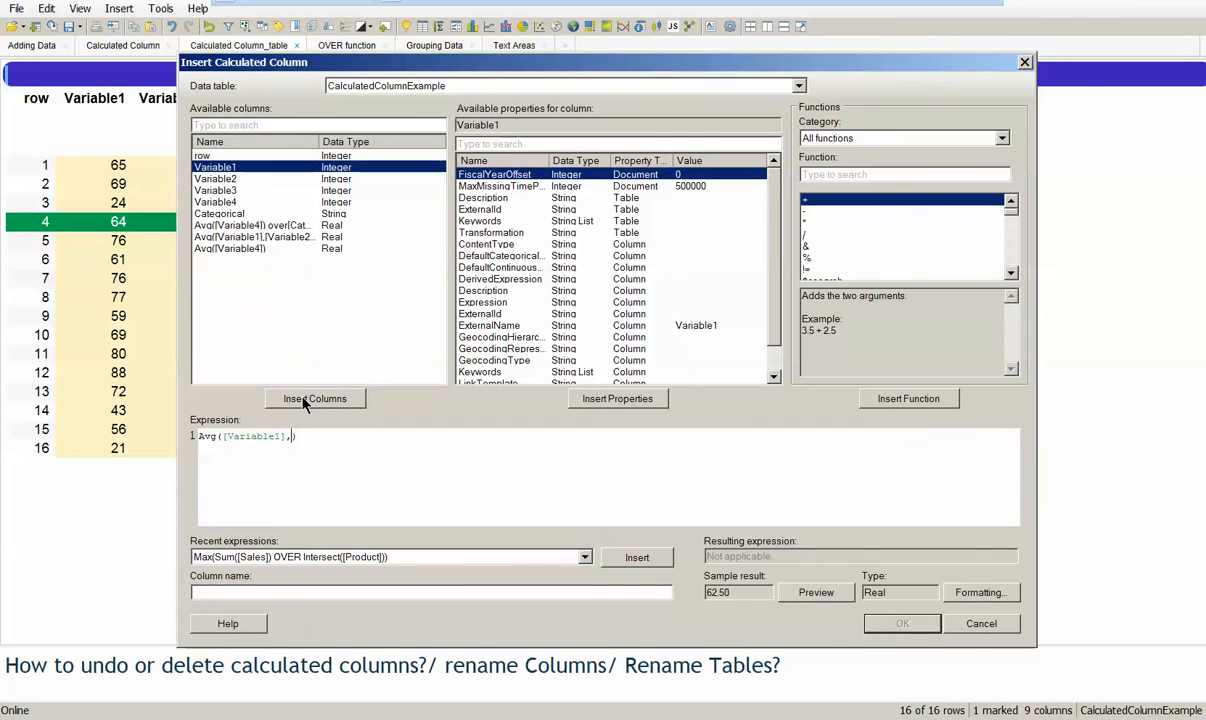
pyautogui.click(216, 178)
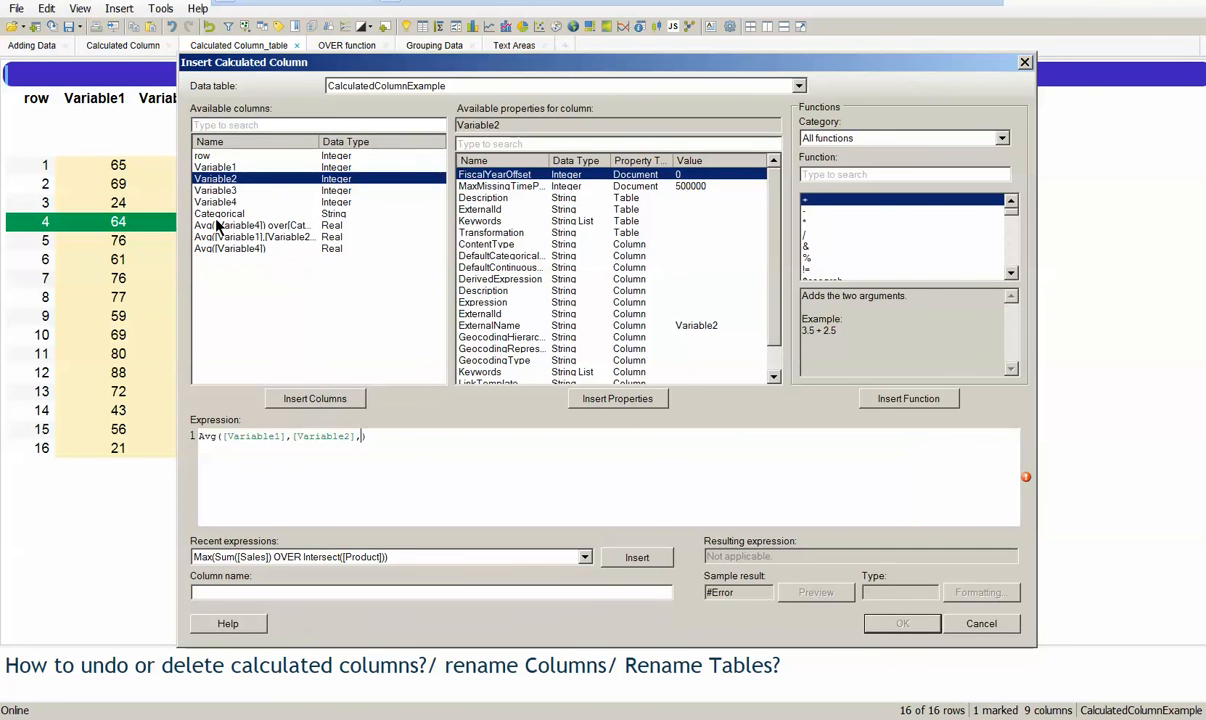
pyautogui.doubleClick(216, 190)
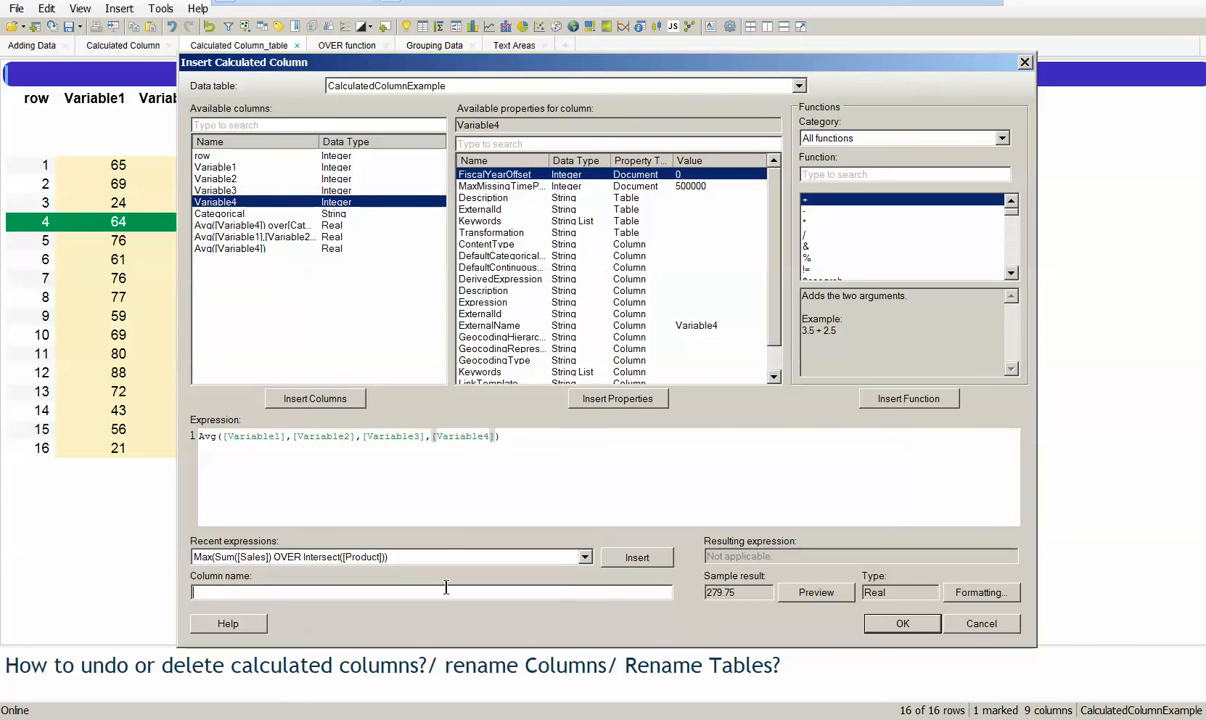
# - Name the column 'Avg all variables' and bring up its number formatting
pyautogui.write('Avg')
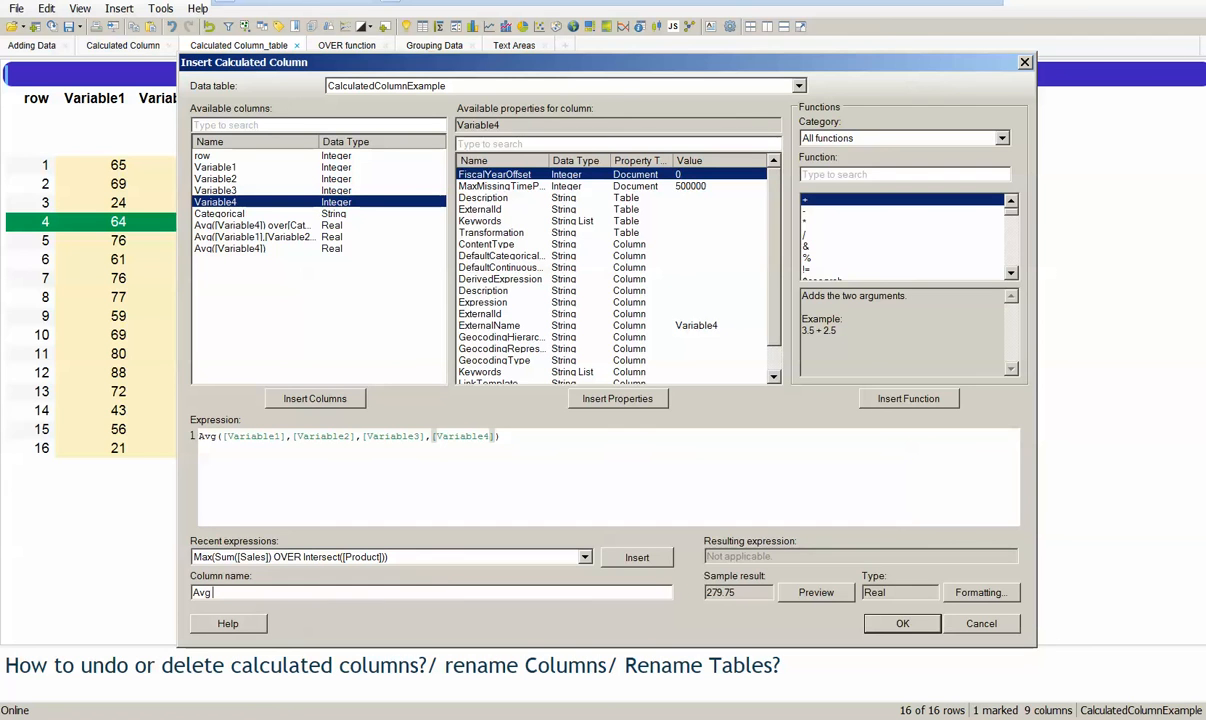
pyautogui.write('all')
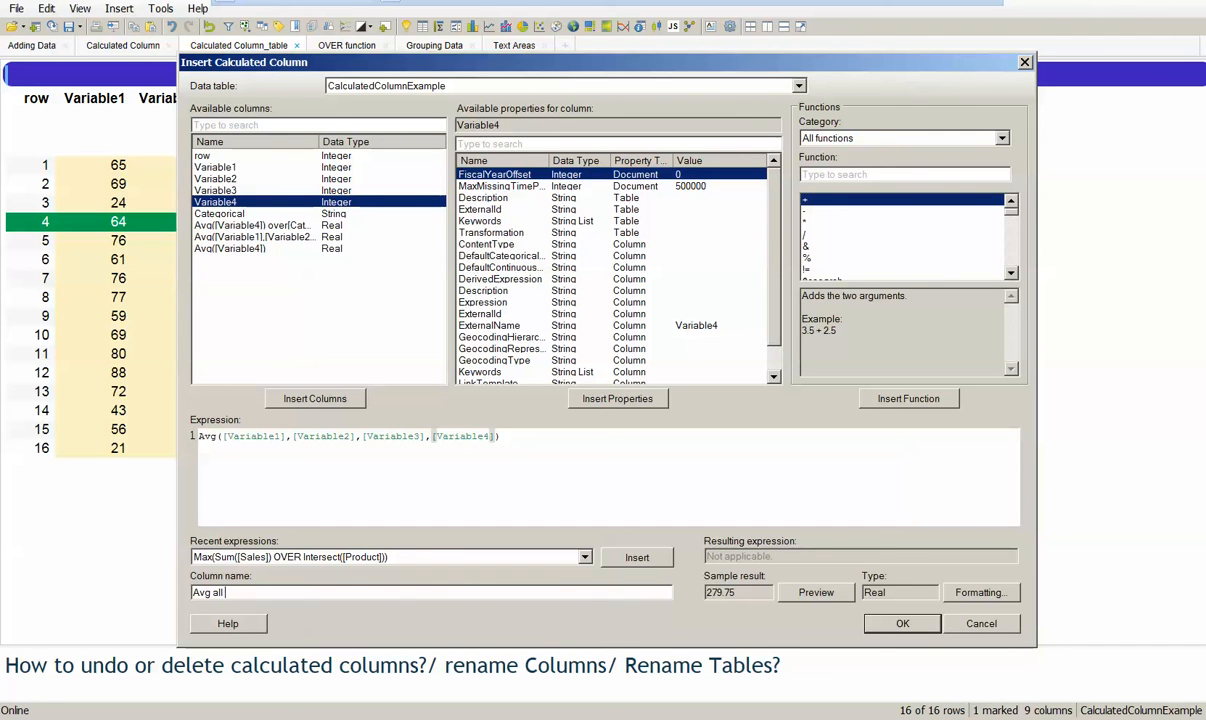
pyautogui.write('variable')
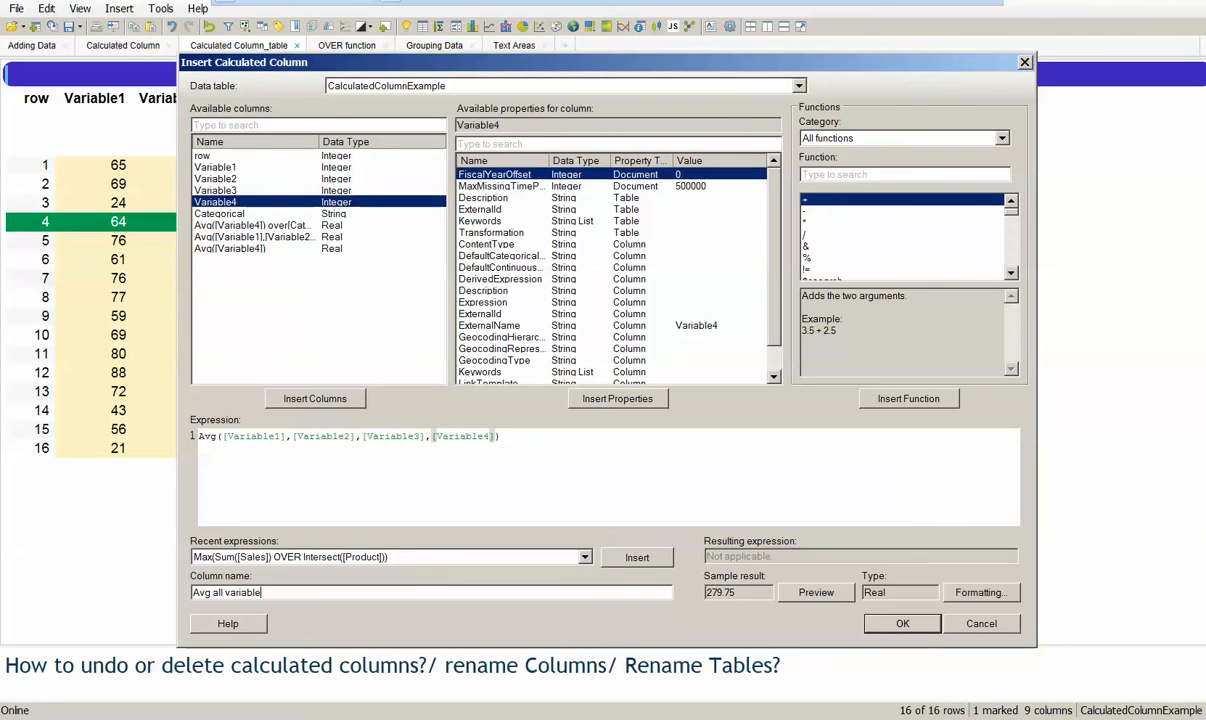
pyautogui.click(980, 592)
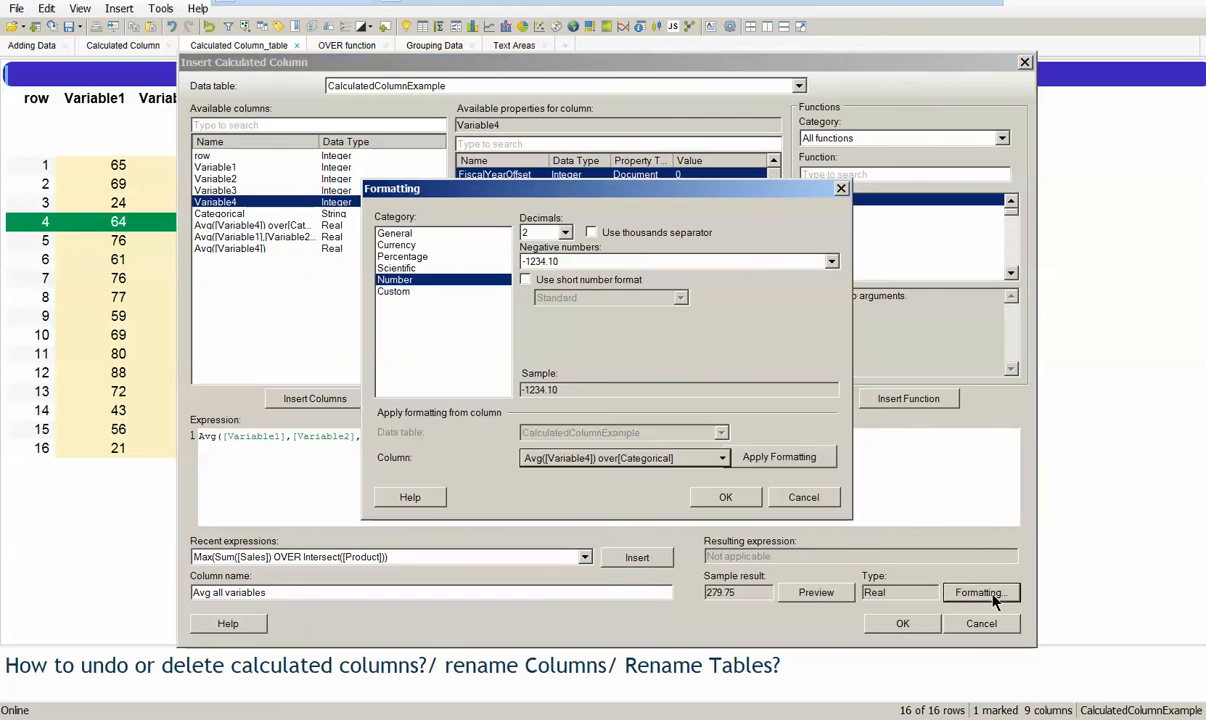
# - Format the average as a Number with 0 decimals and add the column
pyautogui.click(568, 232)
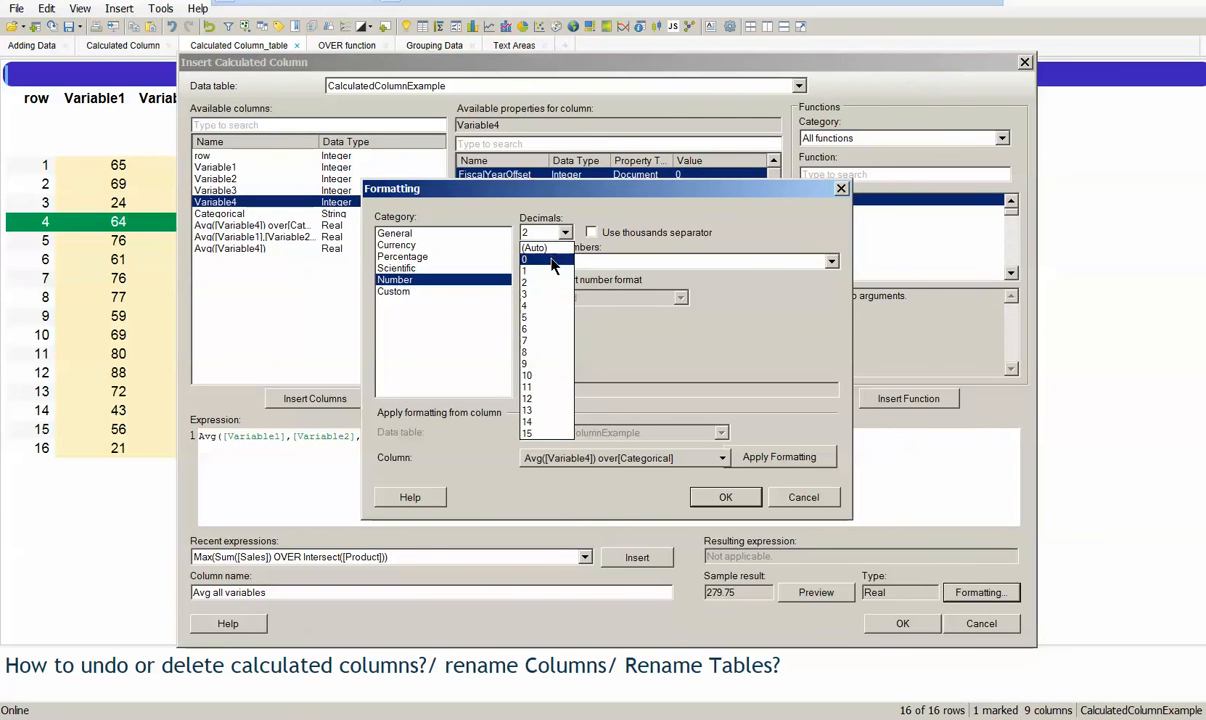
pyautogui.click(524, 260)
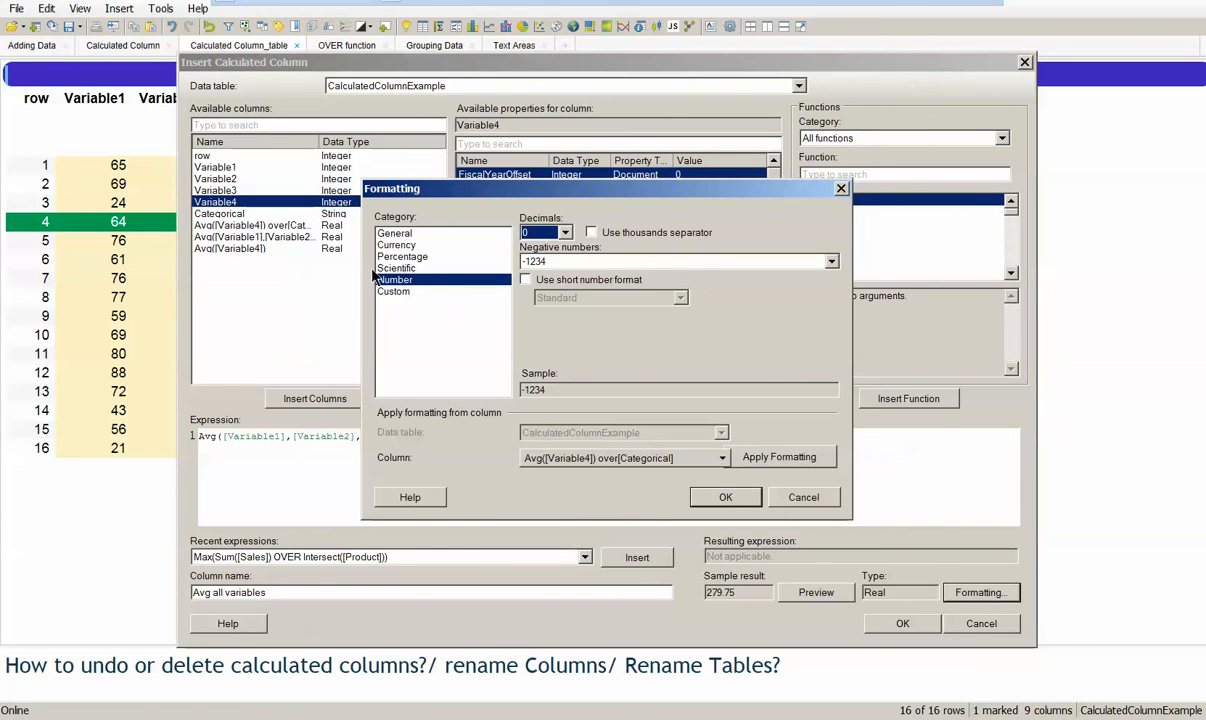
pyautogui.click(804, 496)
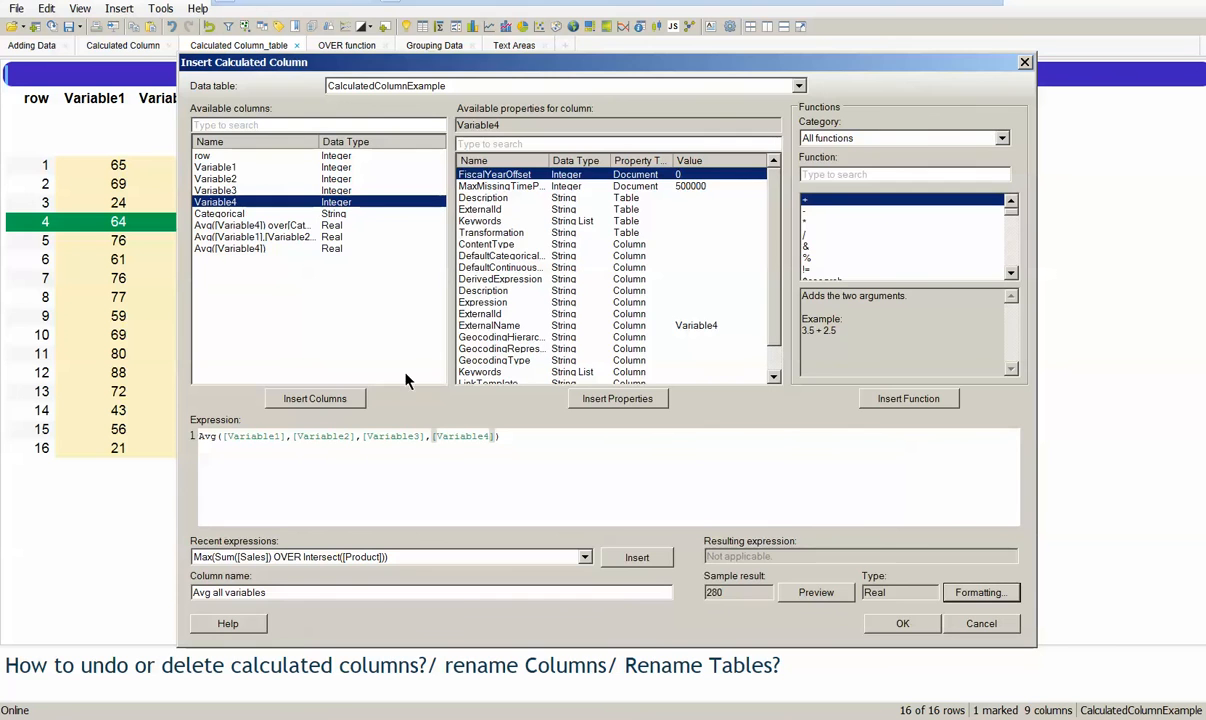
pyautogui.click(900, 624)
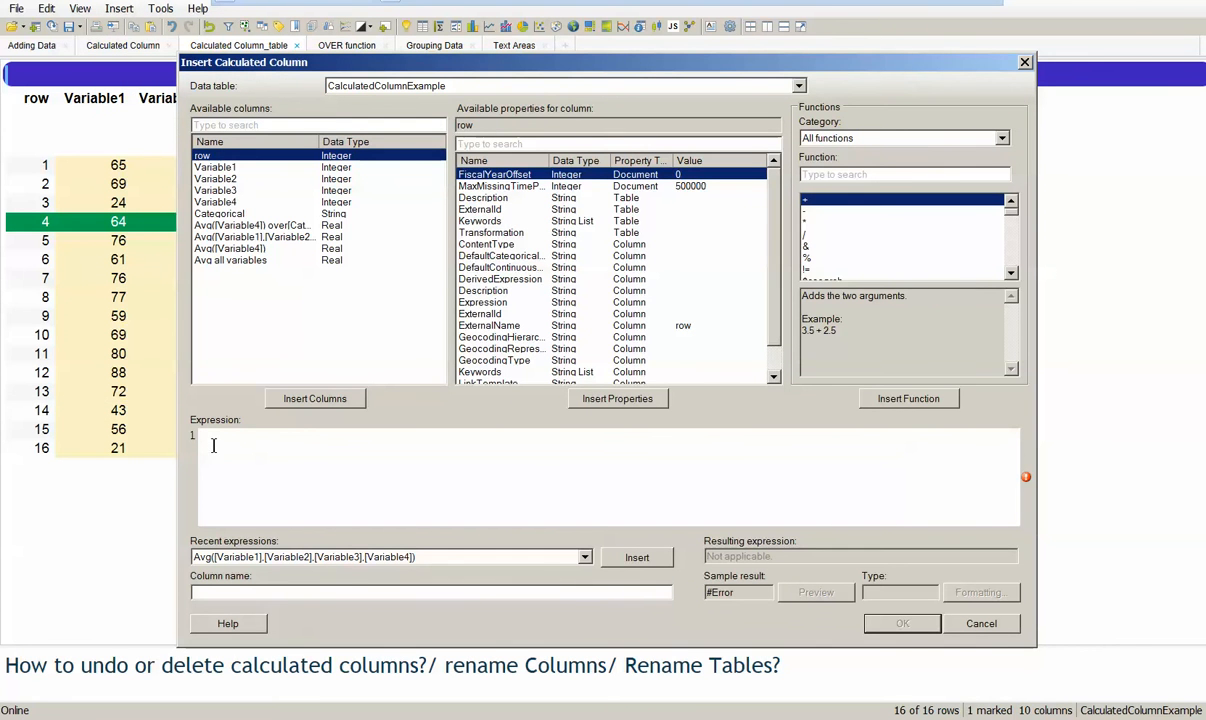
# - Create an 'Avg variable4' column with expression Avg([Variable4]), giving 147 on every row
pyautogui.write('avg')
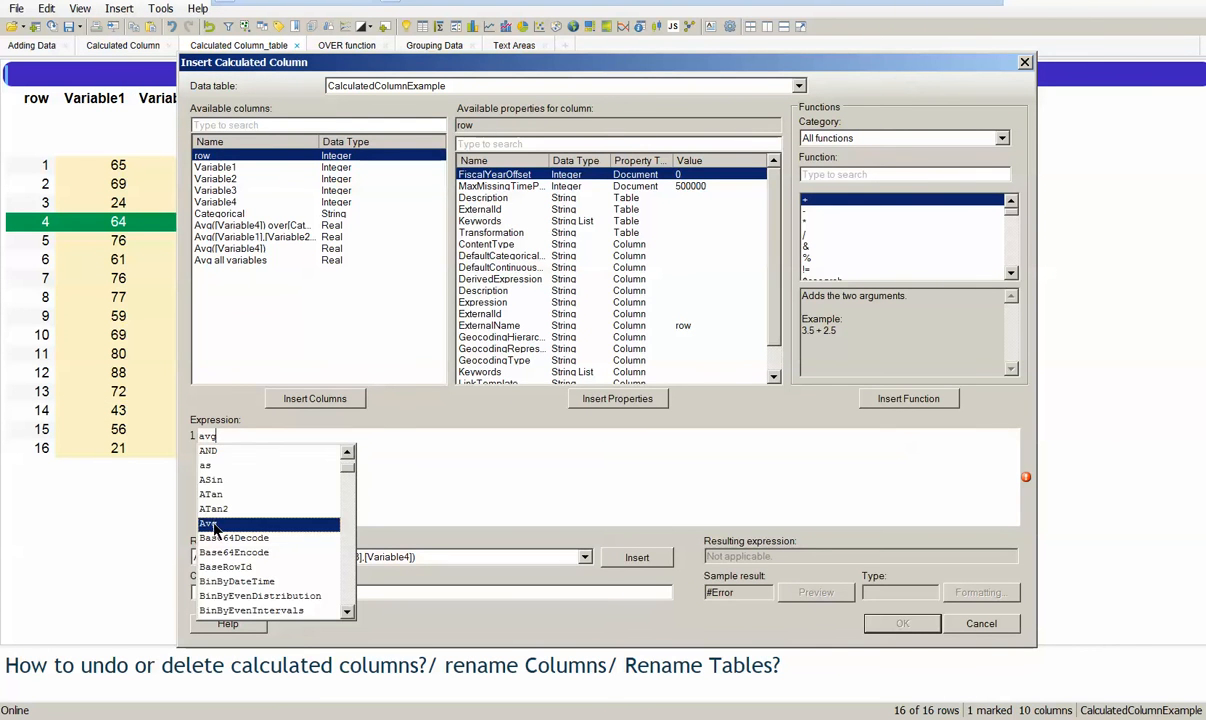
pyautogui.click(206, 524)
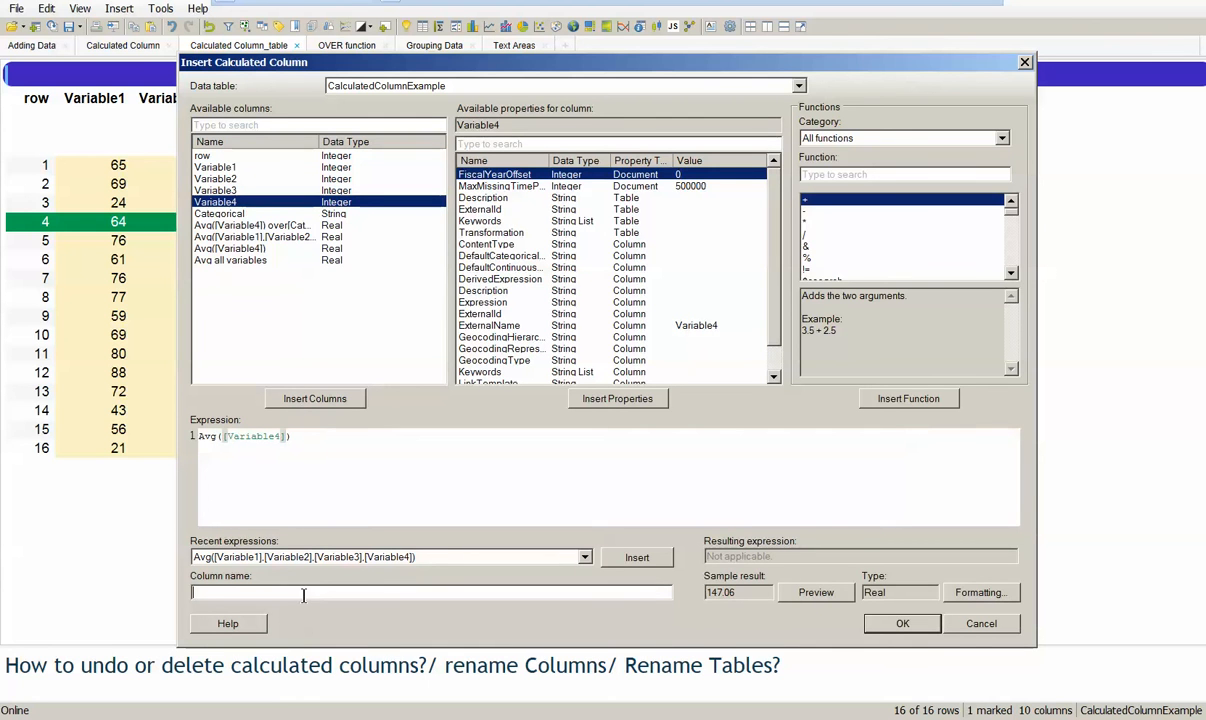
pyautogui.write('Avg')
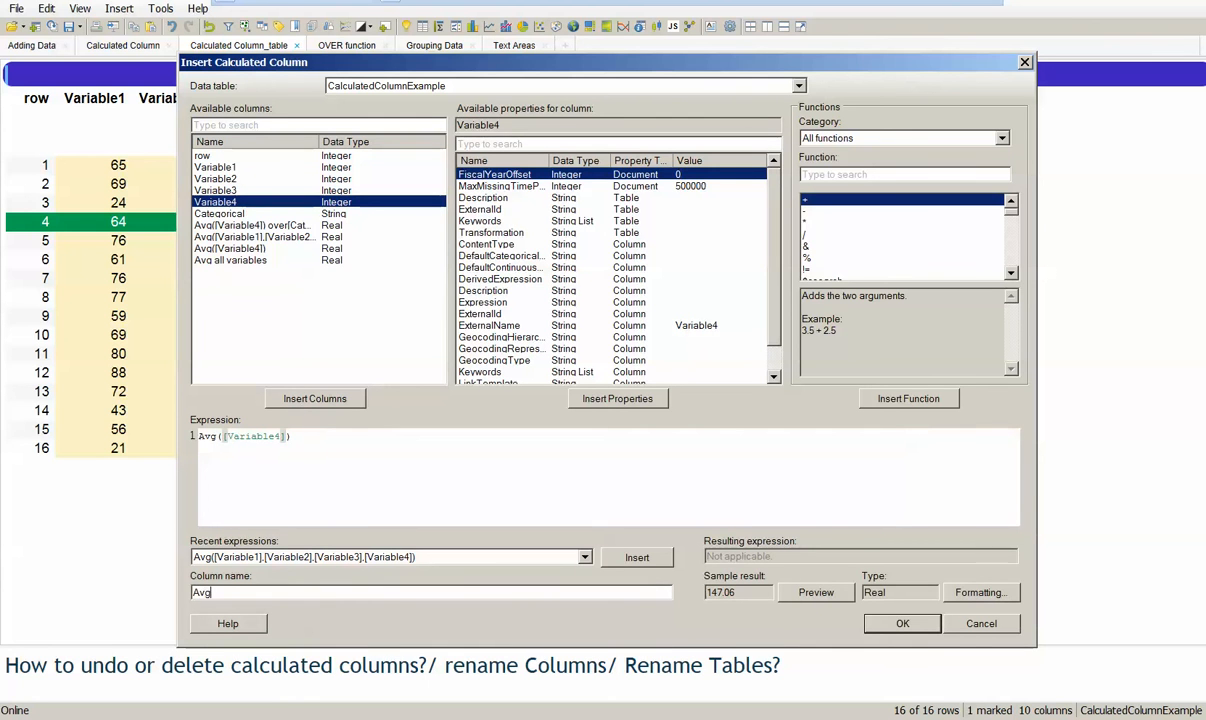
pyautogui.write('variabl')
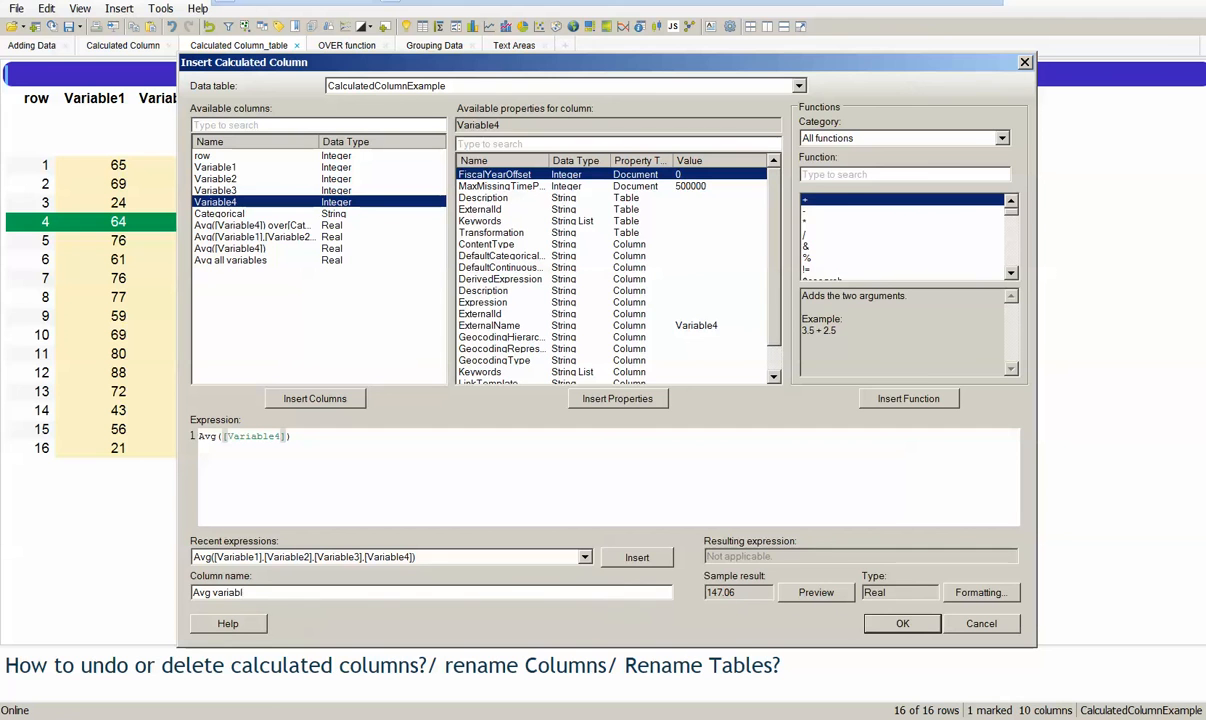
pyautogui.click(980, 592)
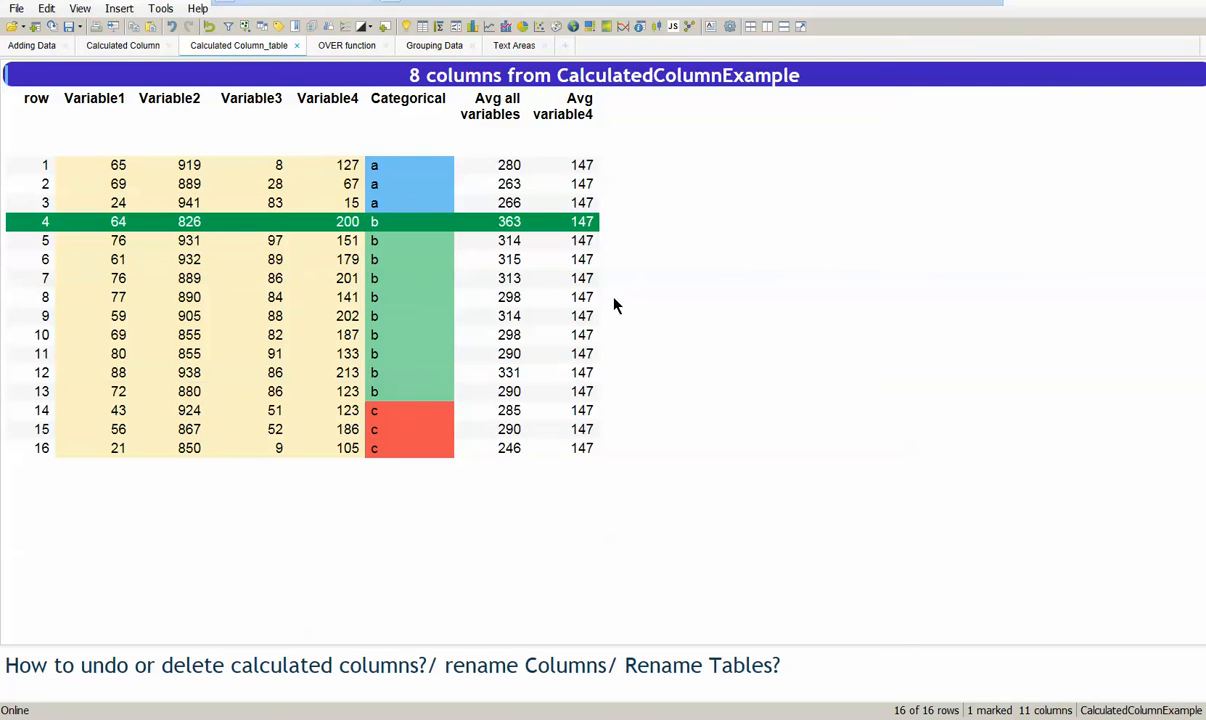
pyautogui.moveTo(594, 470)
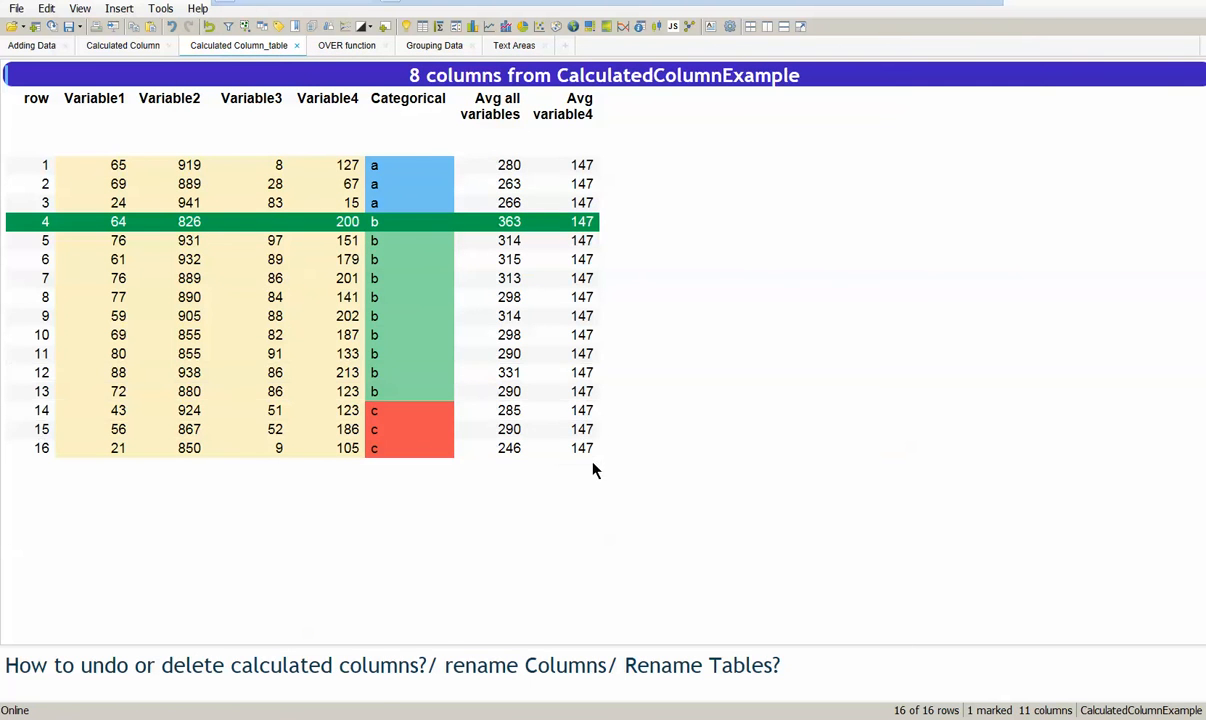
pyautogui.moveTo(356, 112)
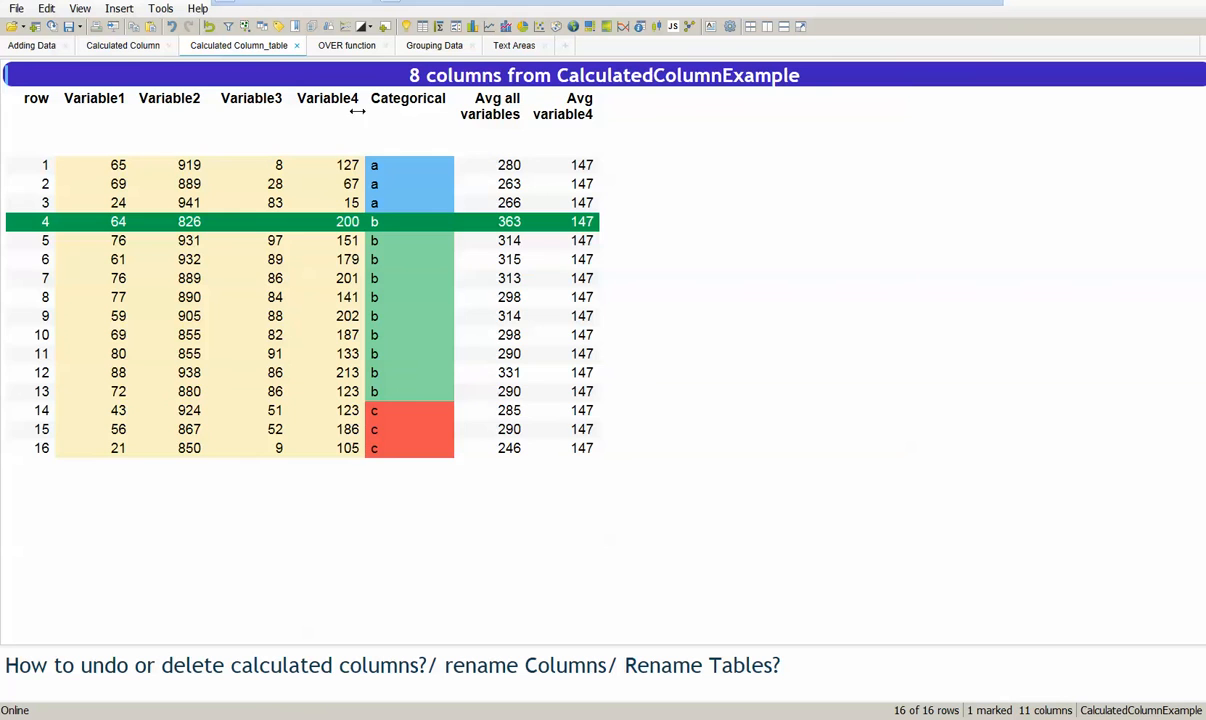
pyautogui.moveTo(332, 164)
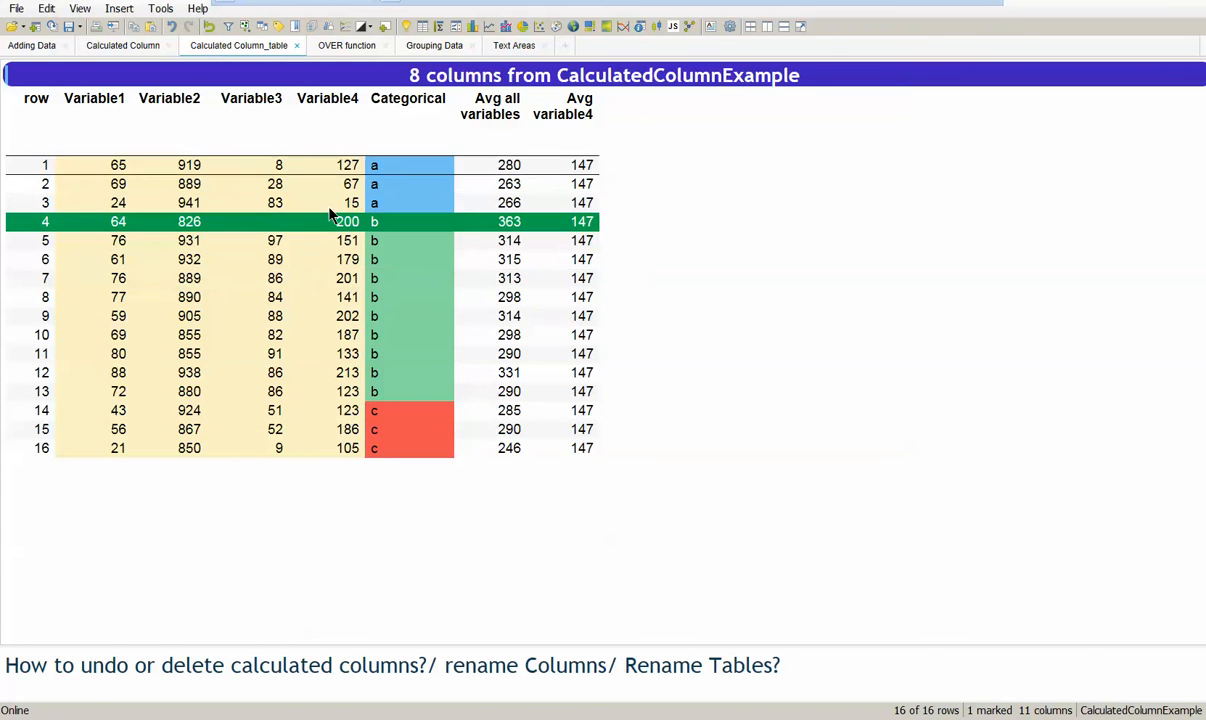
pyautogui.moveTo(368, 468)
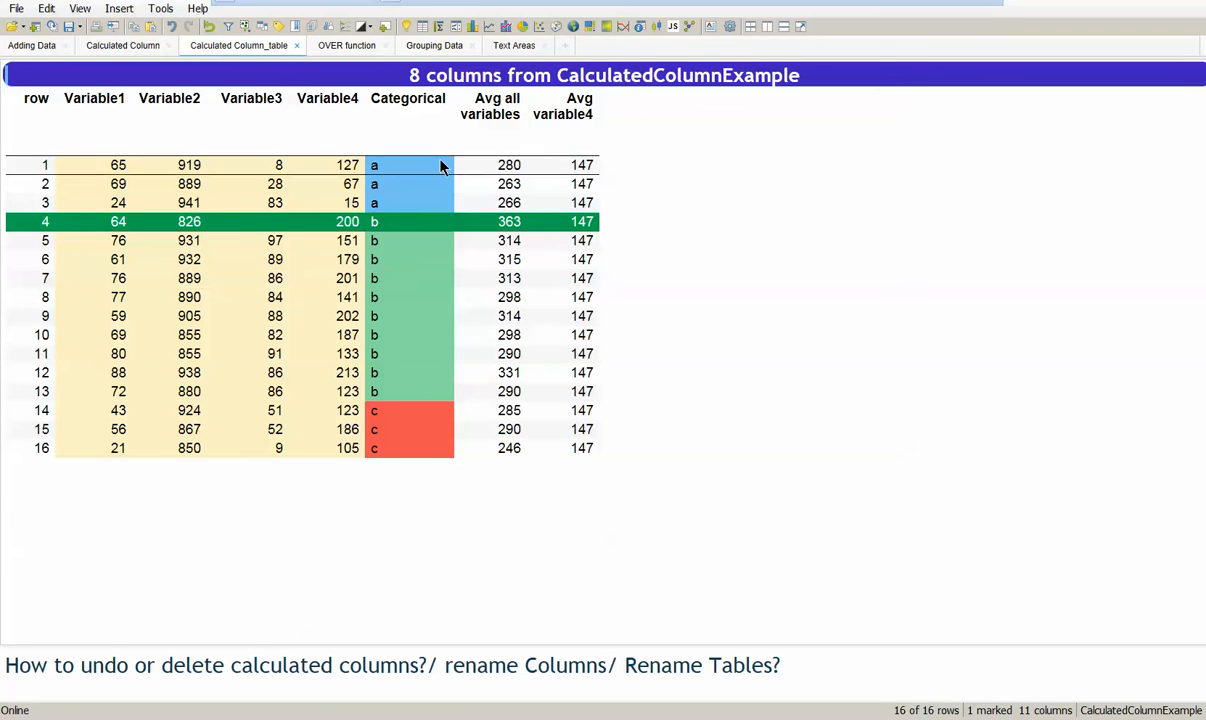
pyautogui.moveTo(398, 212)
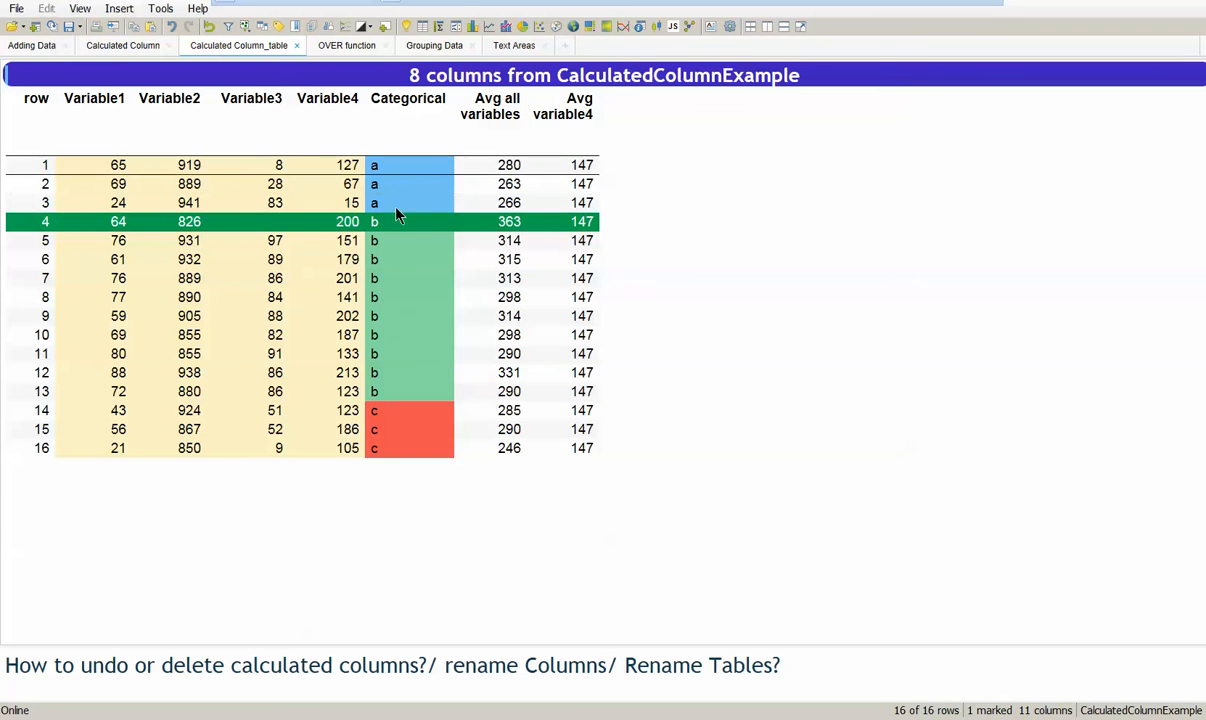
# - Bring up the Insert menu again over the table with both average columns
pyautogui.click(118, 8)
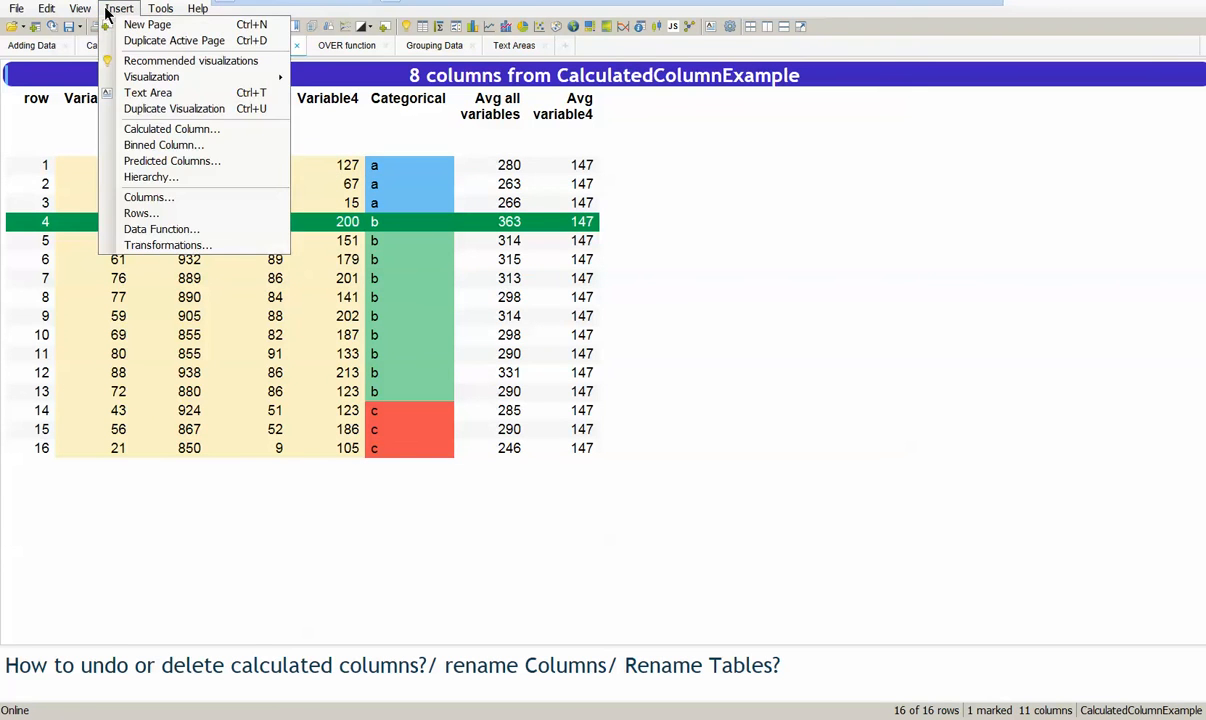
# - Build the expression Avg([Variable4]) over ([Categorical]) in a new calculated column
pyautogui.click(172, 128)
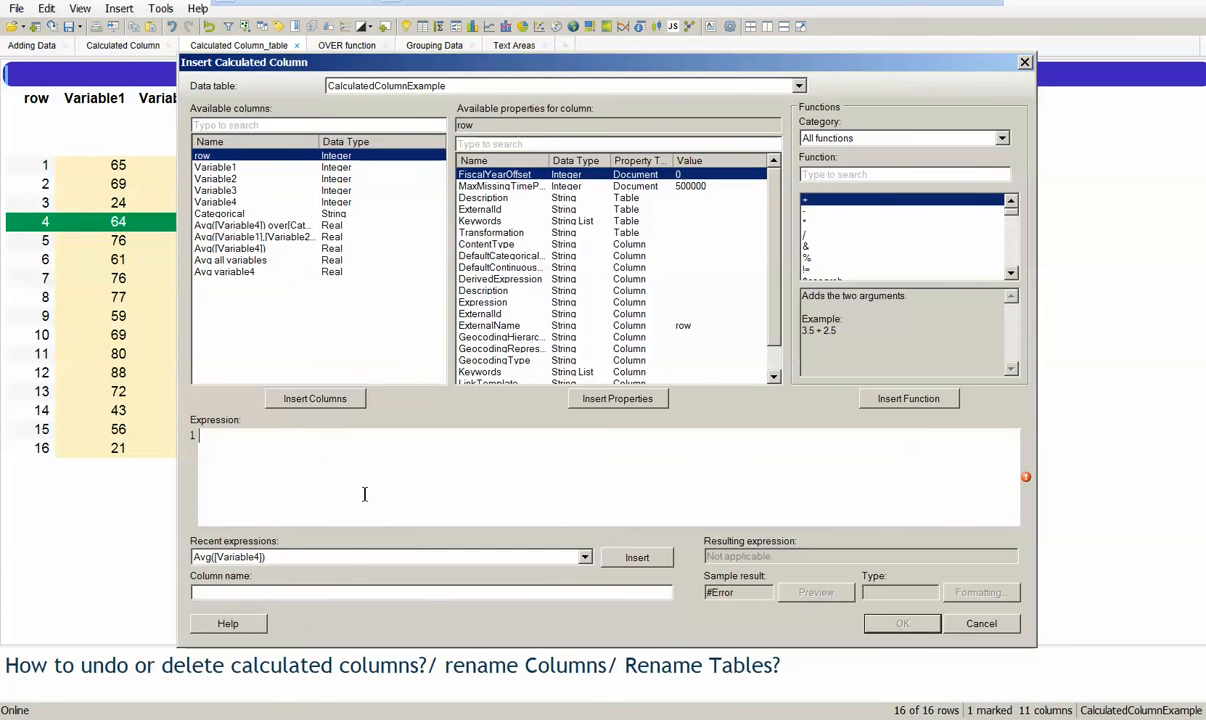
pyautogui.write('av')
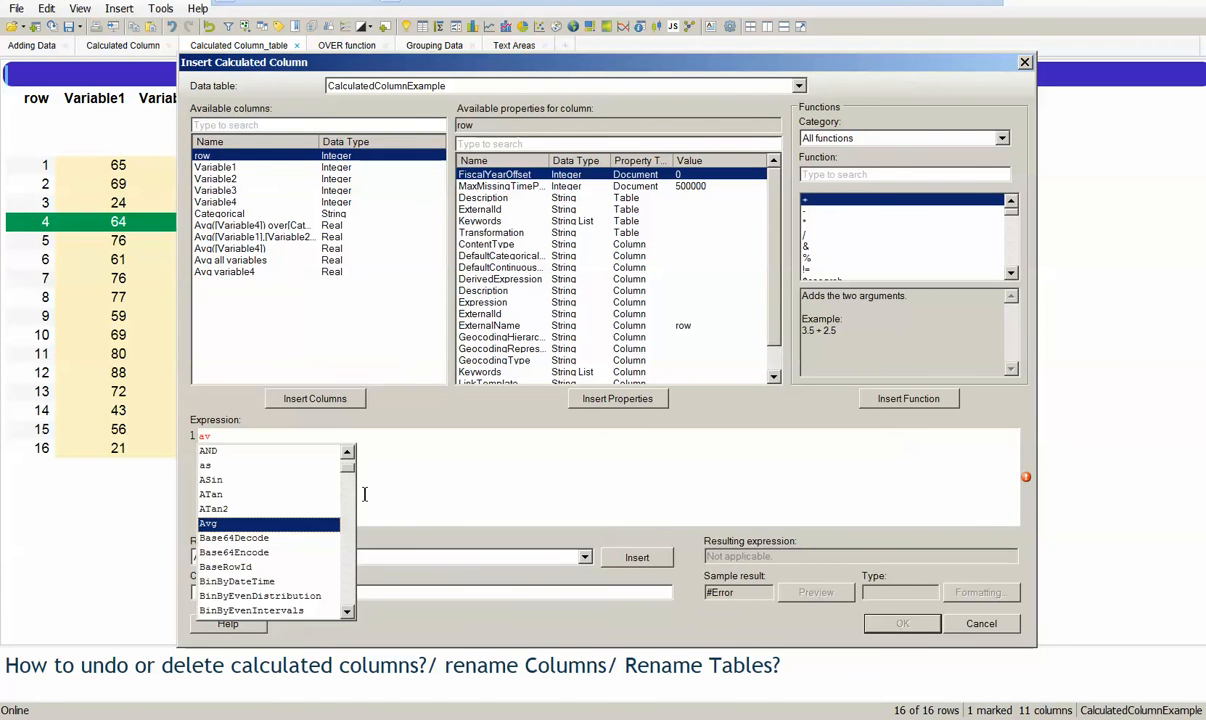
pyautogui.click(208, 524)
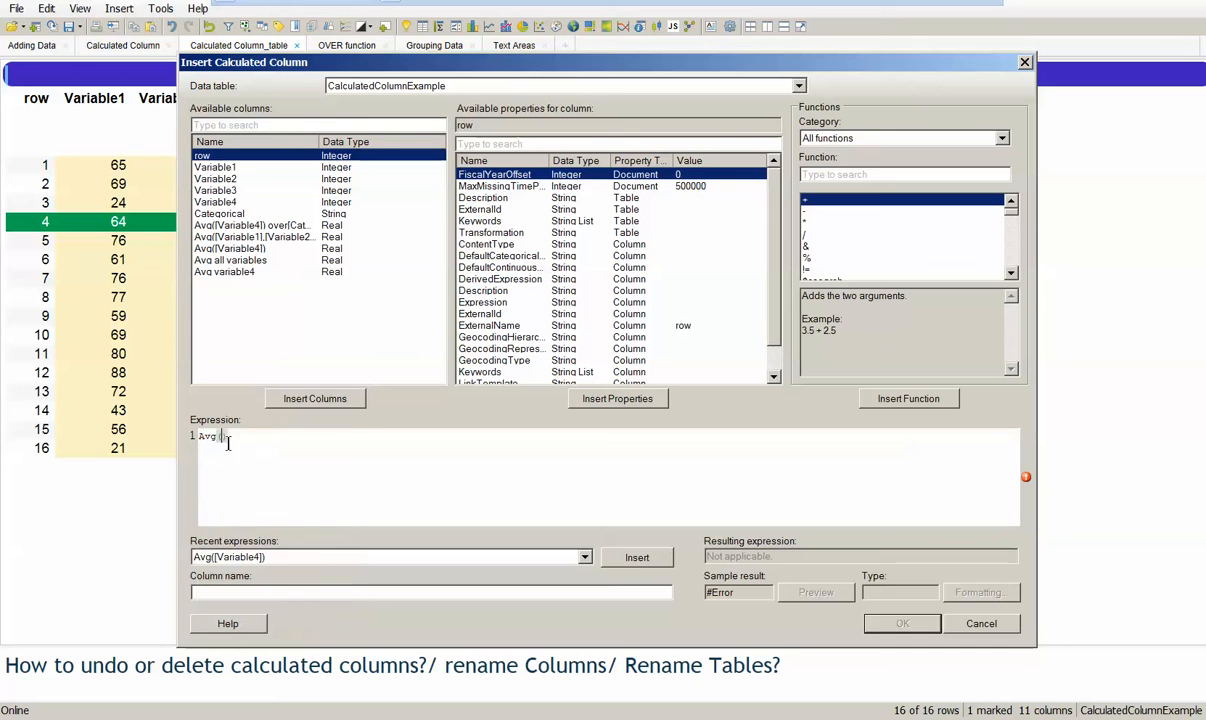
pyautogui.click(216, 200)
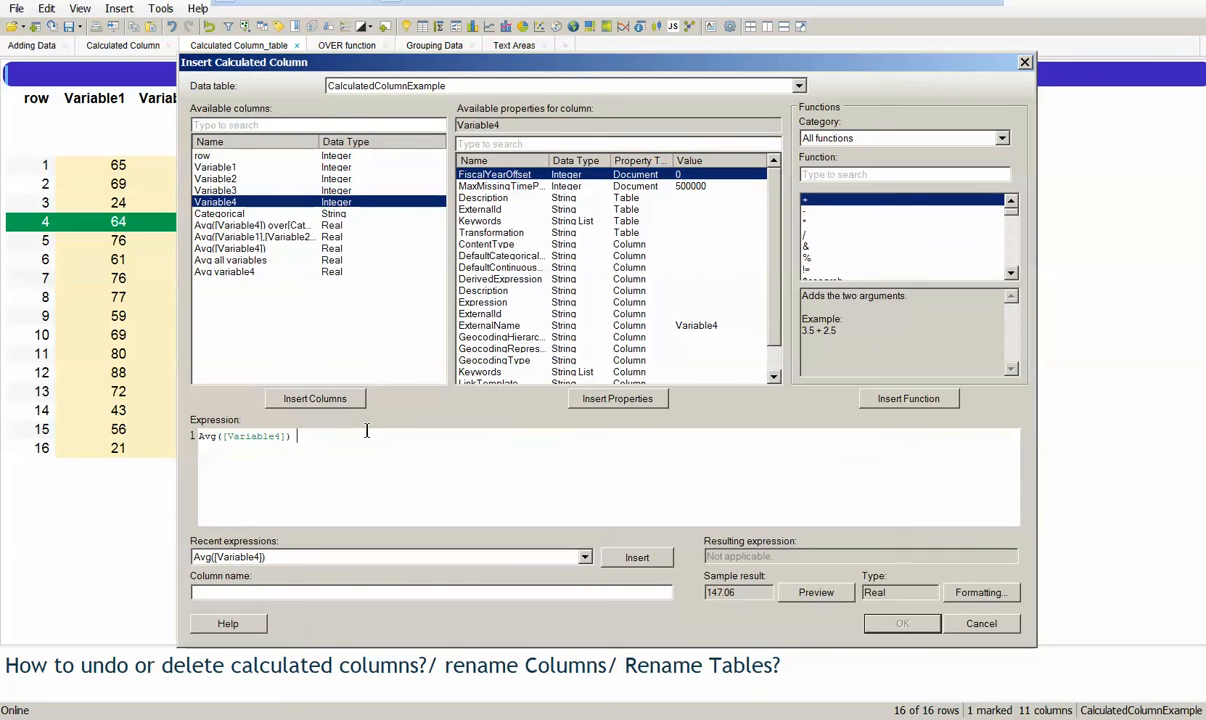
pyautogui.write('over (')
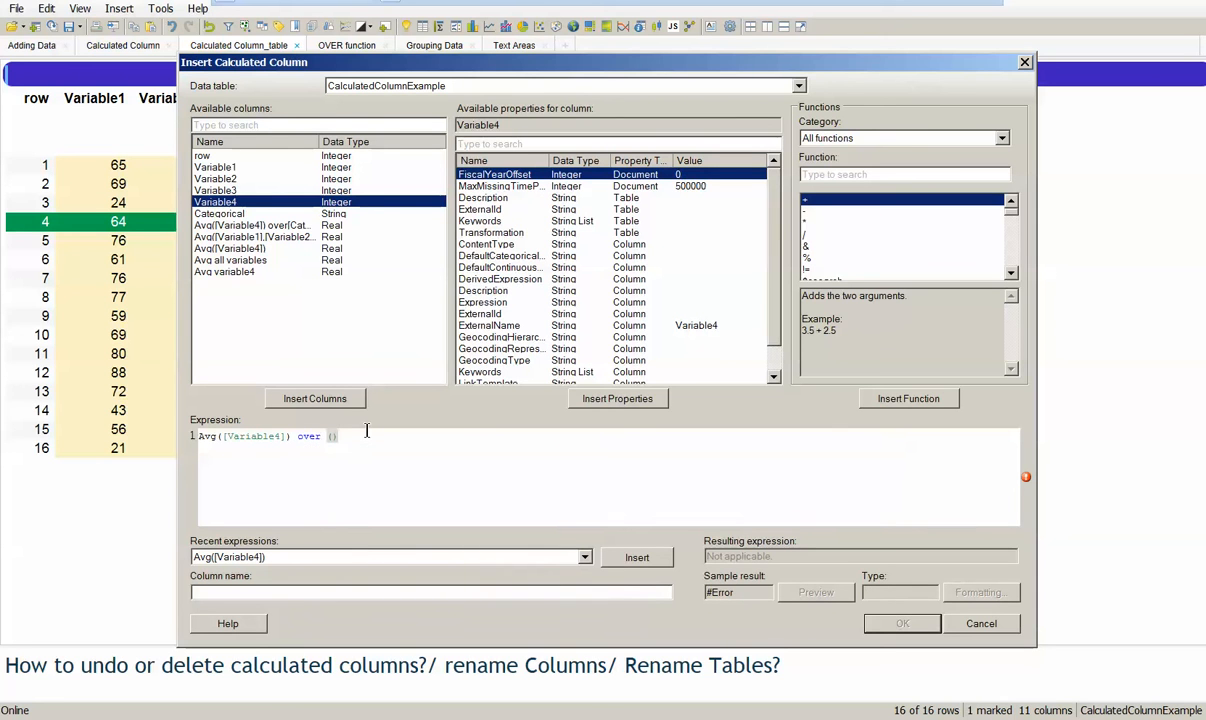
pyautogui.click(218, 214)
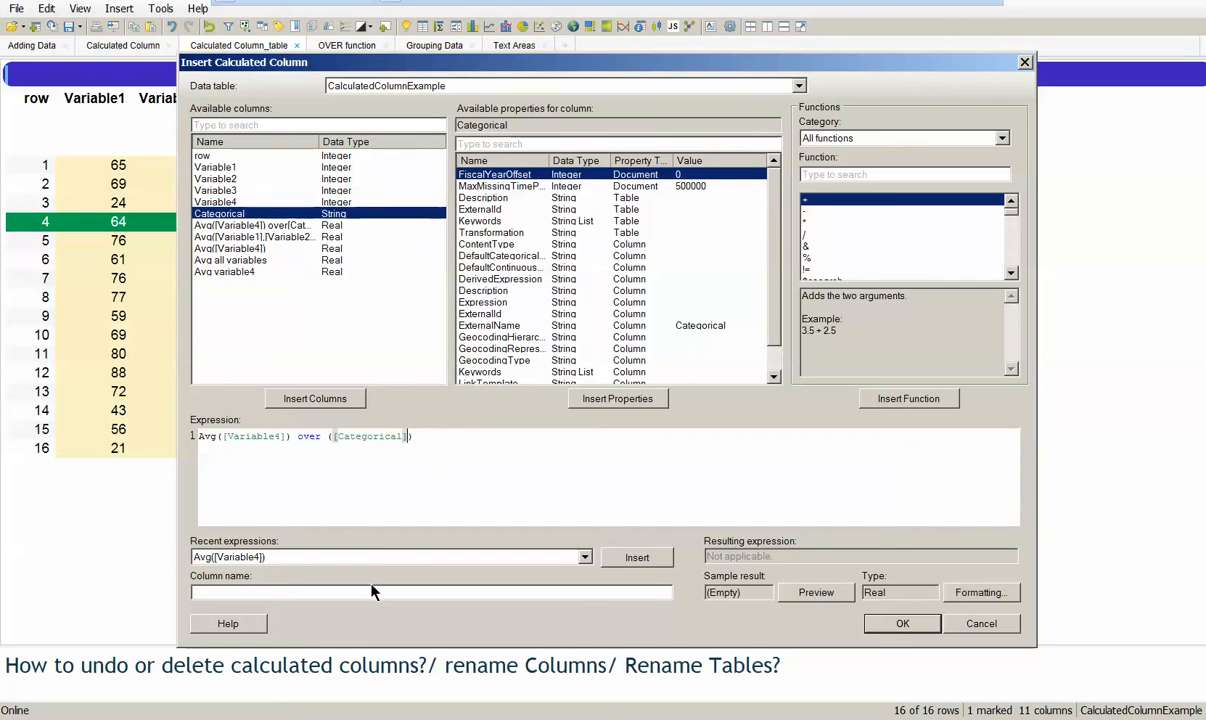
# - Name it 'Avg variable 4 per category' and create the column (70, 173, 138)
pyautogui.write('Avg variable 4')
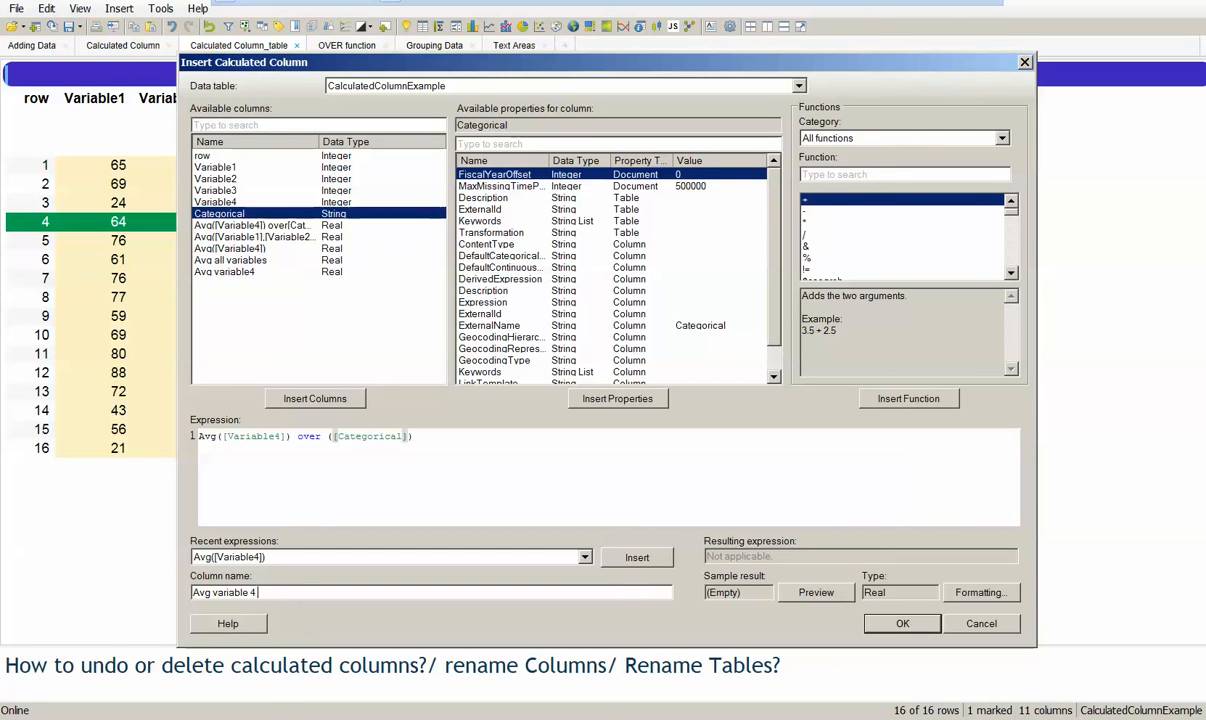
pyautogui.write('per category')
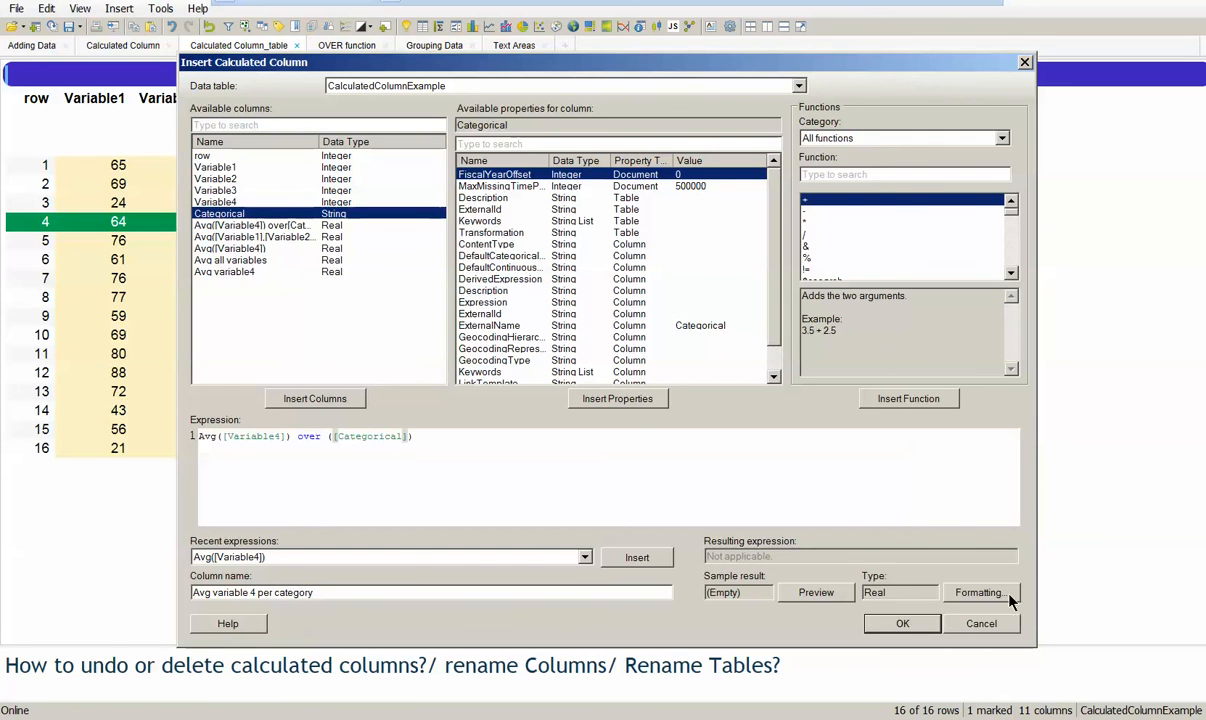
pyautogui.click(980, 592)
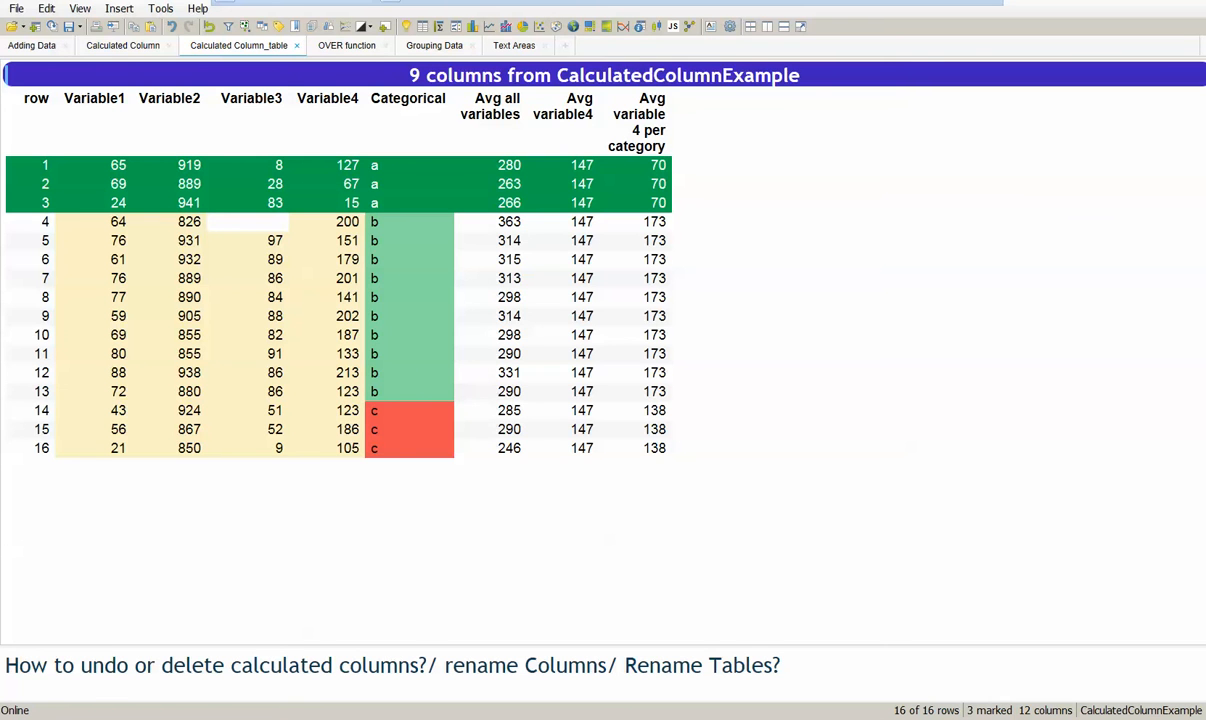
# - Start another new calculated column with an empty expression via Insert
pyautogui.click(118, 8)
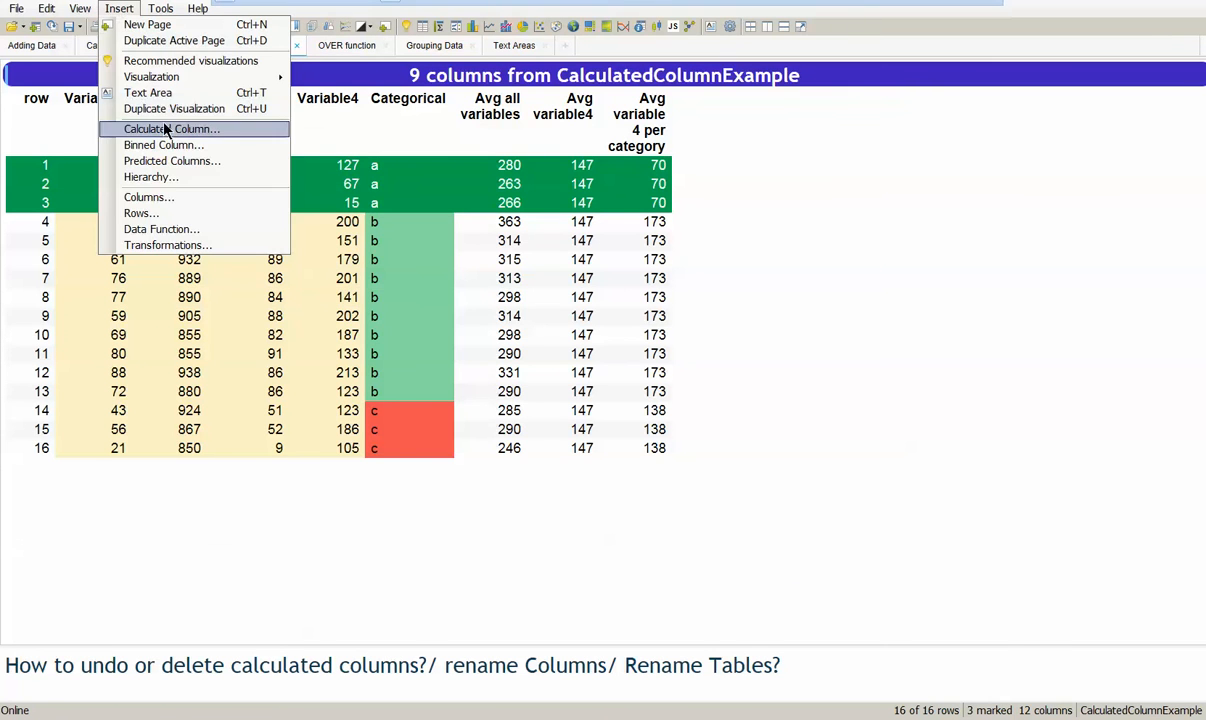
pyautogui.click(172, 128)
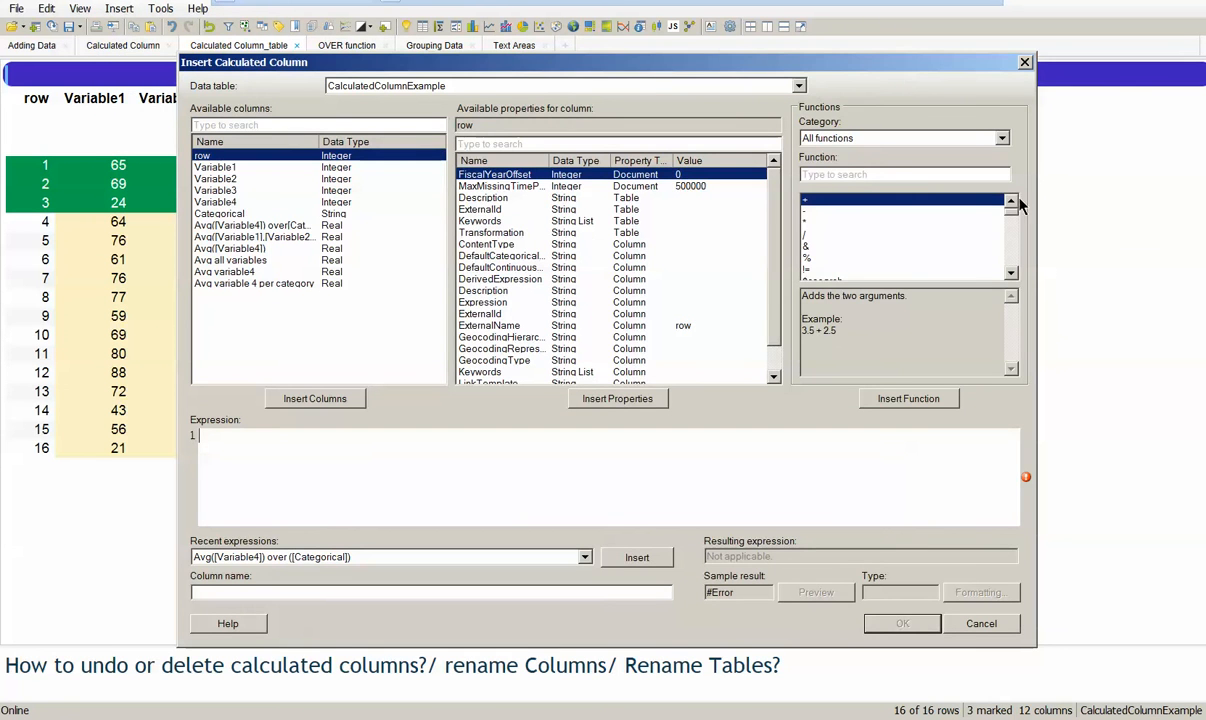